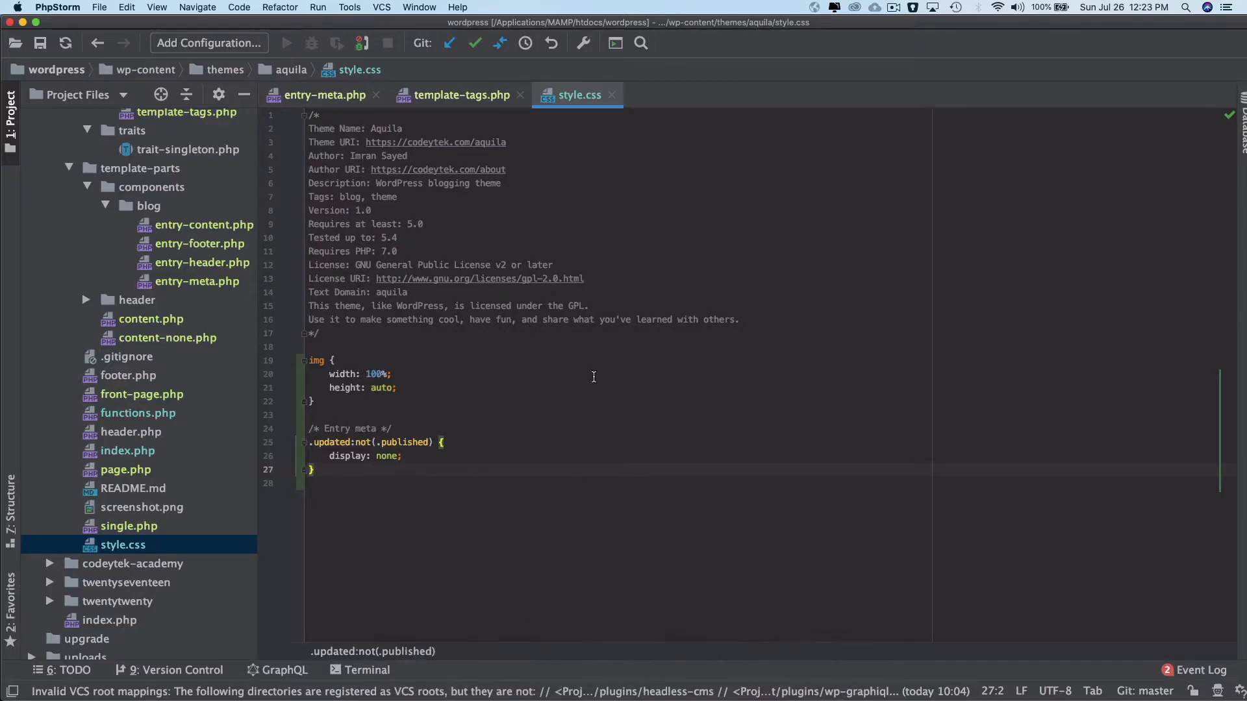
Review the aquila_posted_on function in template-tags.php, landing on its 'Posted on %s' date line.
{"action": "left_click", "coordinate": [525, 30]}
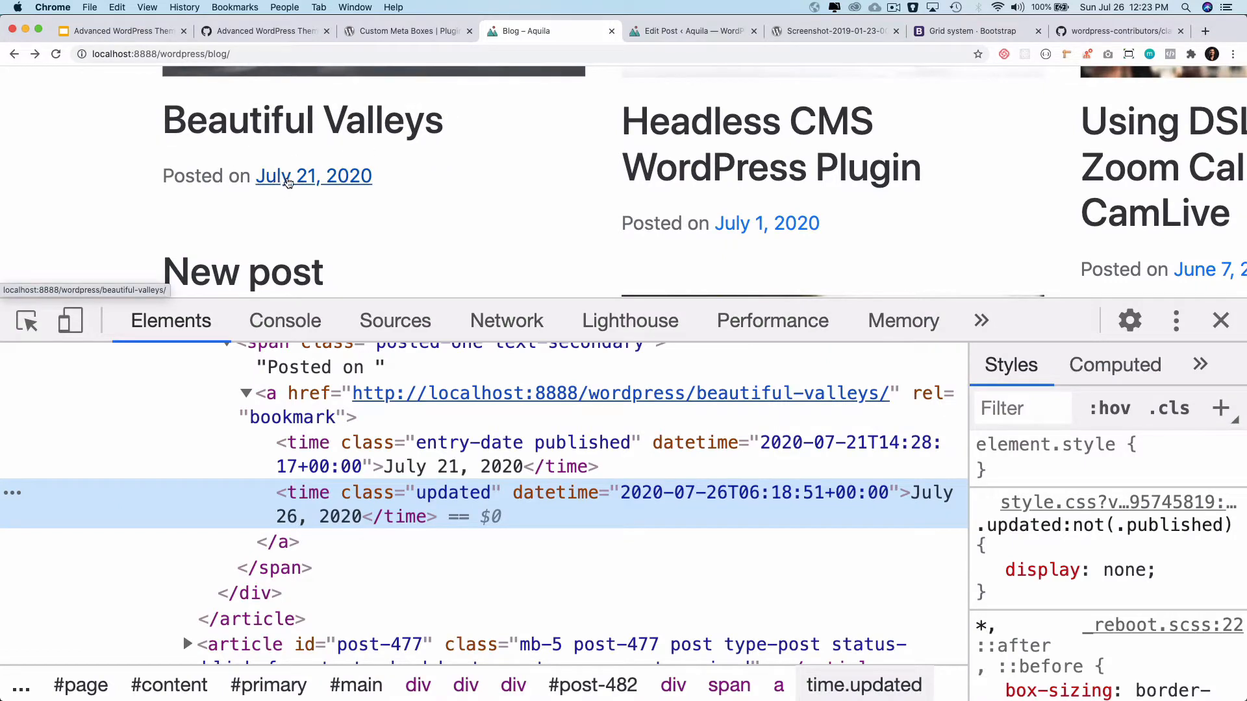
{"action": "left_click", "coordinate": [558, 675]}
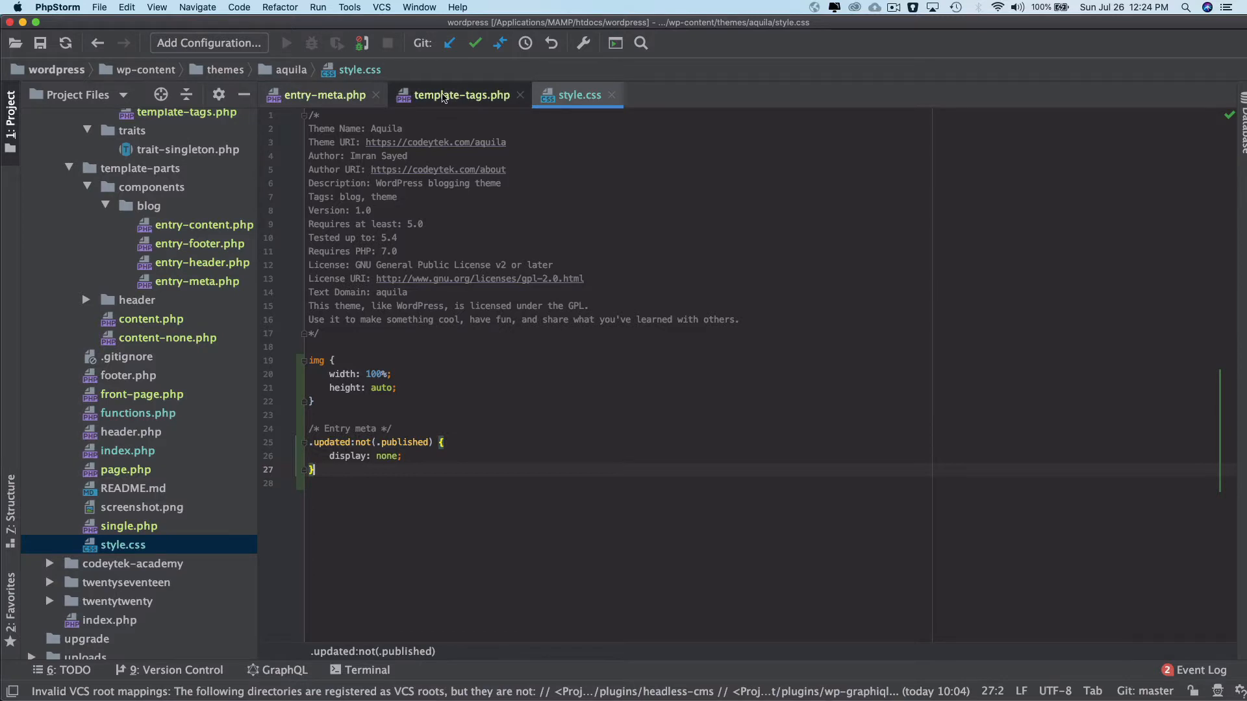
{"action": "left_click", "coordinate": [459, 95]}
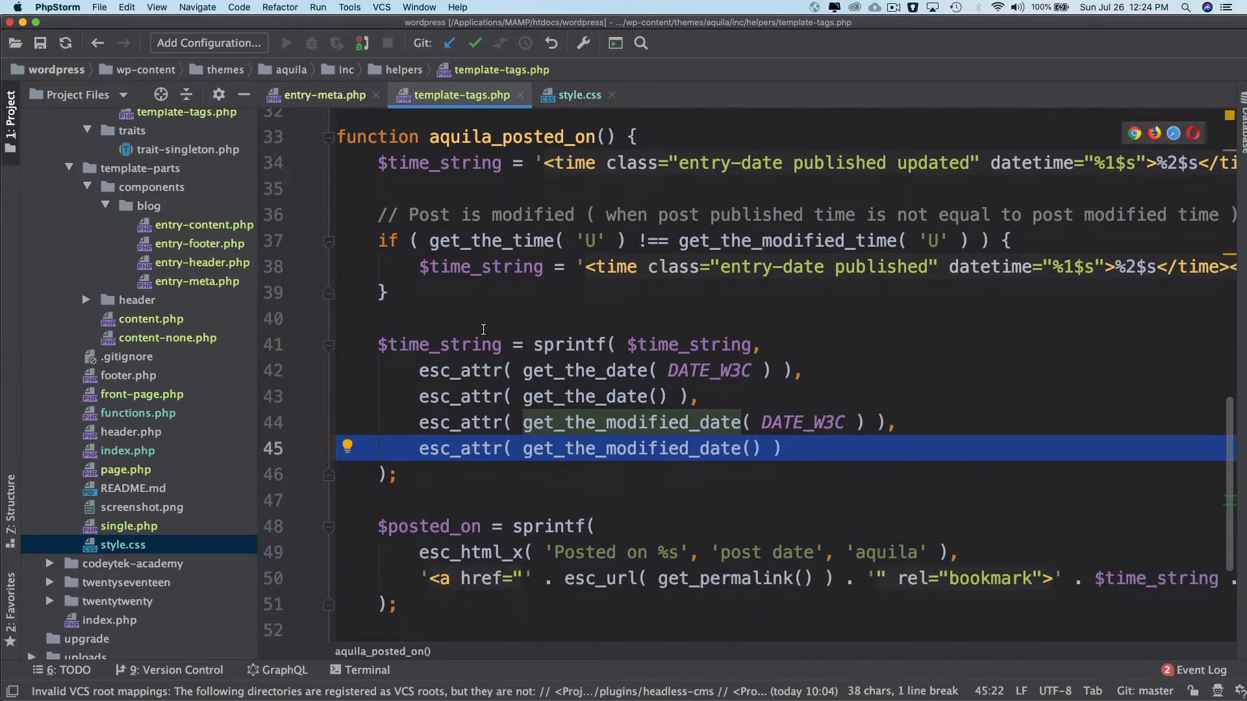
{"action": "scroll", "scroll_direction": "down", "scroll_amount": 3}
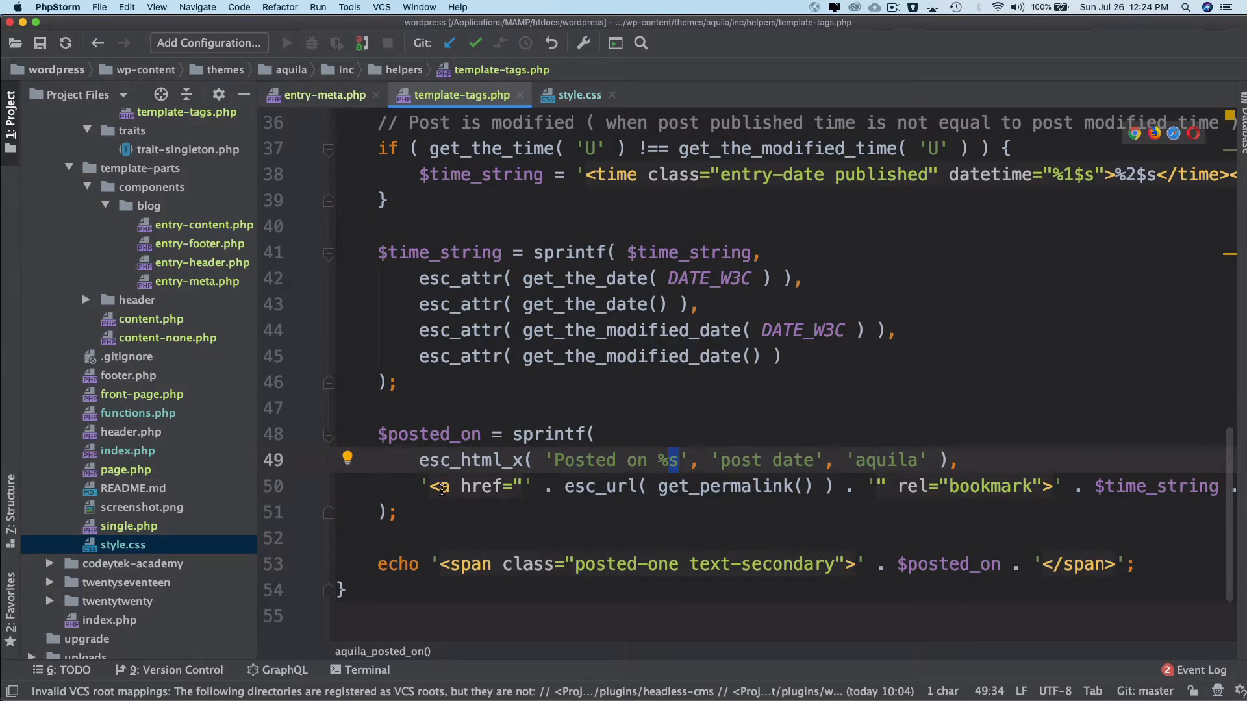
{"action": "left_click", "coordinate": [548, 30]}
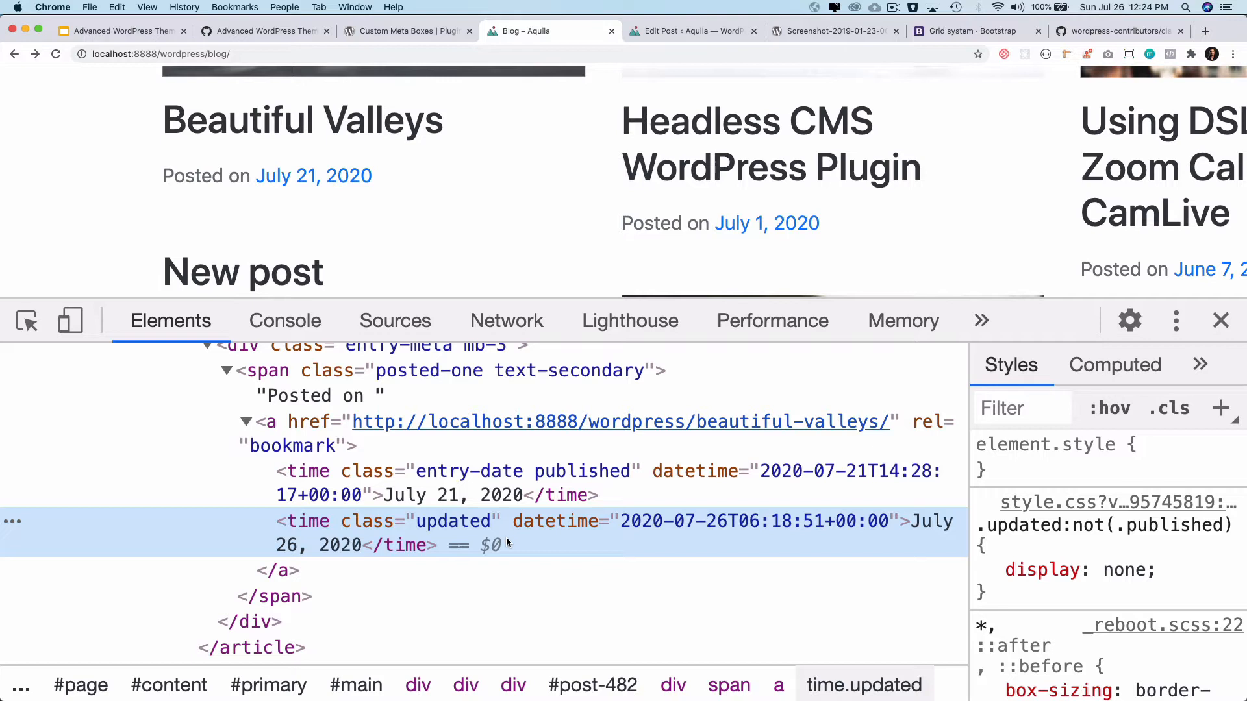
{"action": "mouse_move", "coordinate": [391, 195]}
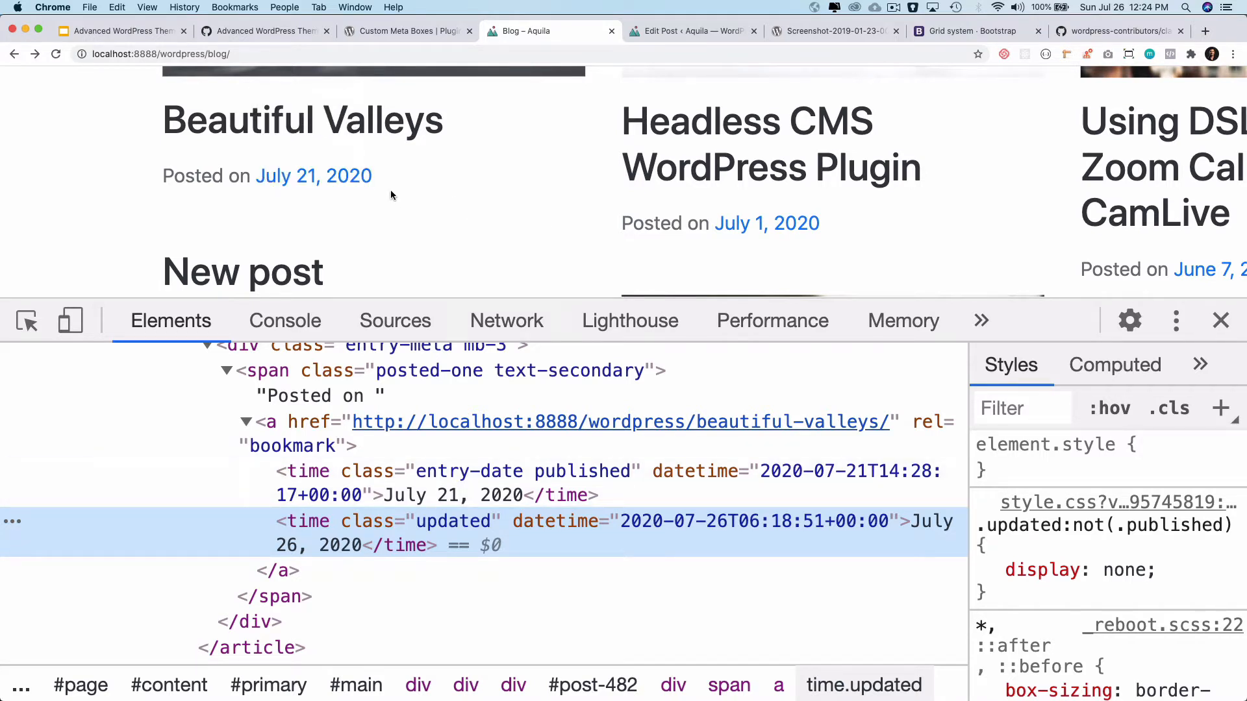
{"action": "mouse_move", "coordinate": [426, 175]}
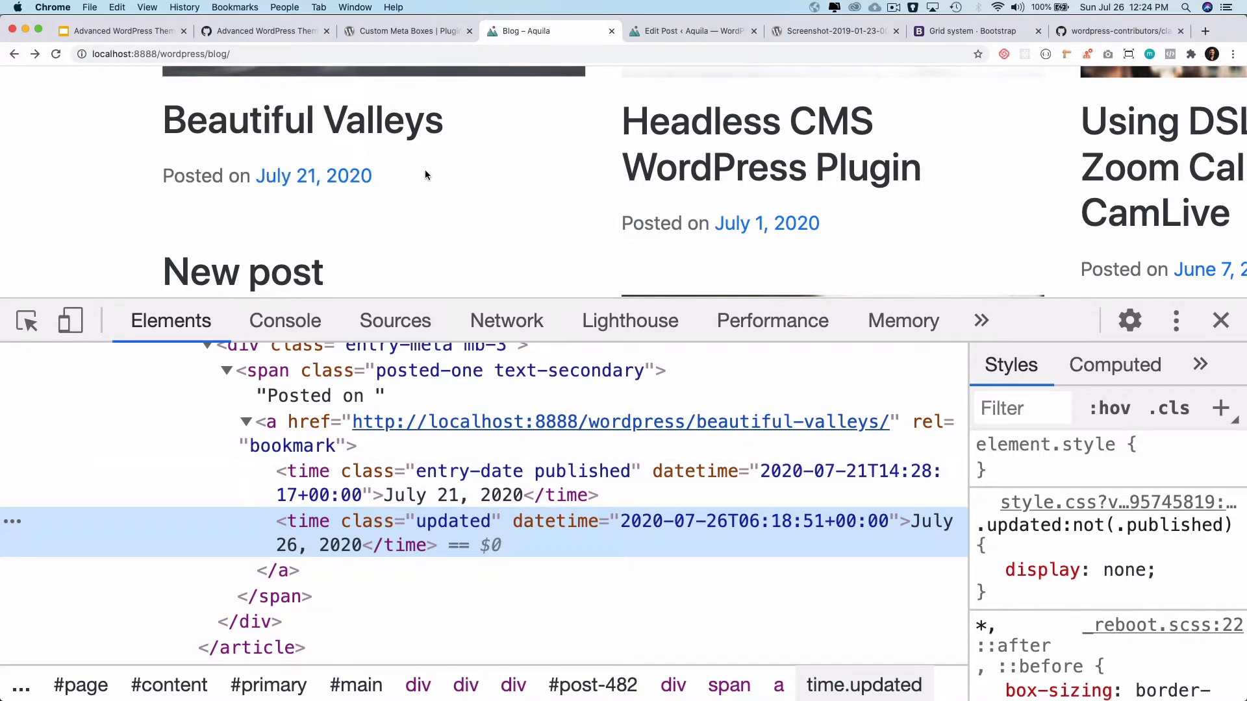
Scroll the Elements panel before closing DevTools to view the full blog page.
{"action": "scroll", "scroll_direction": "down", "scroll_amount": 3}
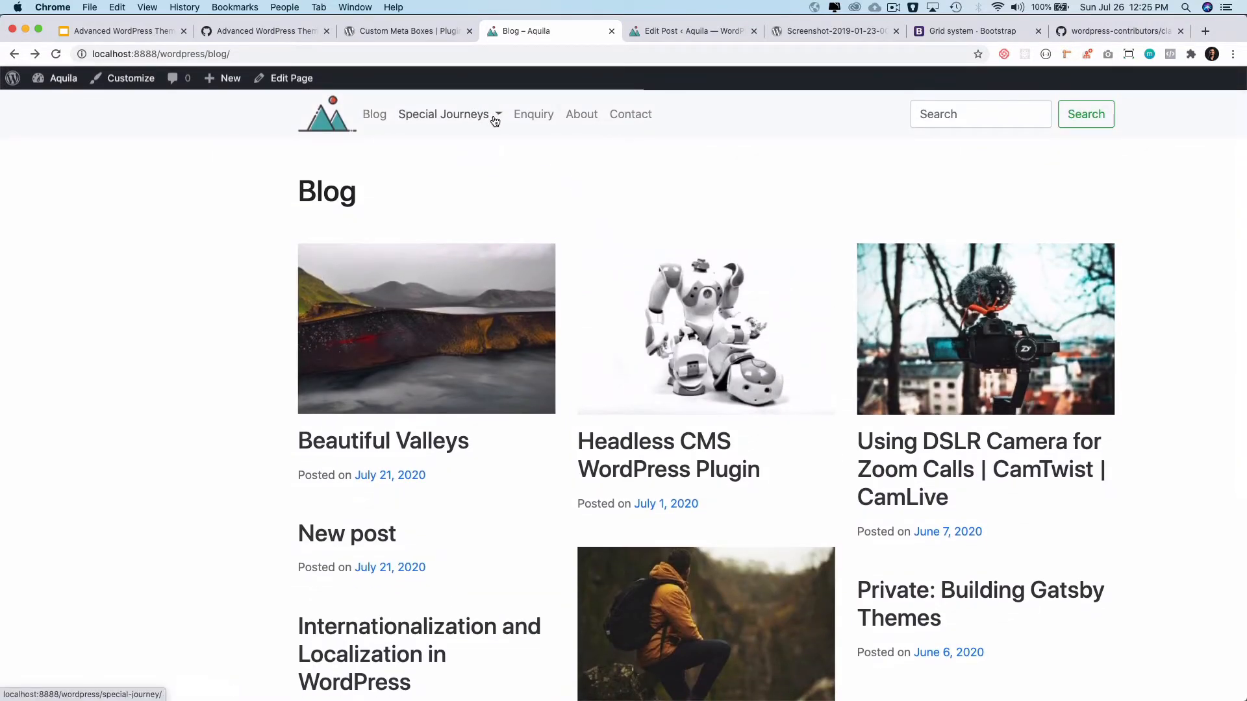
{"action": "left_click", "coordinate": [444, 114]}
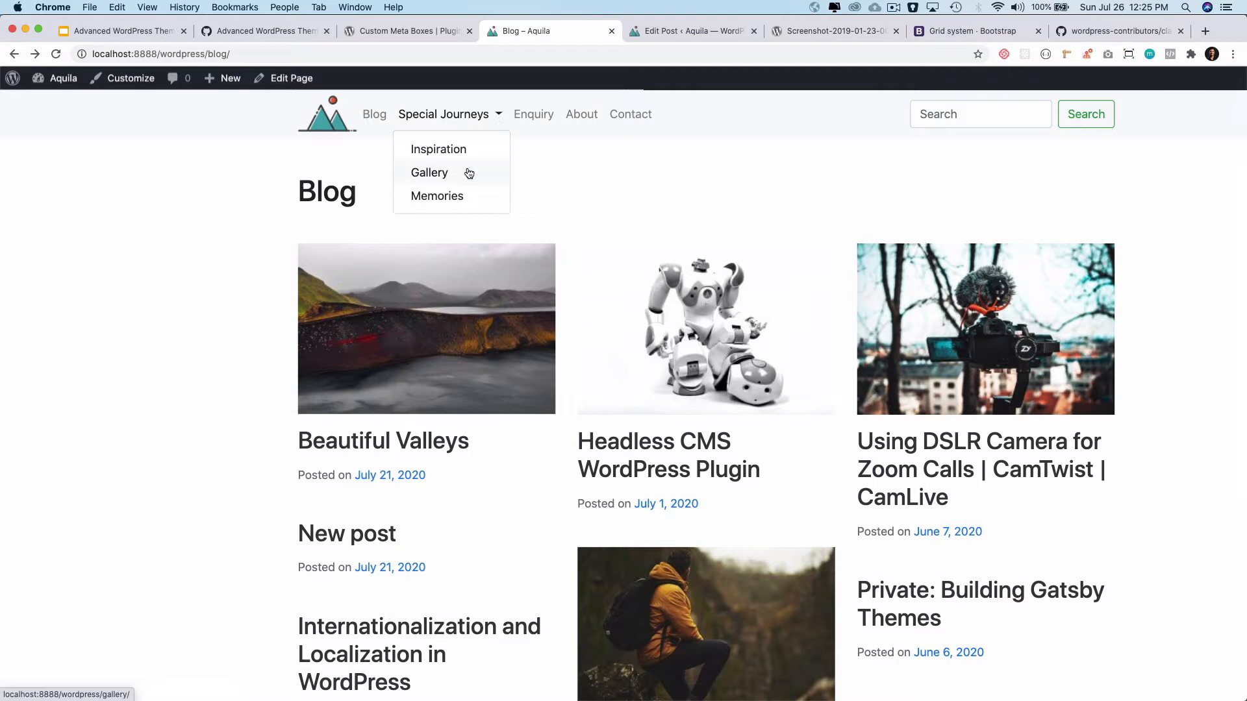
{"action": "mouse_move", "coordinate": [476, 119]}
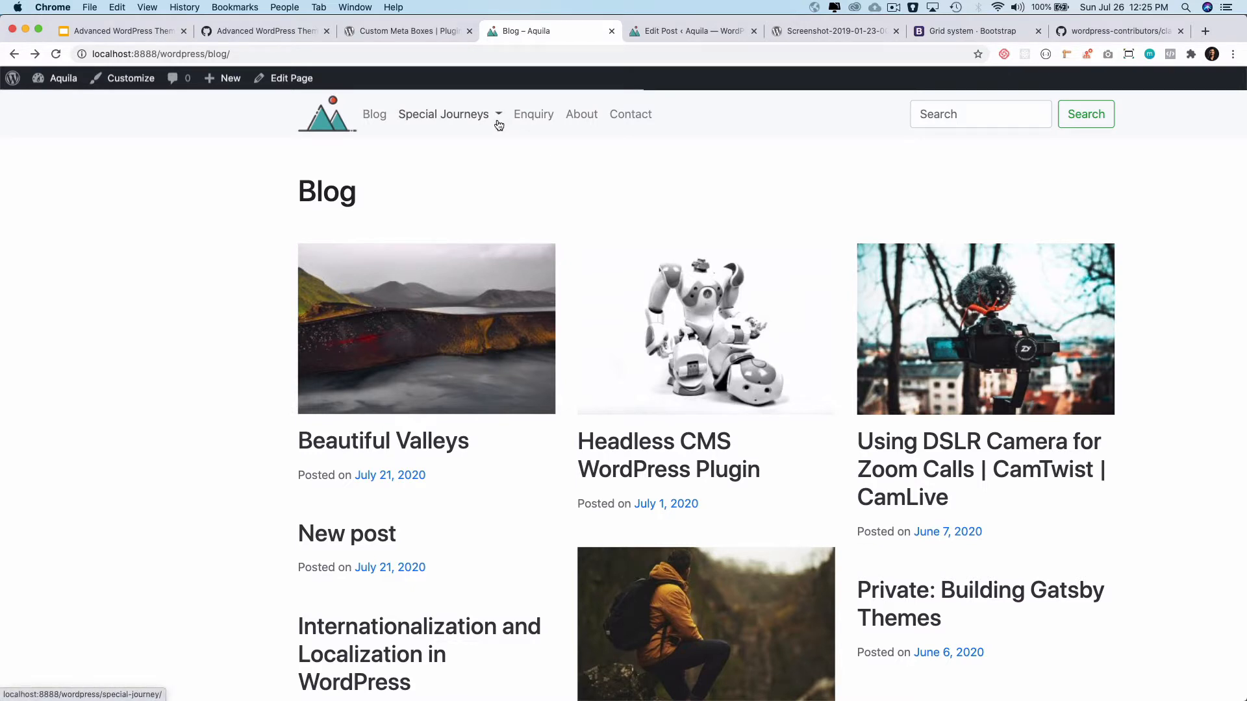
{"action": "left_click", "coordinate": [444, 114]}
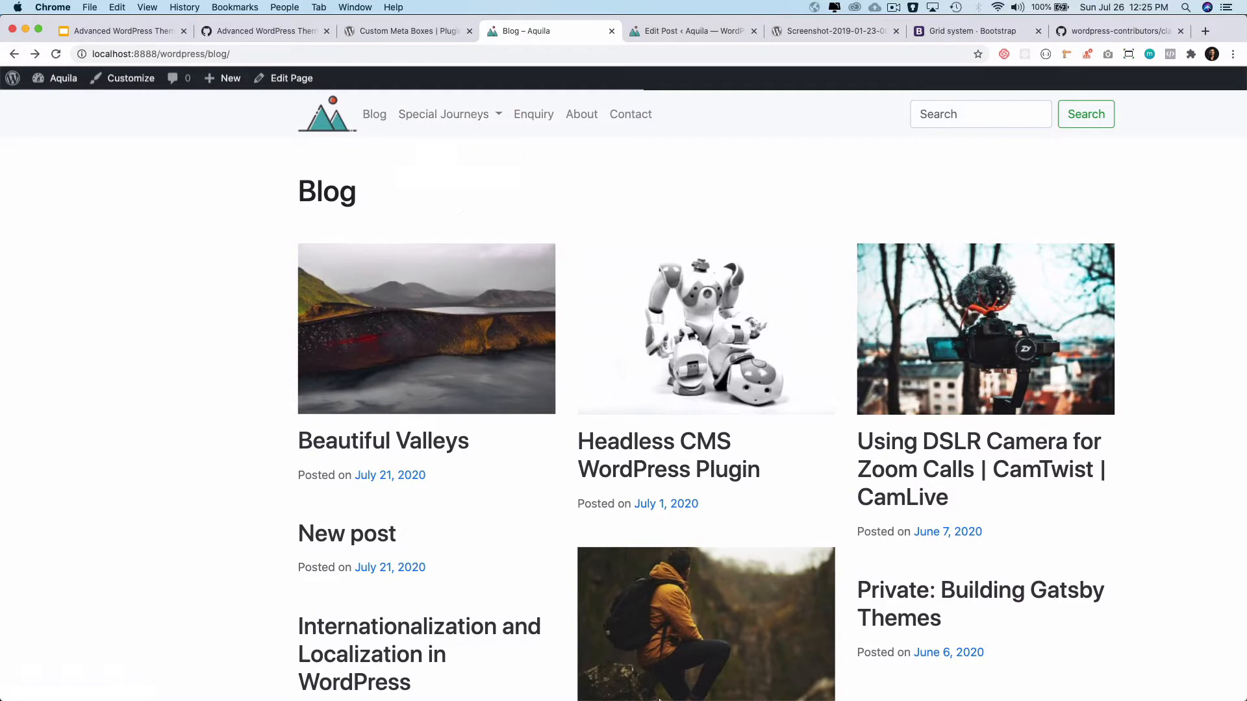
{"action": "key", "text": "cmd+tab"}
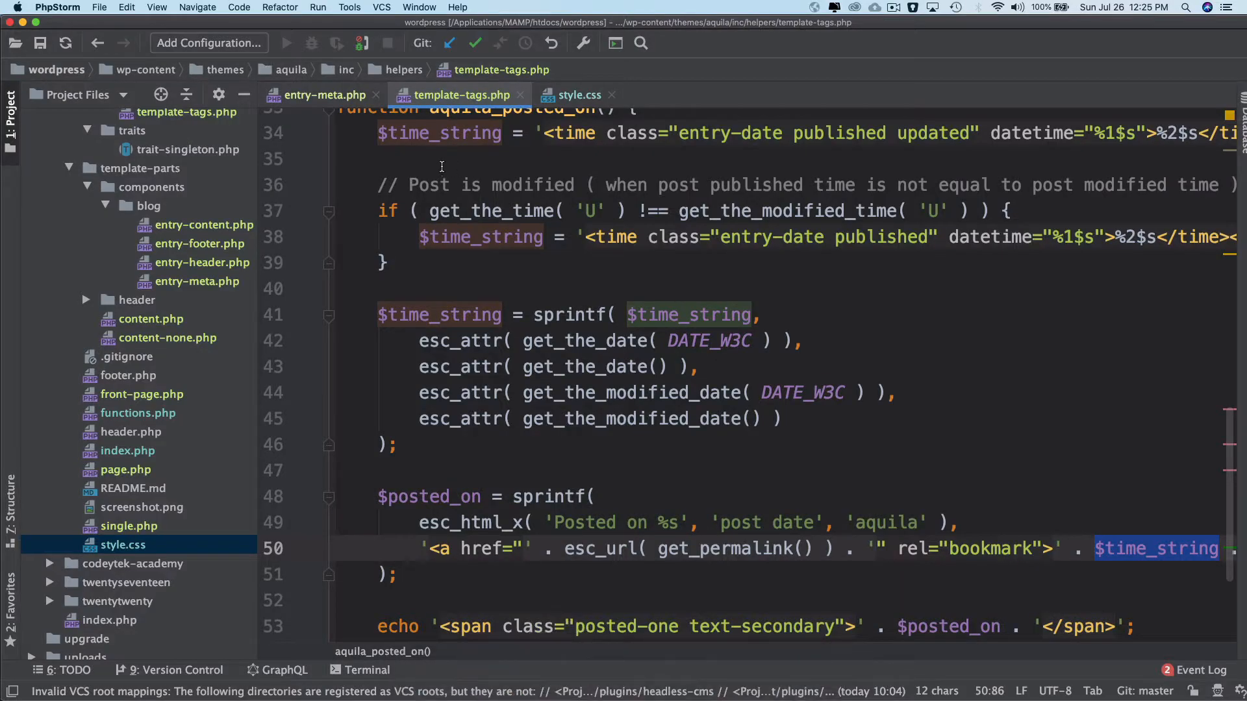
{"action": "left_click", "coordinate": [580, 95]}
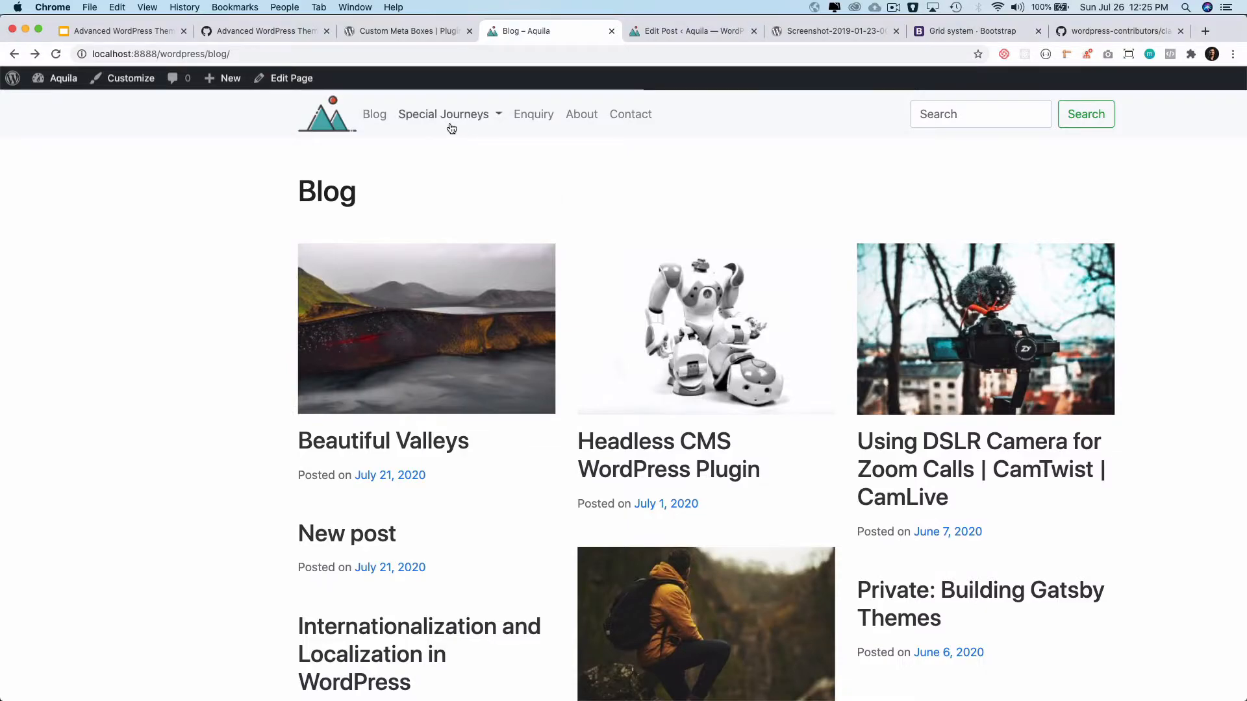
Return to style.css and select the nav-item class in the dropdown hover rule.
{"action": "key", "text": "cmd+tab"}
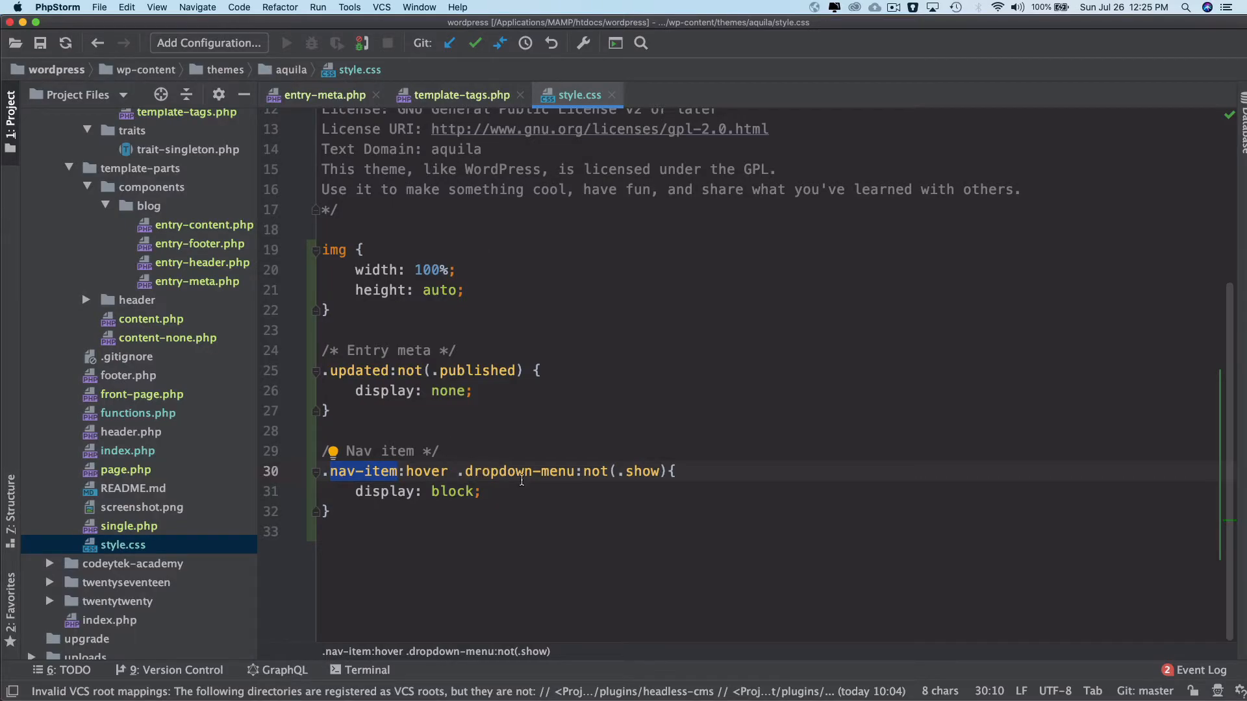
{"action": "double_click", "coordinate": [517, 470]}
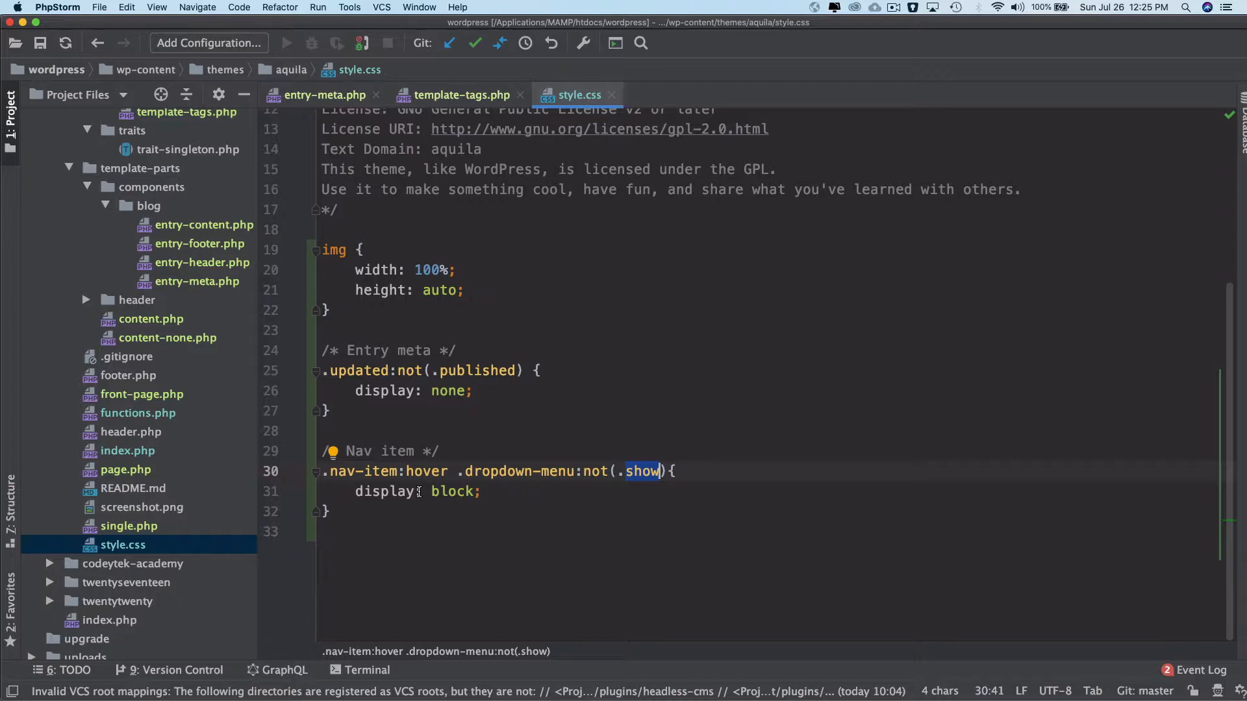
{"action": "mouse_move", "coordinate": [523, 470]}
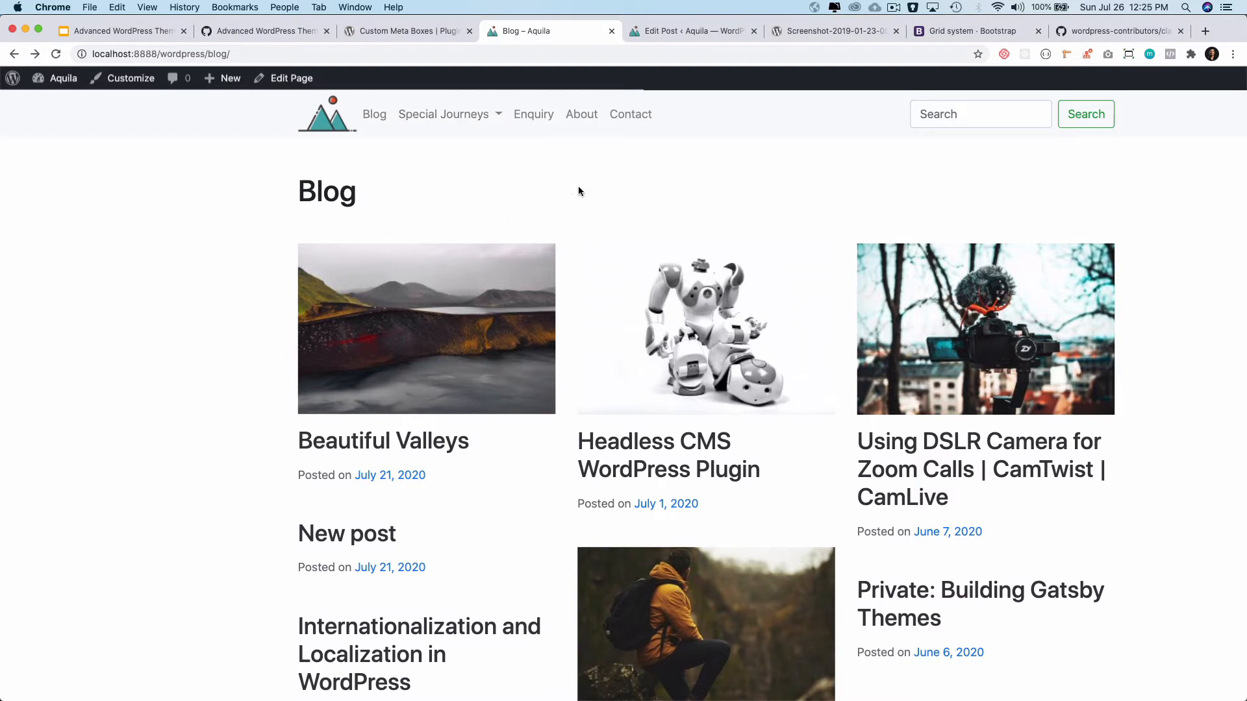
Test the Special Journeys menu hover on the blog page, then head back to PhpStorm.
{"action": "left_click", "coordinate": [56, 54]}
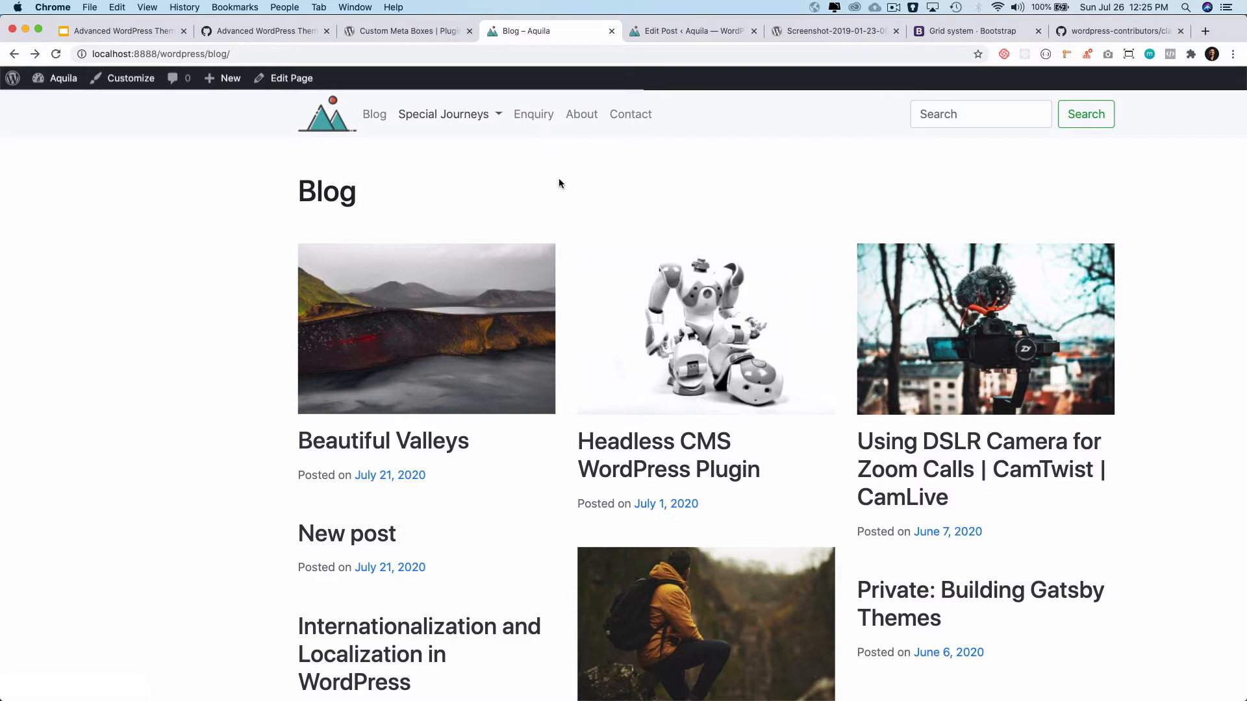
{"action": "scroll", "scroll_direction": "down", "scroll_amount": 3}
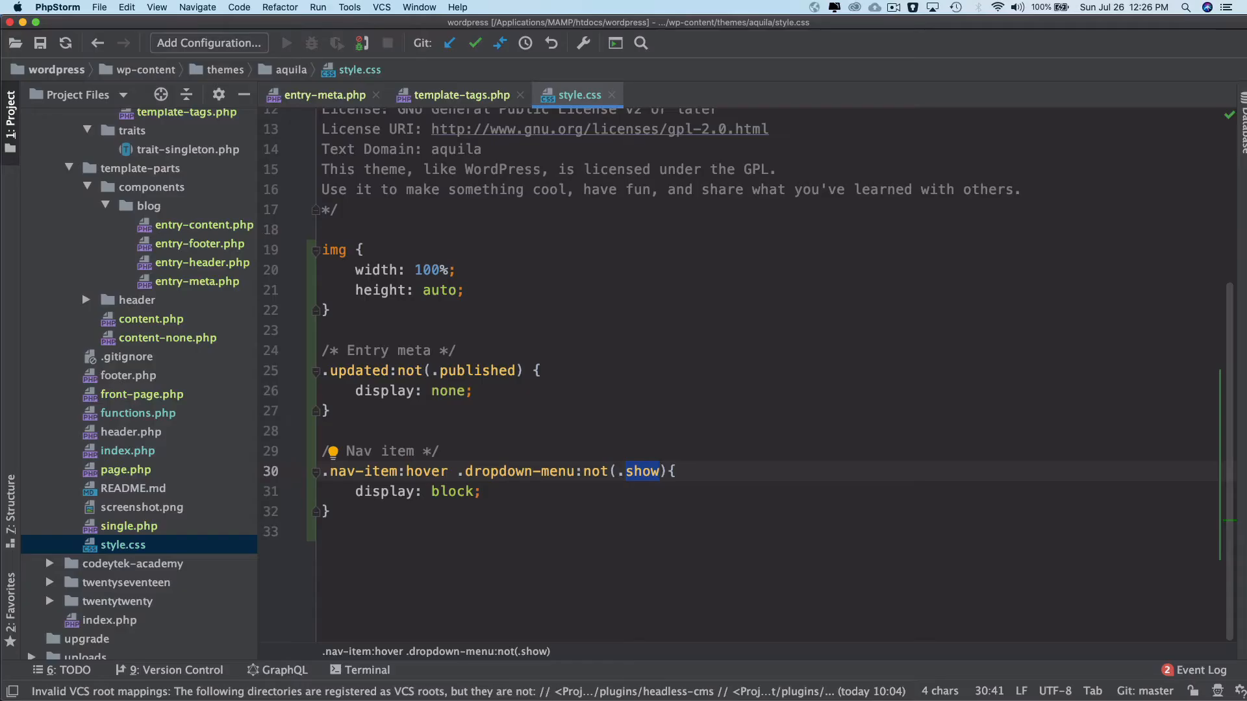
In entry-meta.php, move the aquila_posted_on() call onto its own line inside the PHP block.
{"action": "left_click", "coordinate": [324, 94]}
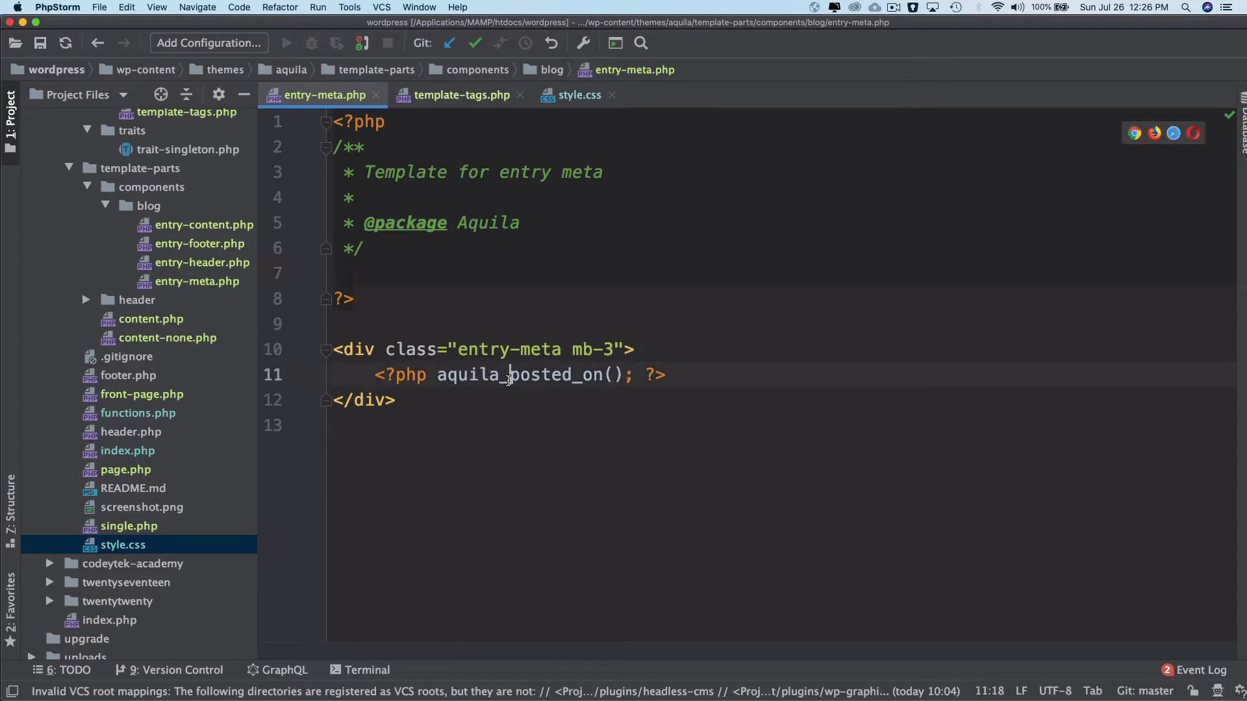
{"action": "double_click", "coordinate": [519, 374]}
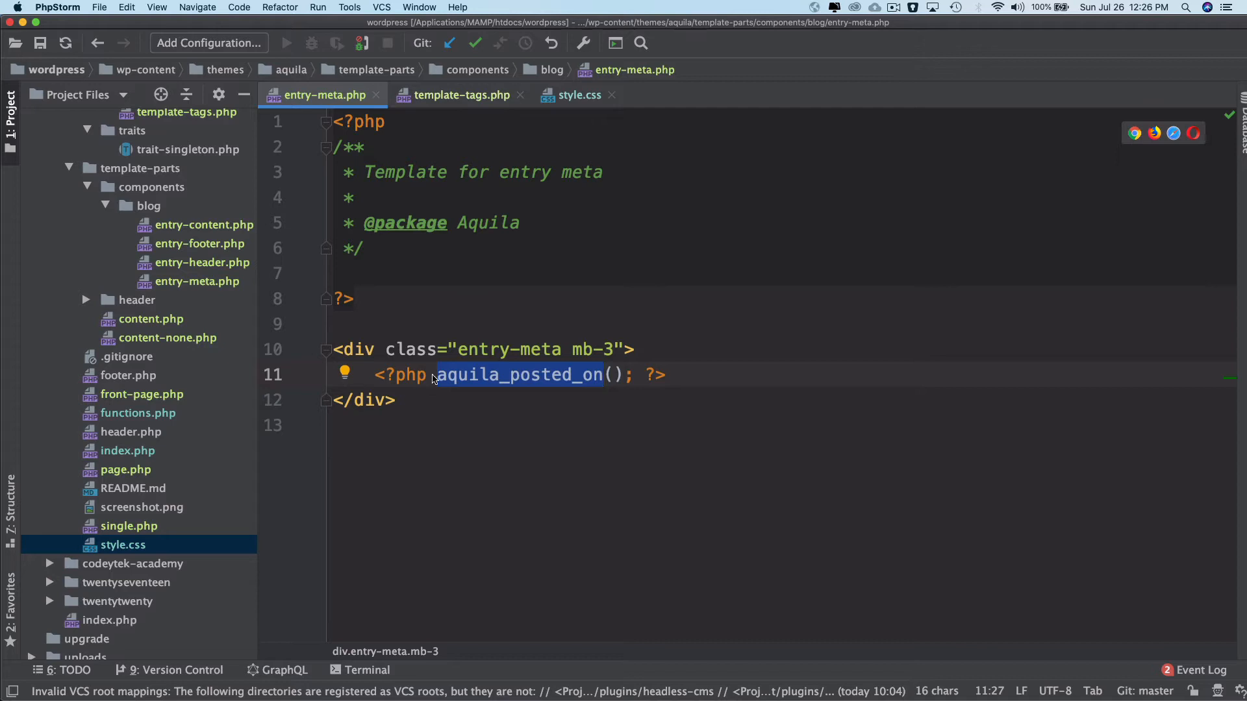
{"action": "key", "text": "enter"}
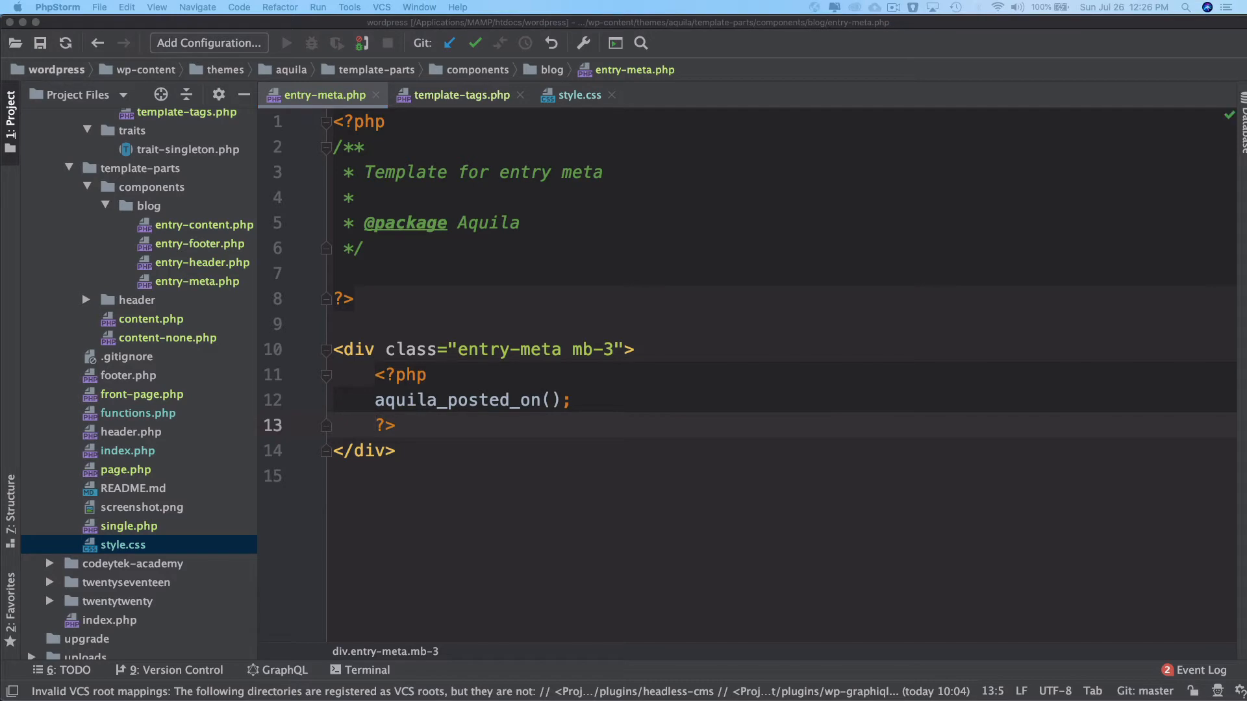
{"action": "mouse_move", "coordinate": [450, 43]}
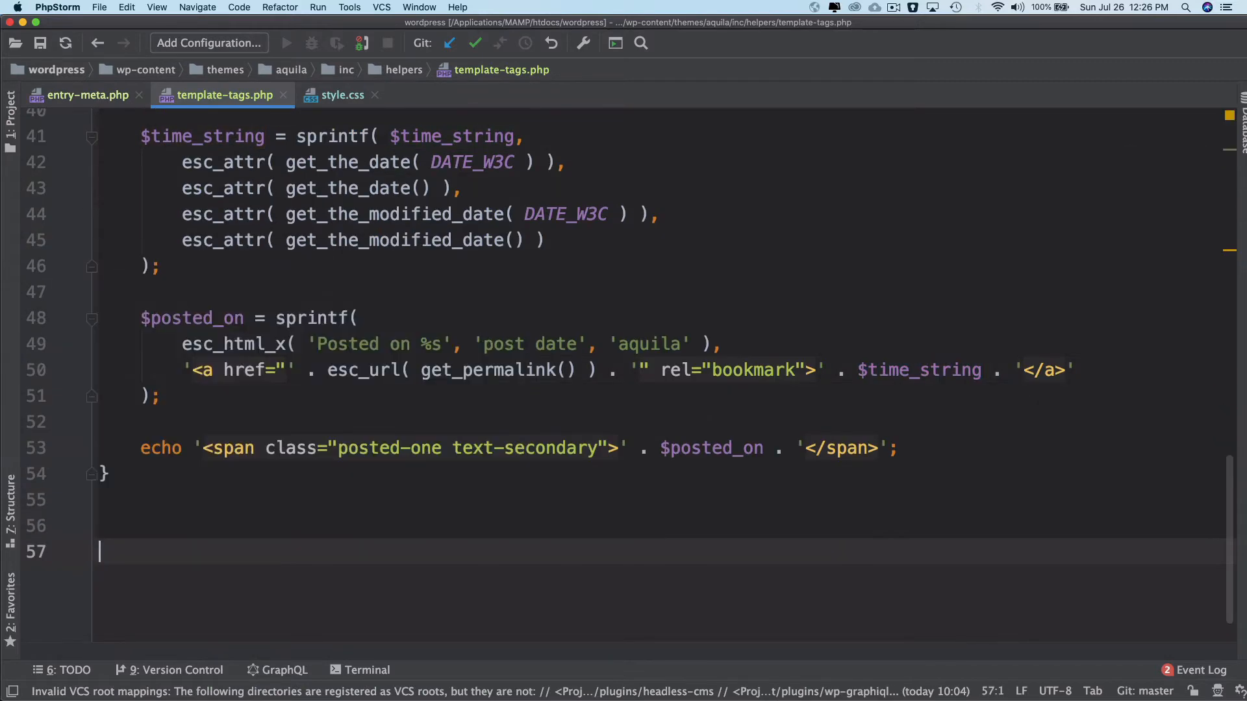
Start a new aquila_posted_by() function with $byline assigned from sprintf(.
{"action": "type", "text": "function"}
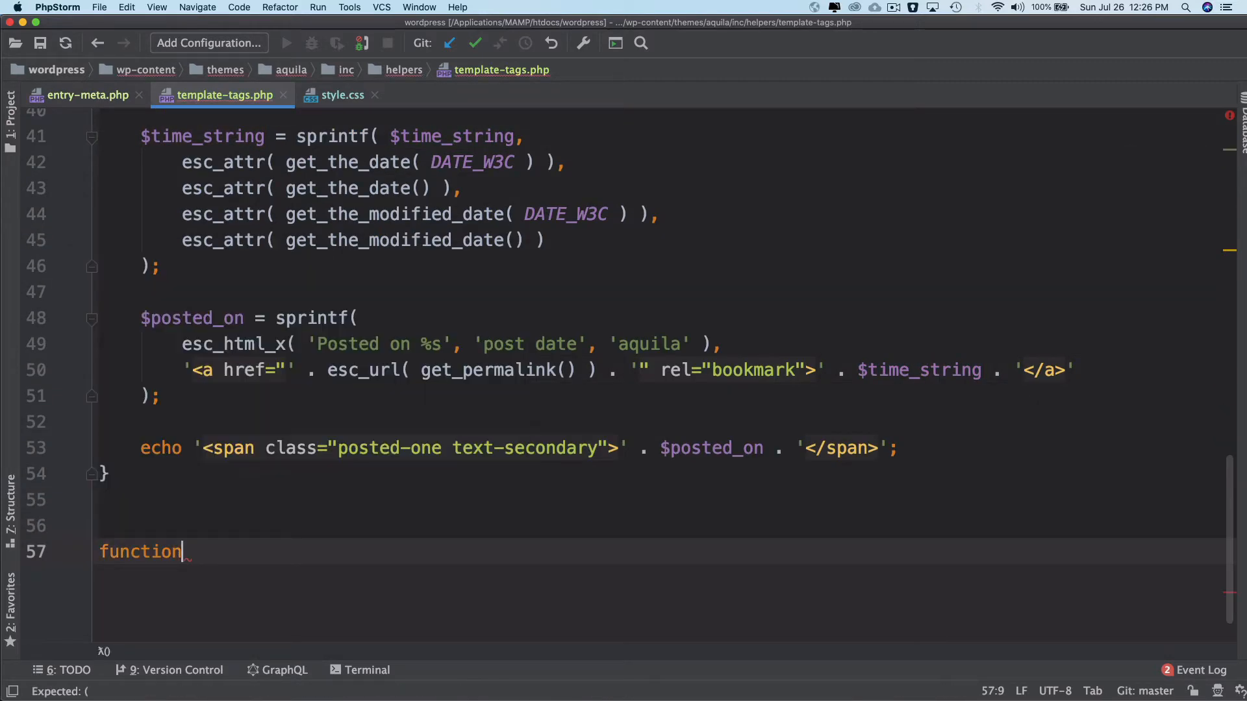
{"action": "type", "text": "aqui"}
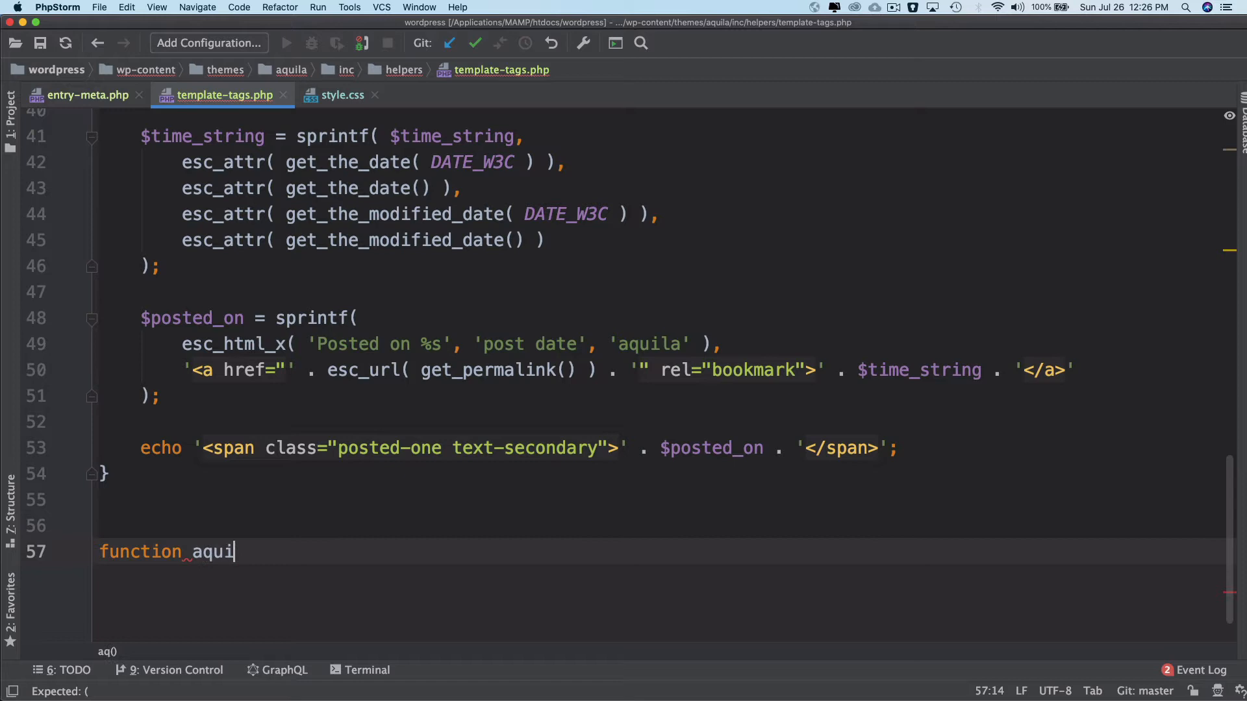
{"action": "type", "text": "la_po"}
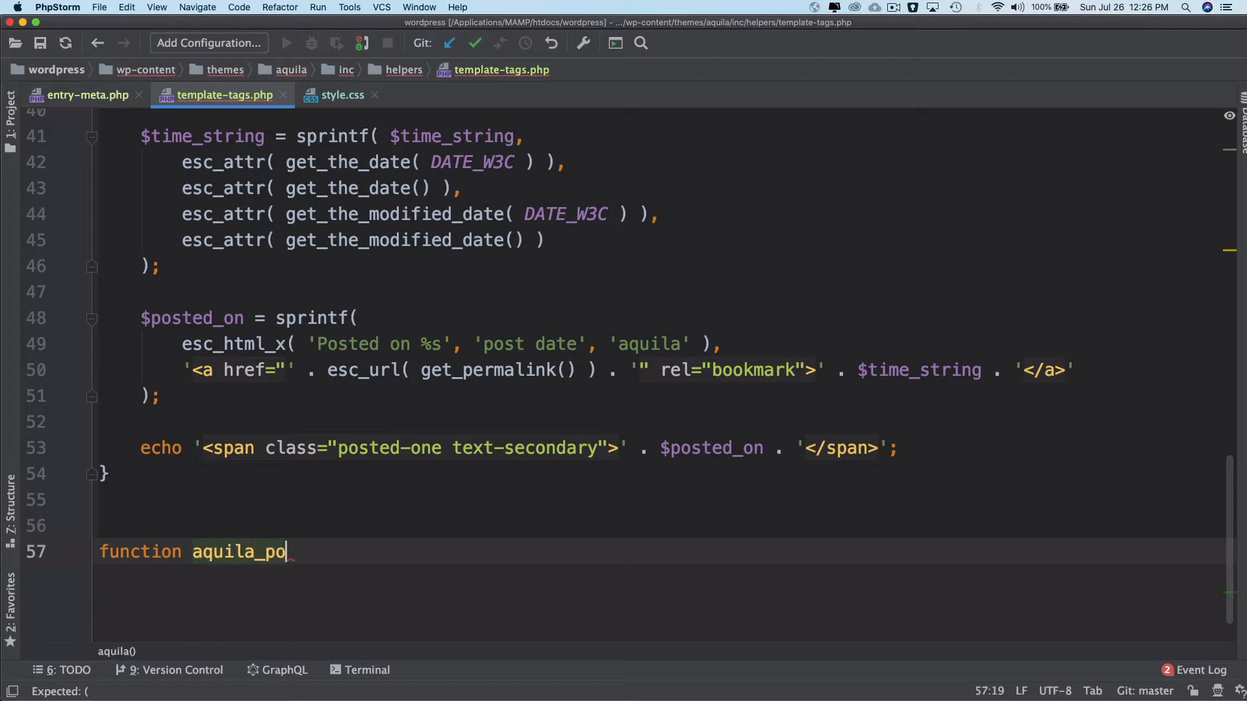
{"action": "type", "text": "sted_by"}
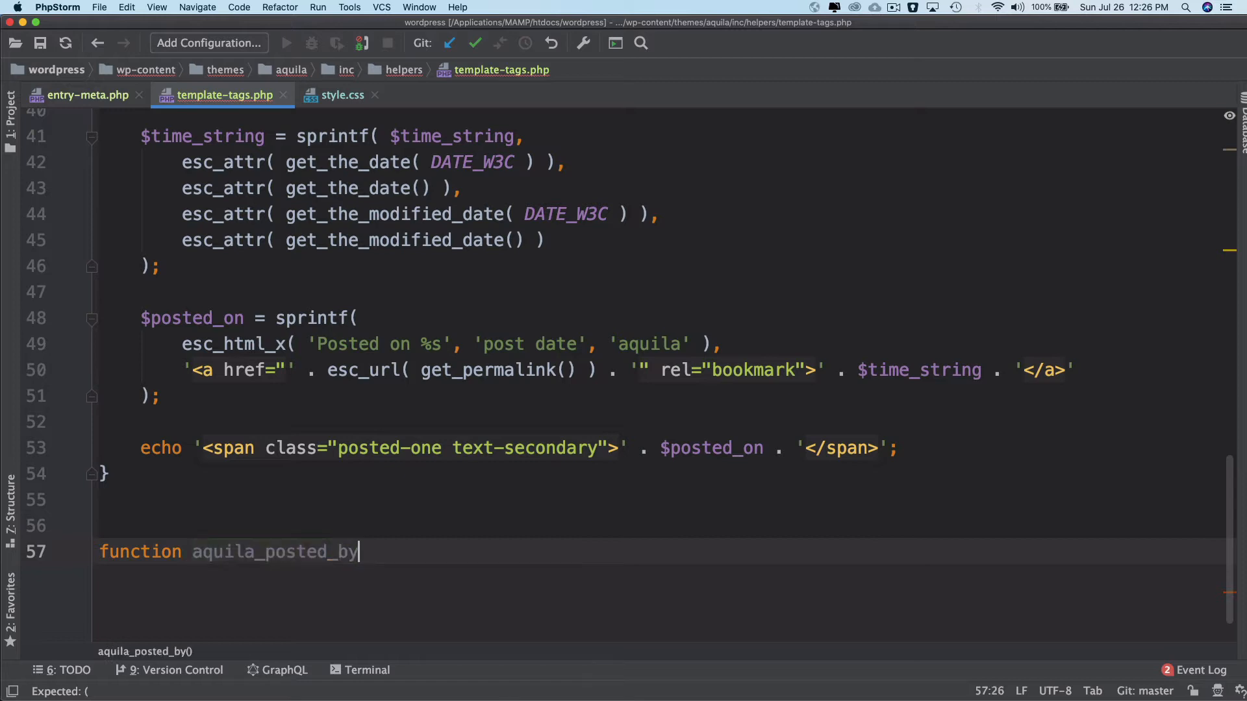
{"action": "type", "text": "() {"}
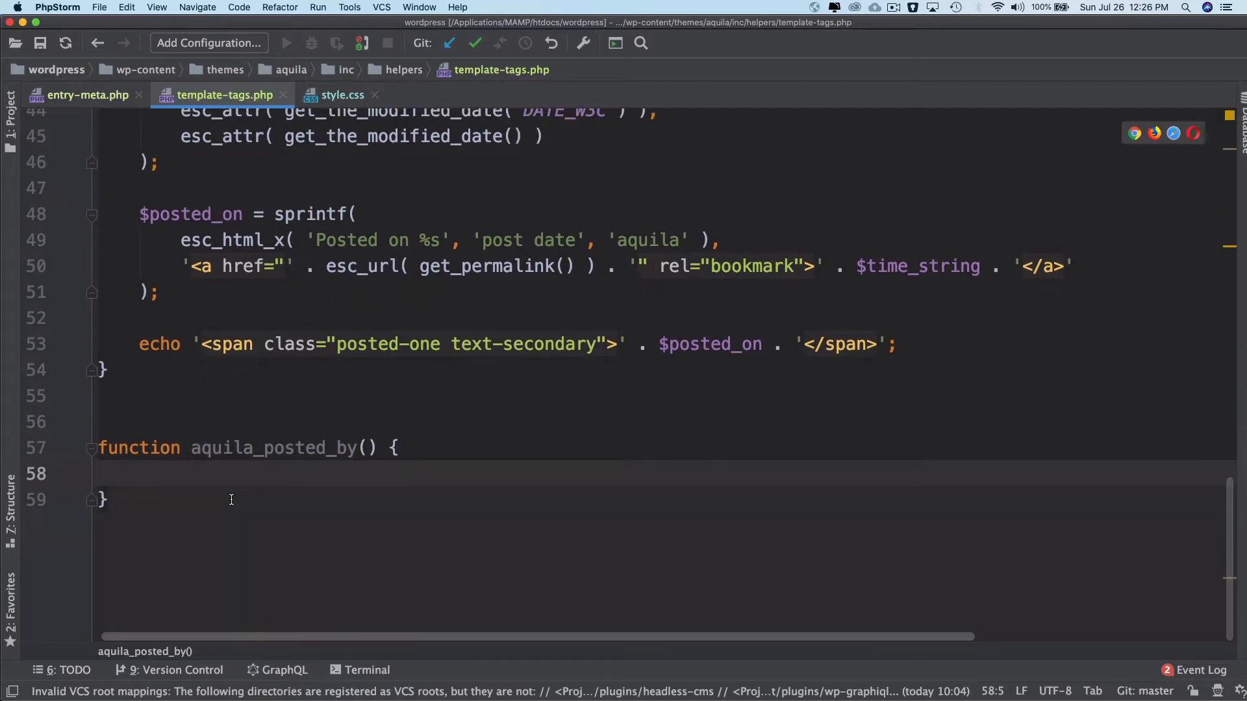
{"action": "type", "text": "$"}
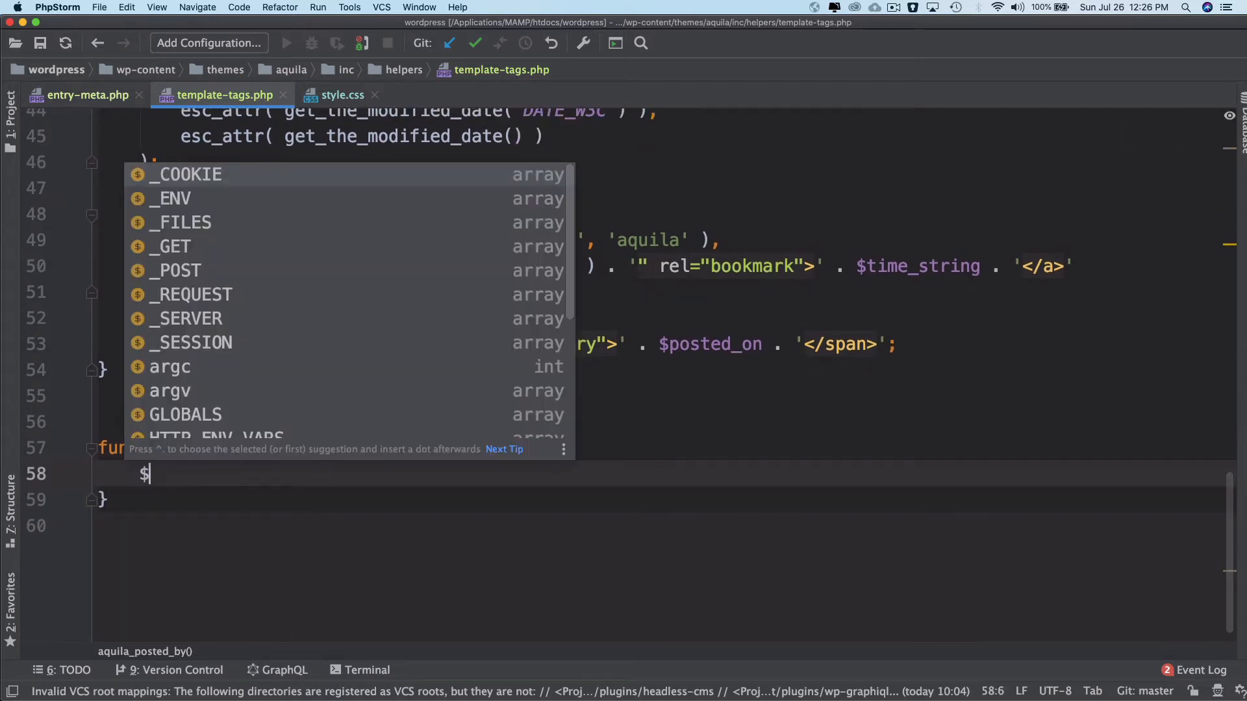
{"action": "type", "text": "byline ="}
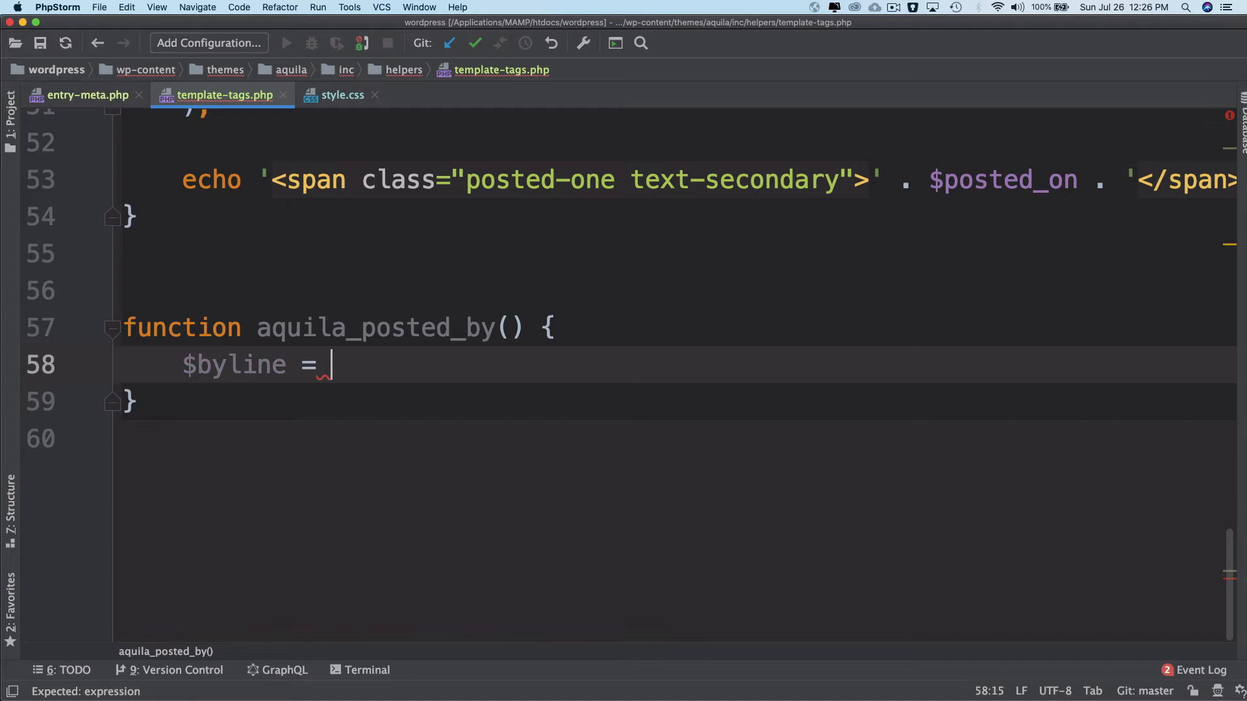
{"action": "type", "text": "sprintf("}
{"action": "type", "text": "'"}
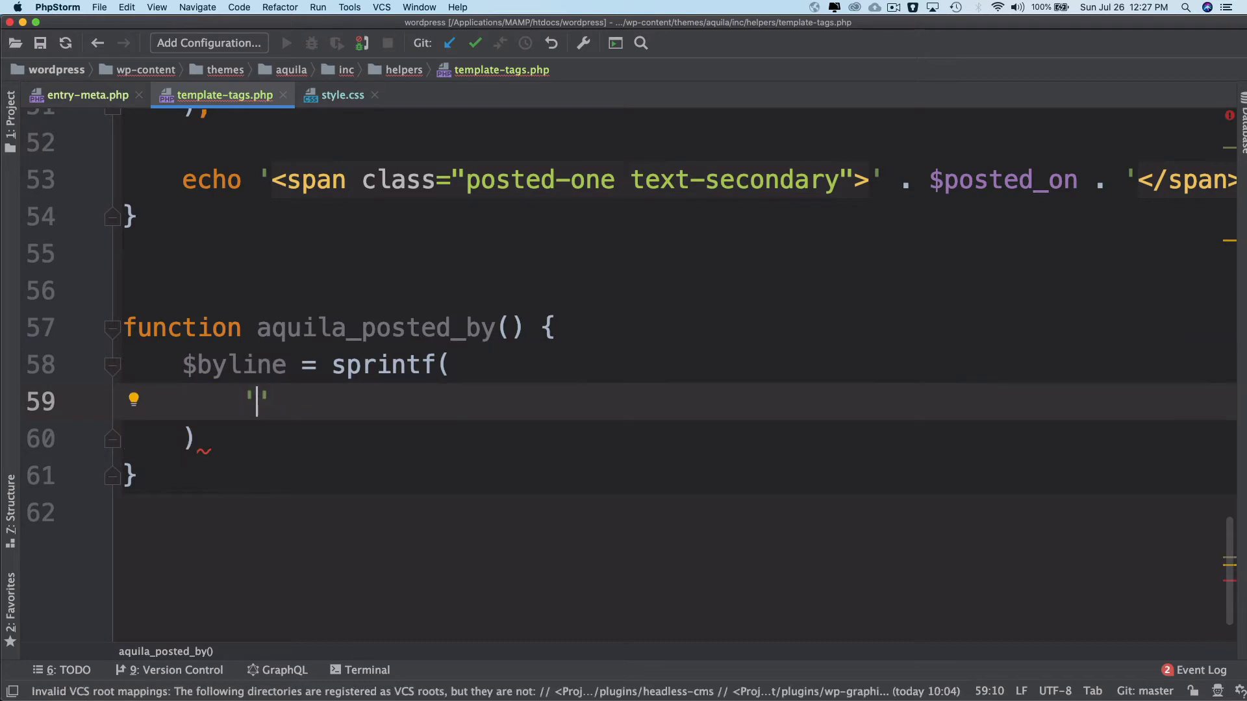
Add the translatable esc_html_x( 'by %s', 'post author', 'aquila' ) format argument.
{"action": "type", "text": "esc"}
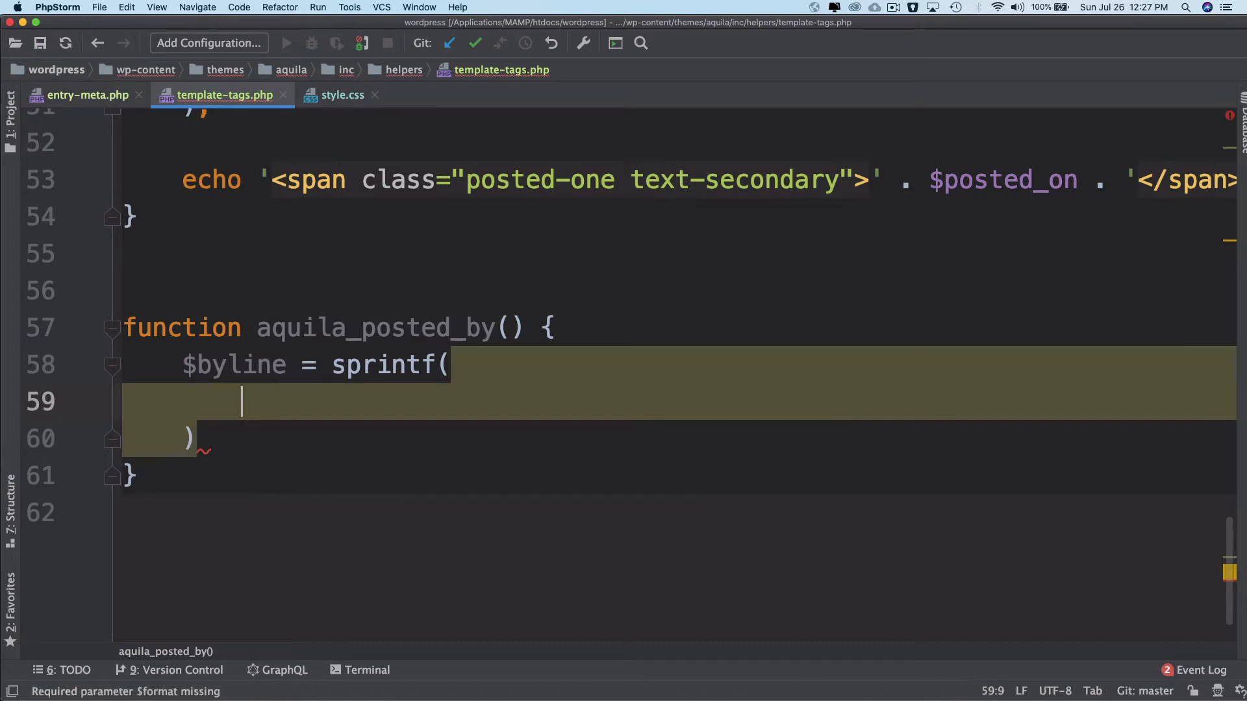
{"action": "type", "text": "esc_html_x( \""}
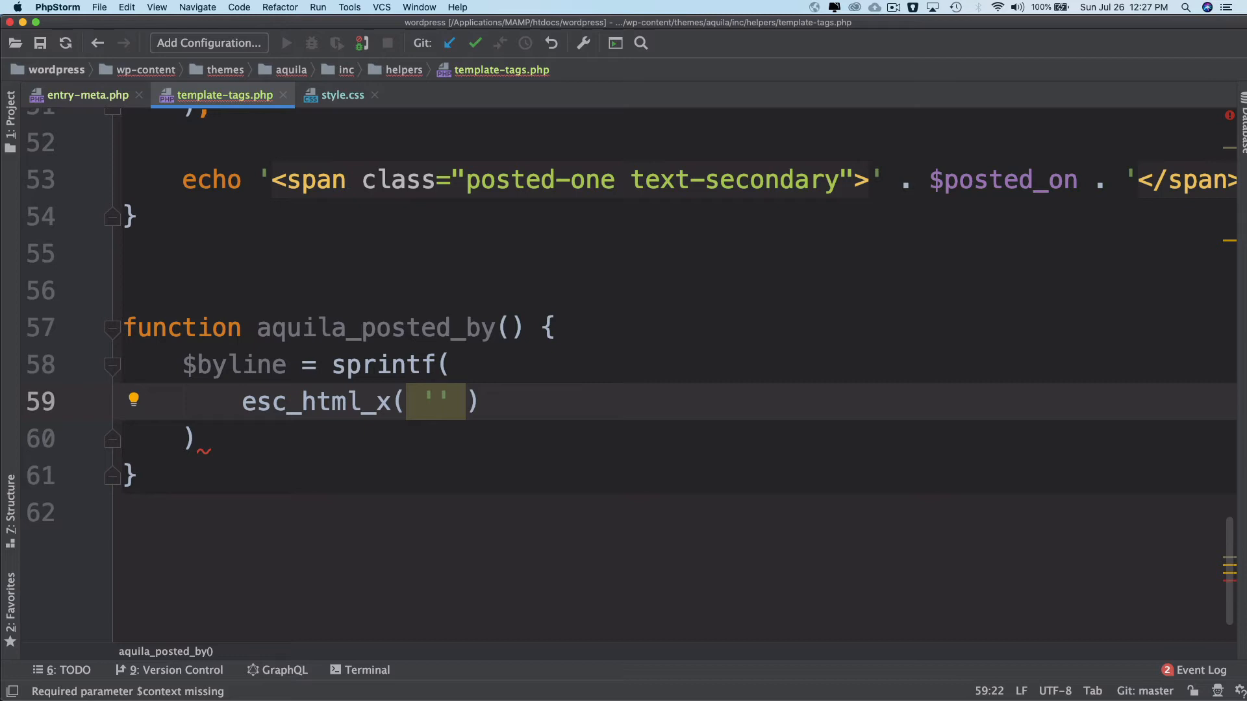
{"action": "type", "text": "by $"}
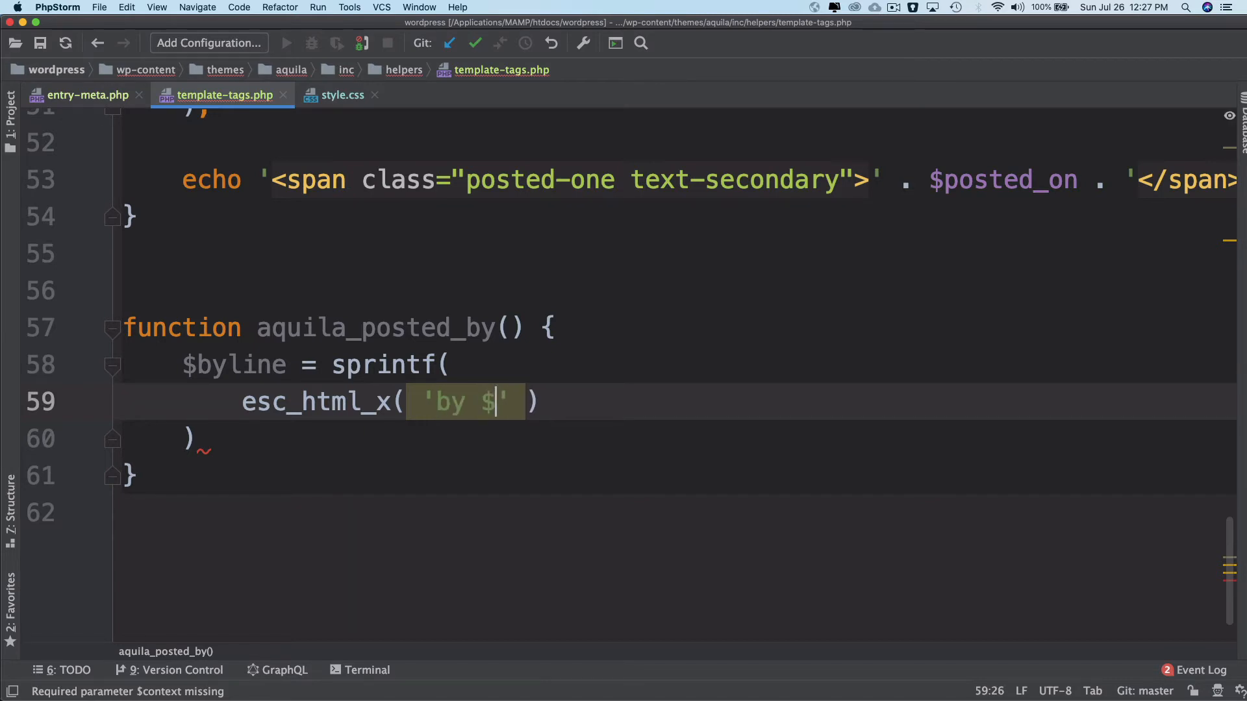
{"action": "type", "text": "%"}
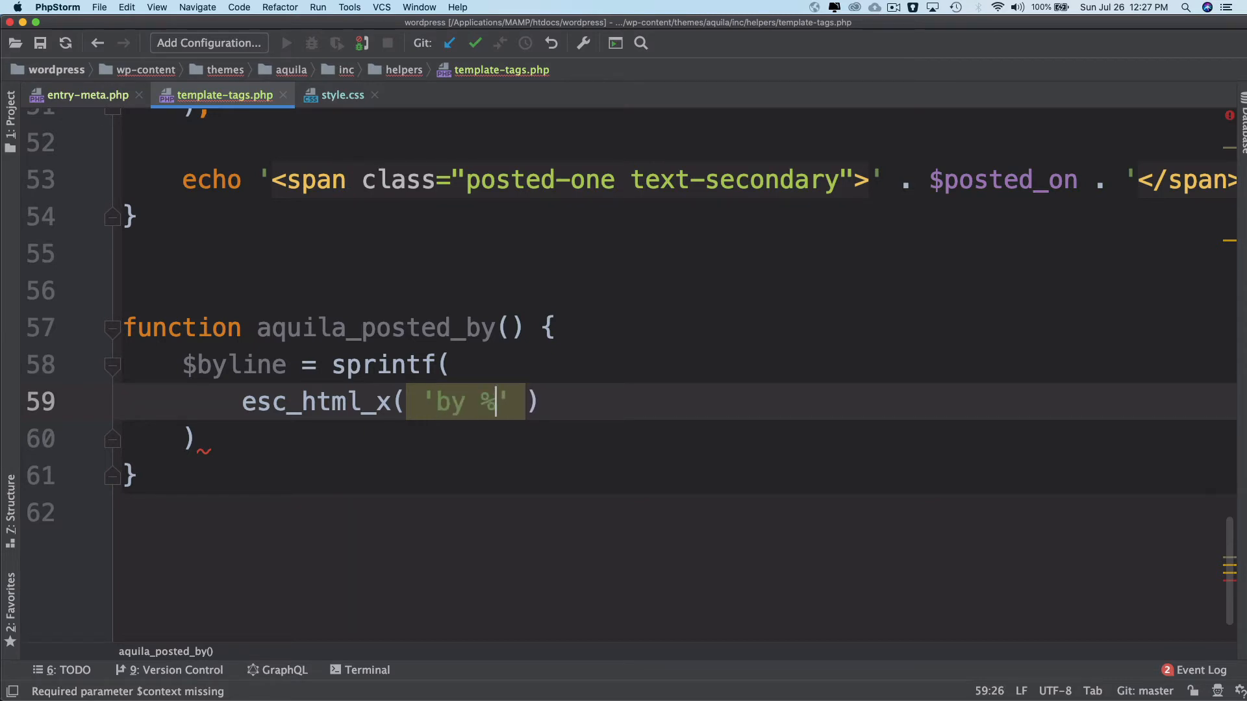
{"action": "type", "text": "s,"}
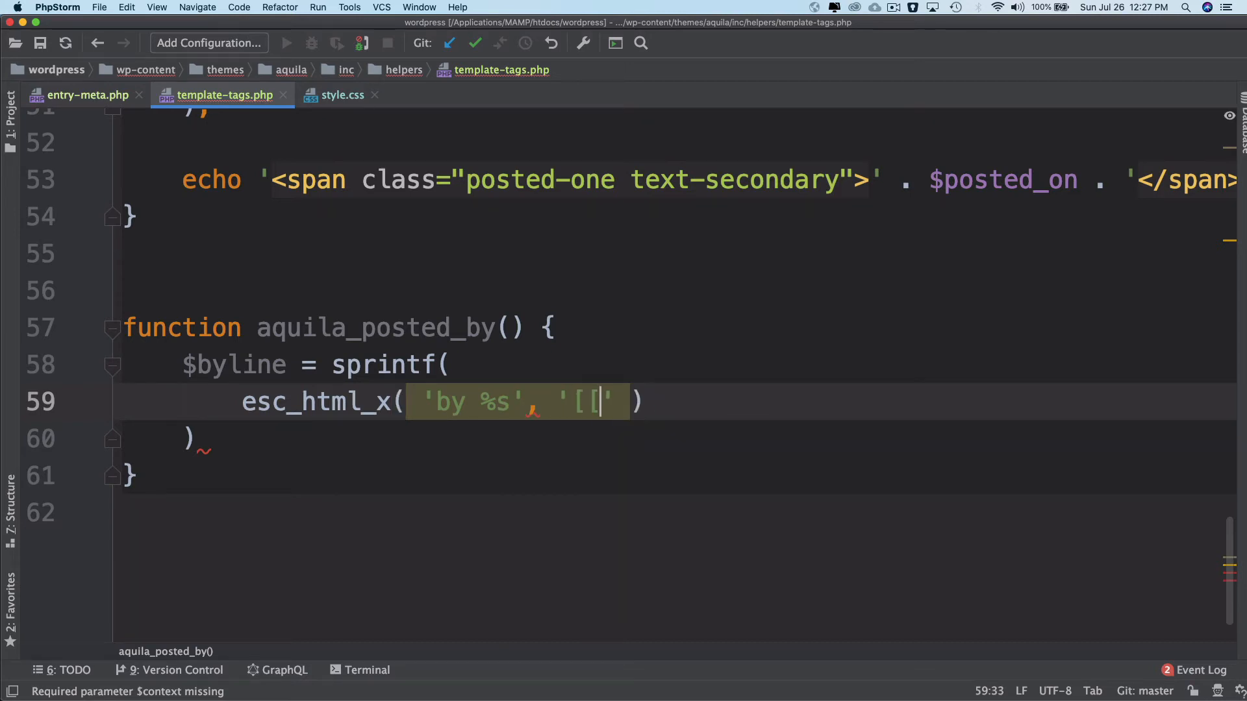
{"action": "type", "text": "post"}
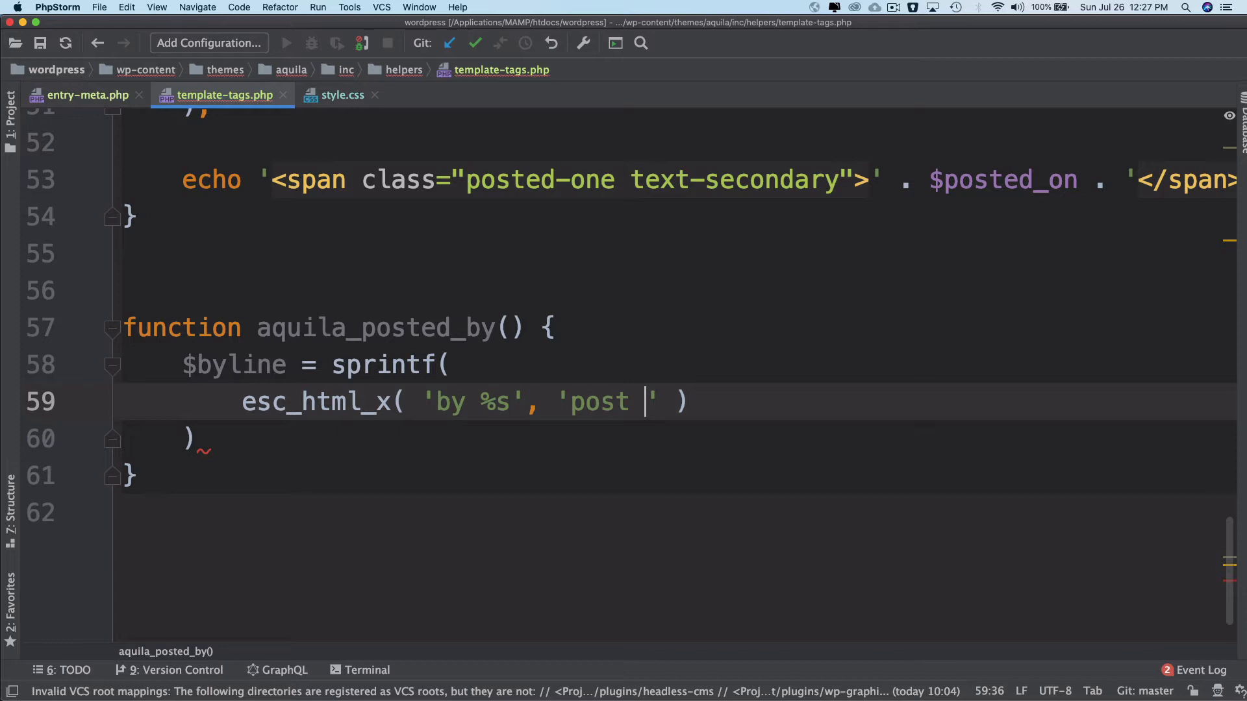
{"action": "type", "text": "authod"}
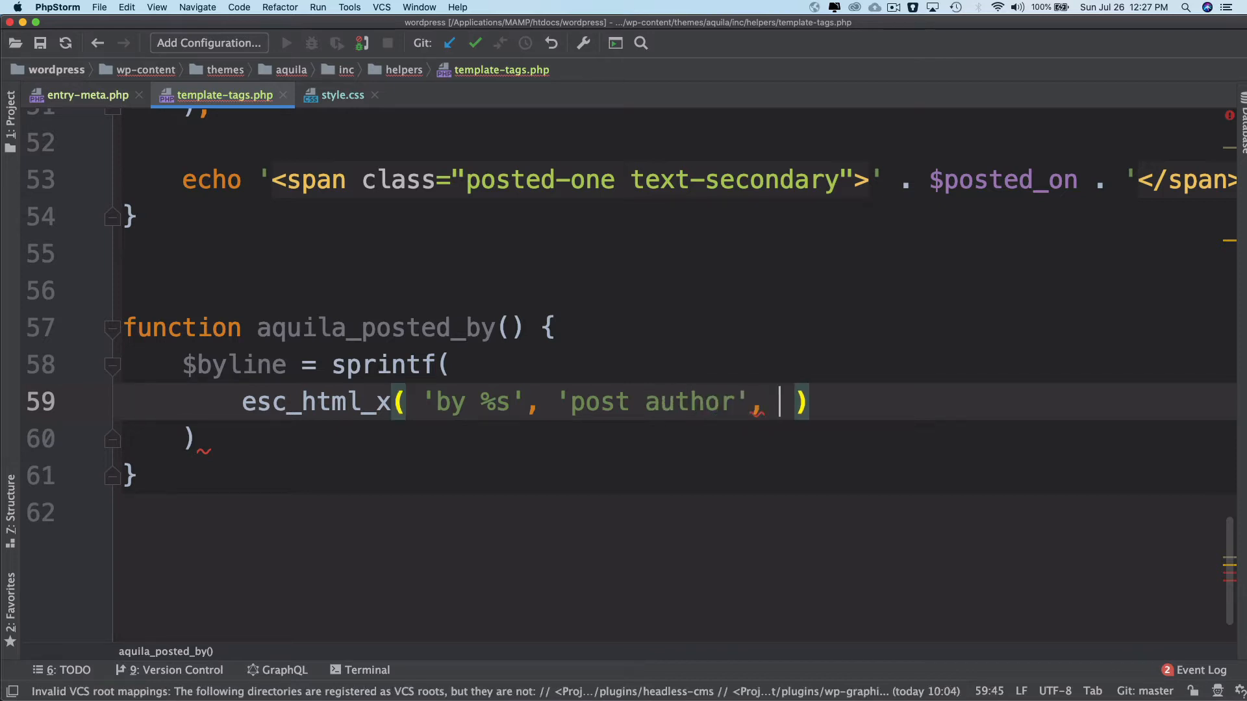
{"action": "type", "text": "'aquila'"}
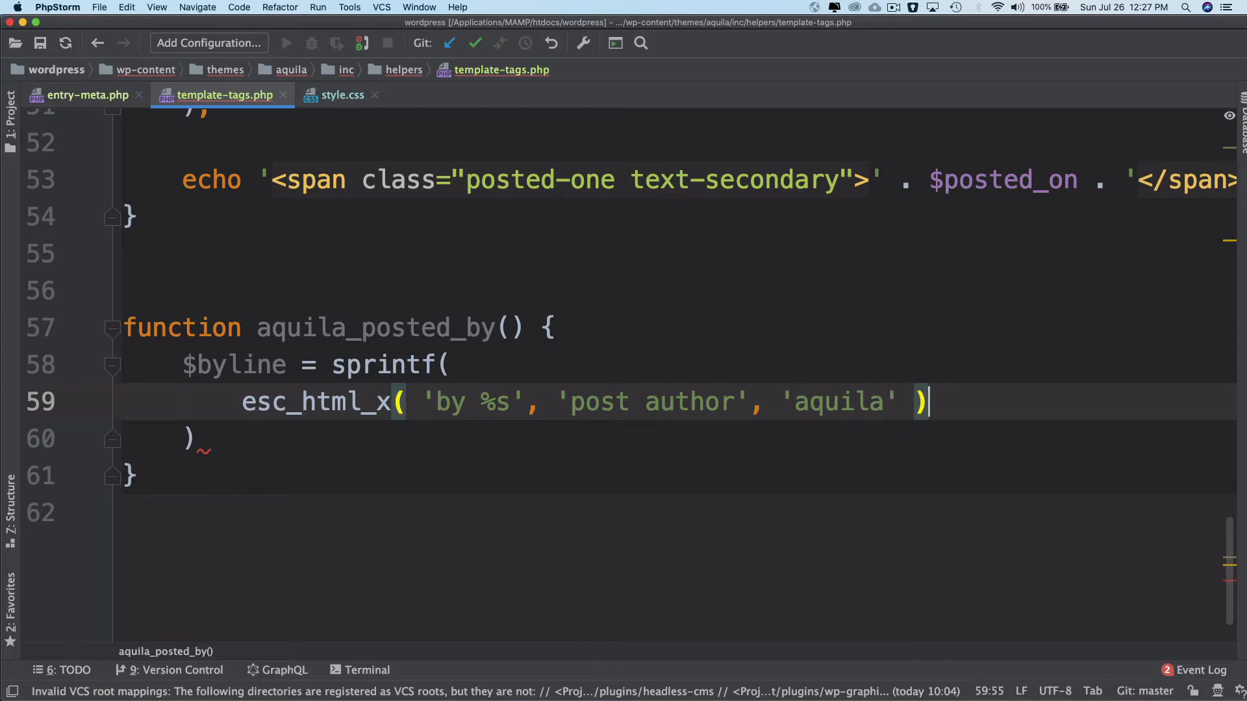
{"action": "type", "text": ","}
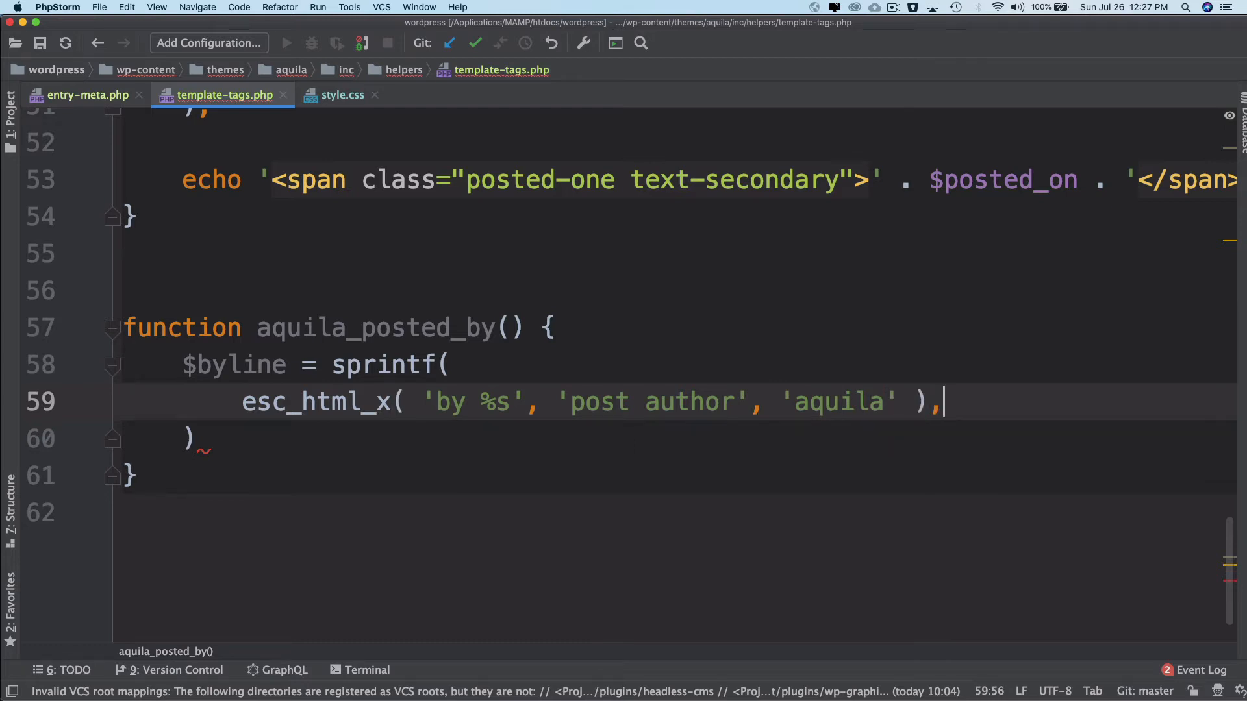
Add the '<span class="author vcard"><a href=""></a></span>' markup argument with an empty link.
{"action": "type", "text": "'<'"}
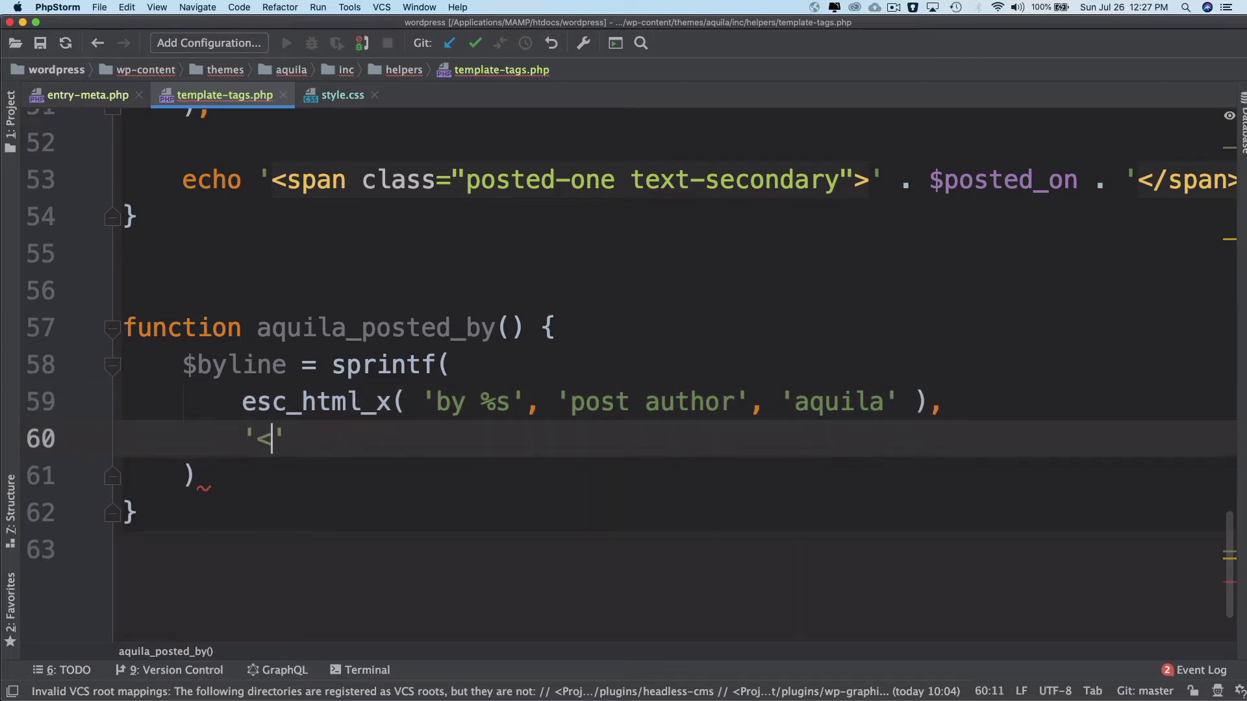
{"action": "type", "text": "span>"}
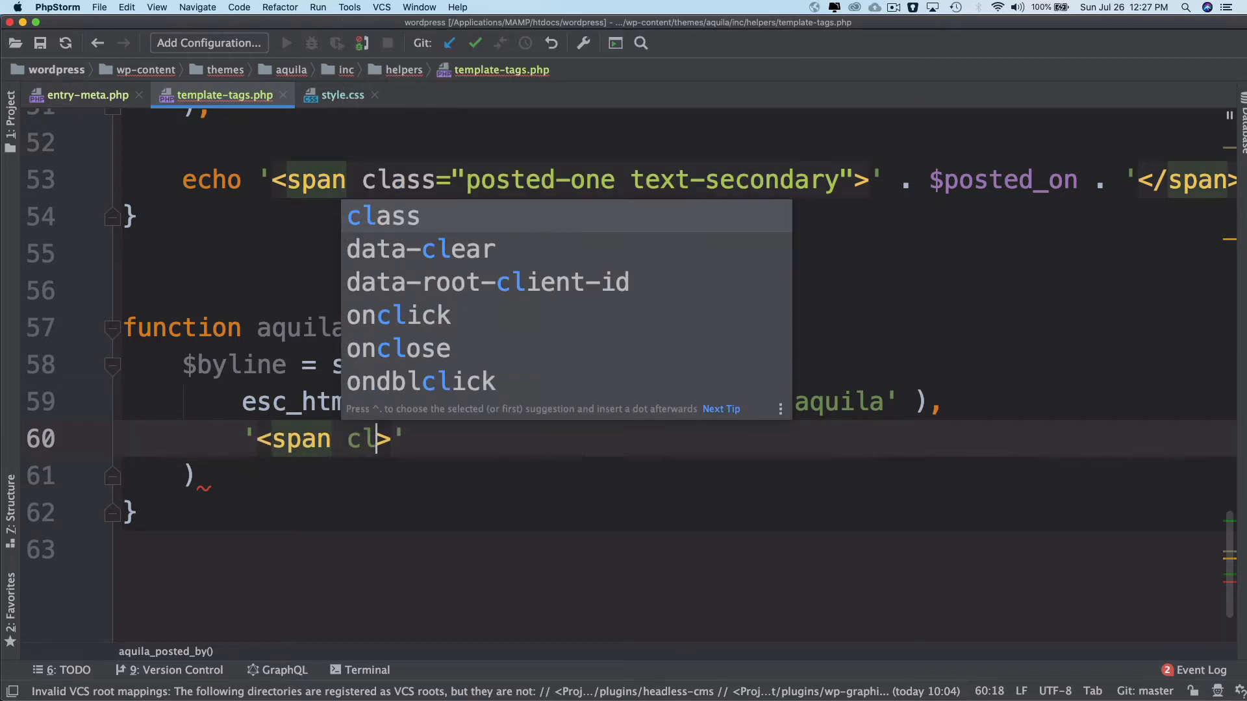
{"action": "type", "text": "class=\"\""}
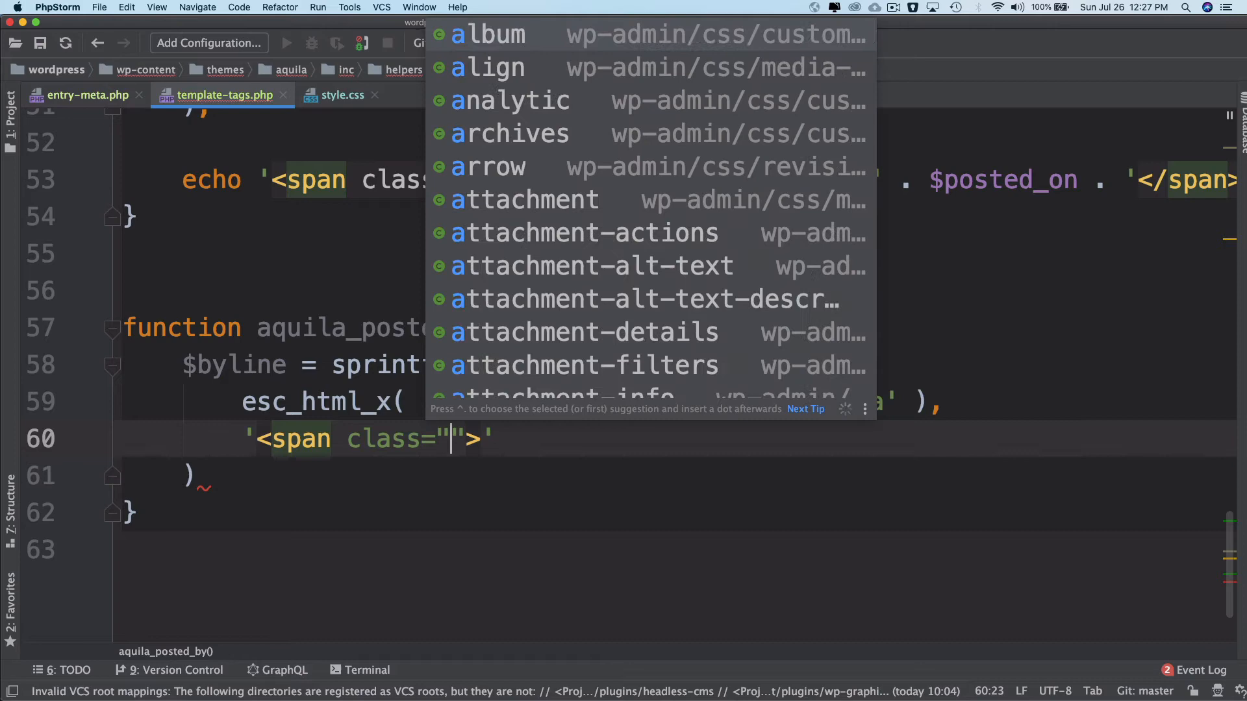
{"action": "type", "text": "author"}
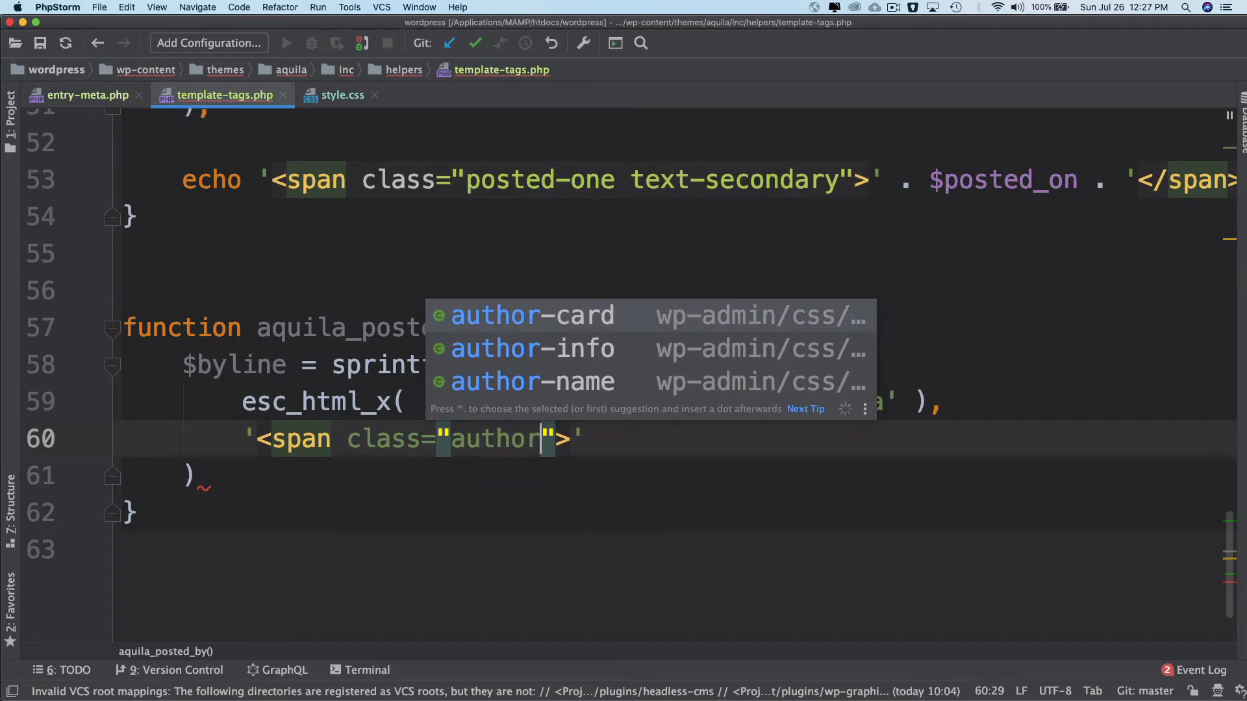
{"action": "type", "text": "v"}
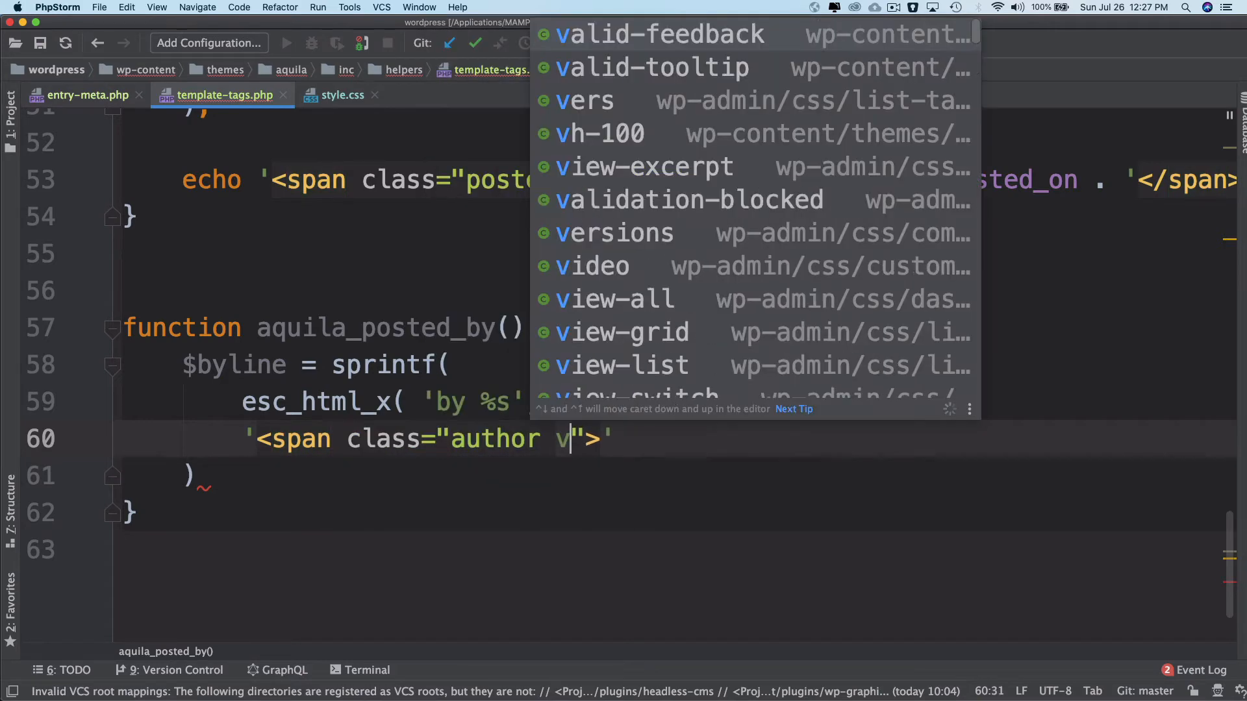
{"action": "type", "text": "card"}
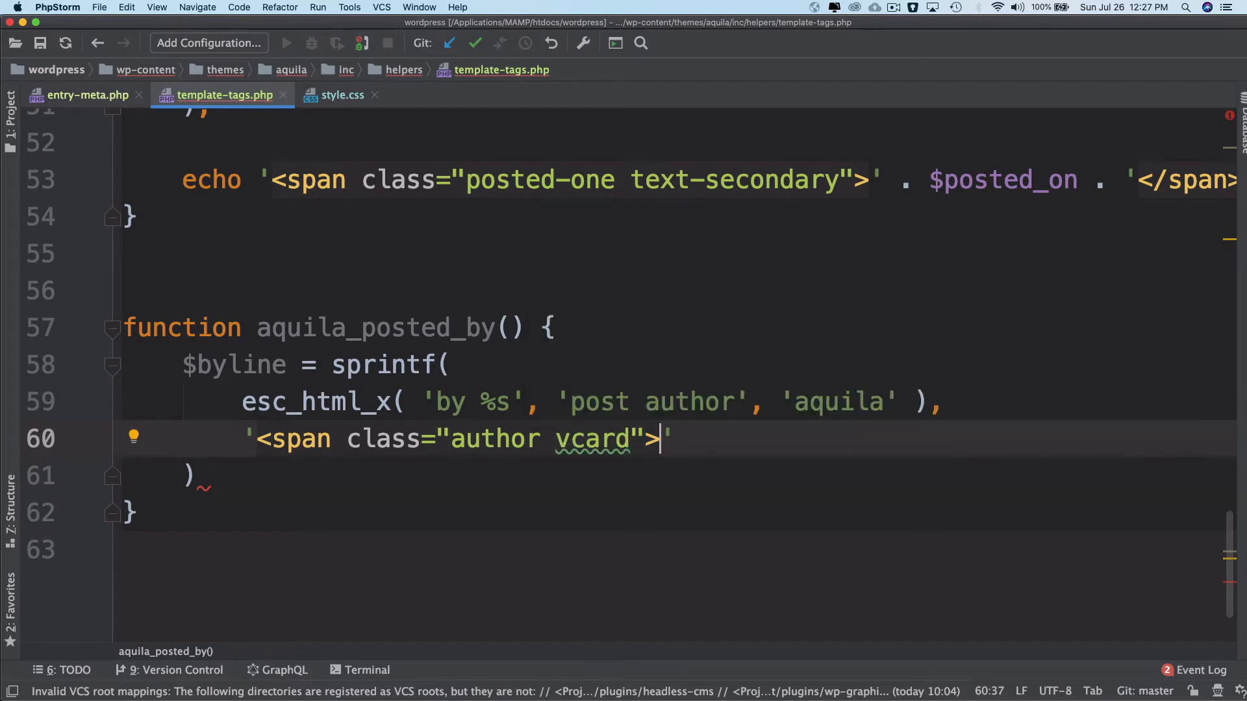
{"action": "type", "text": "</span>"}
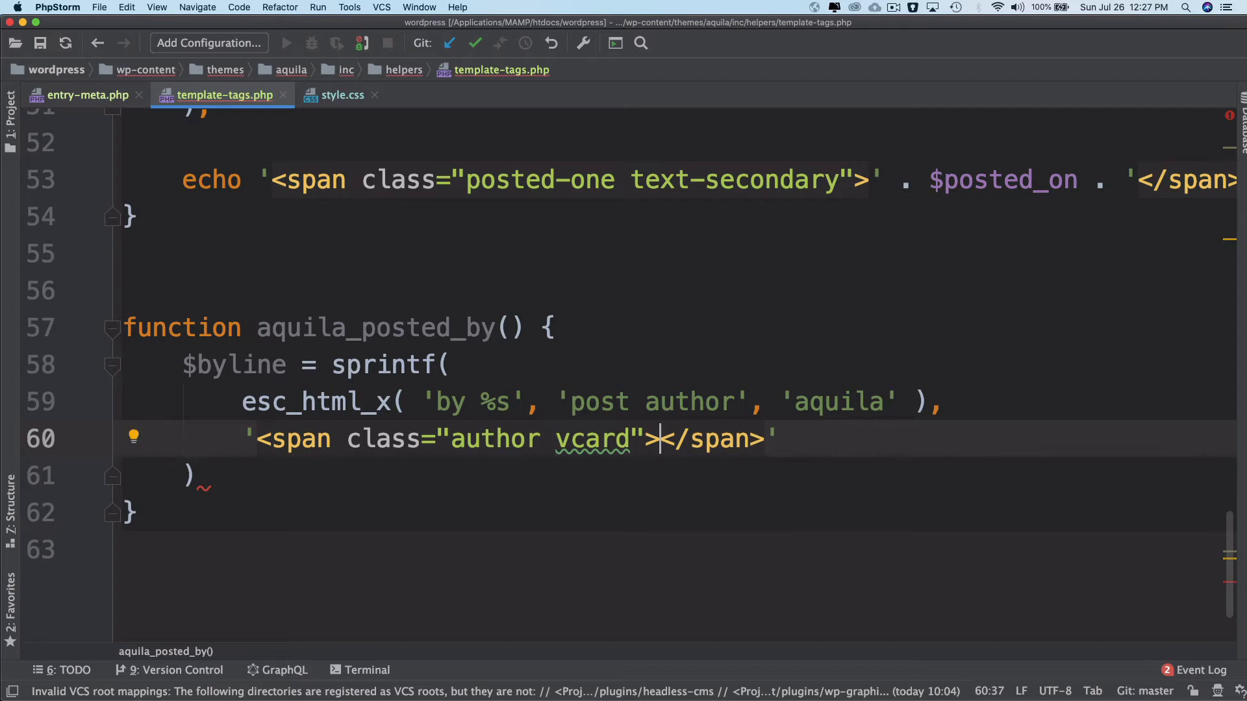
{"action": "type", "text": "<a href=\"\"></a><"}
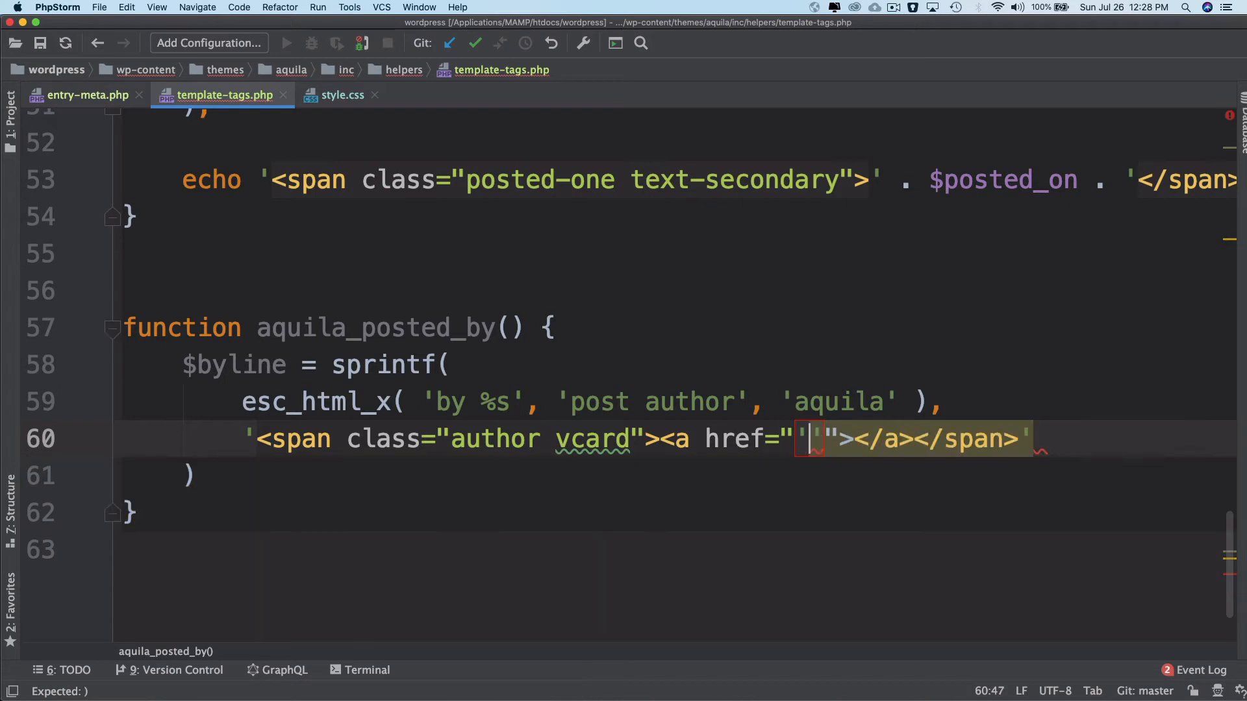
Concatenate an esc_url() call into the href and begin get_author_posts_url from autocomplete.
{"action": "type", "text": ".."}
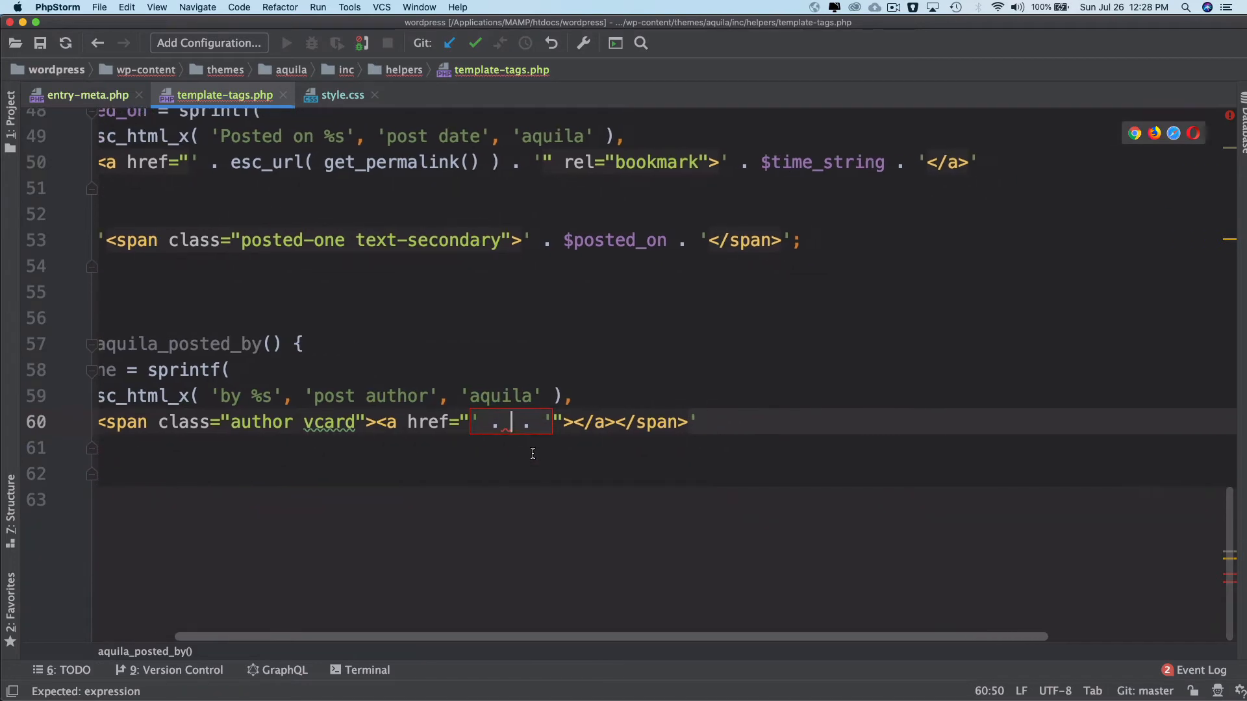
{"action": "type", "text": "esc_url("}
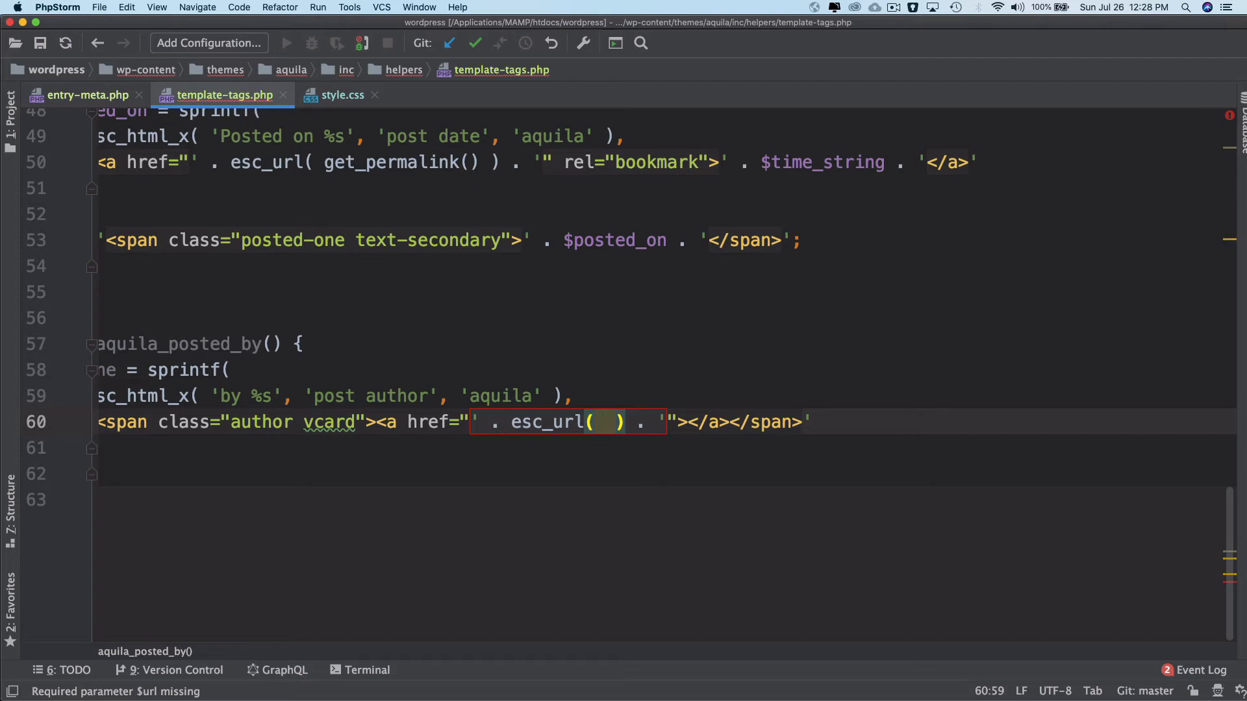
{"action": "type", "text": "get"}
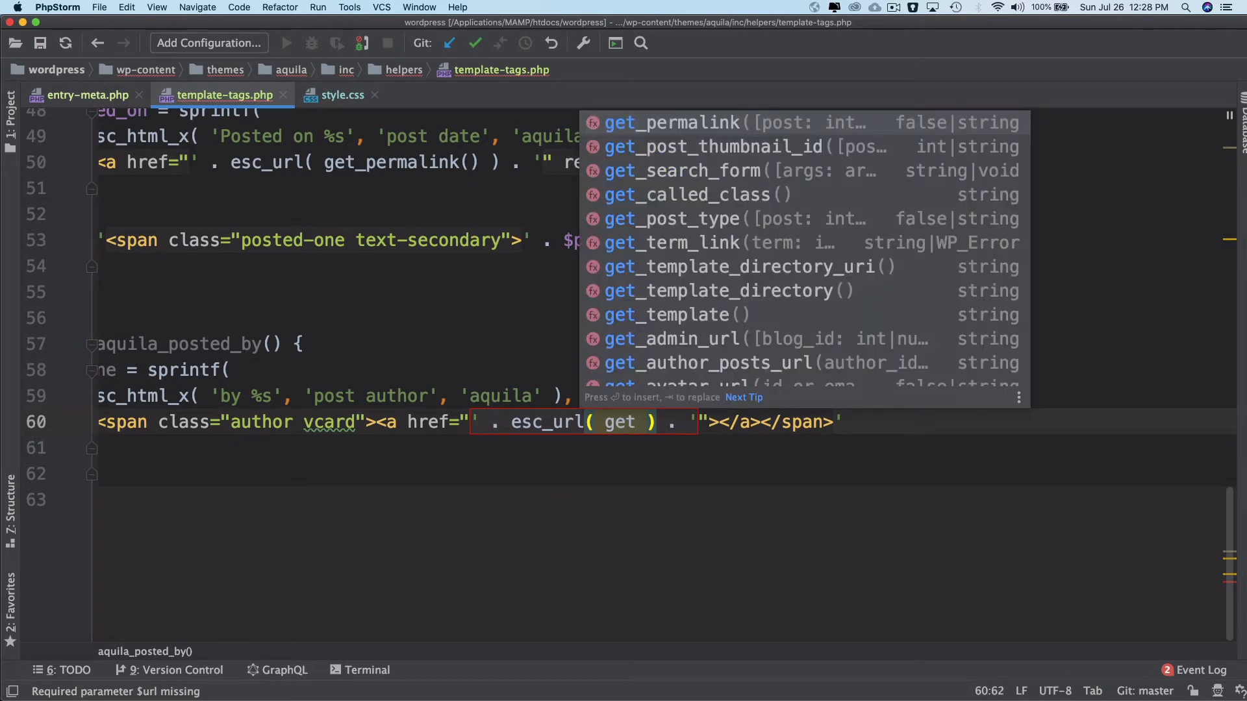
{"action": "type", "text": "a"}
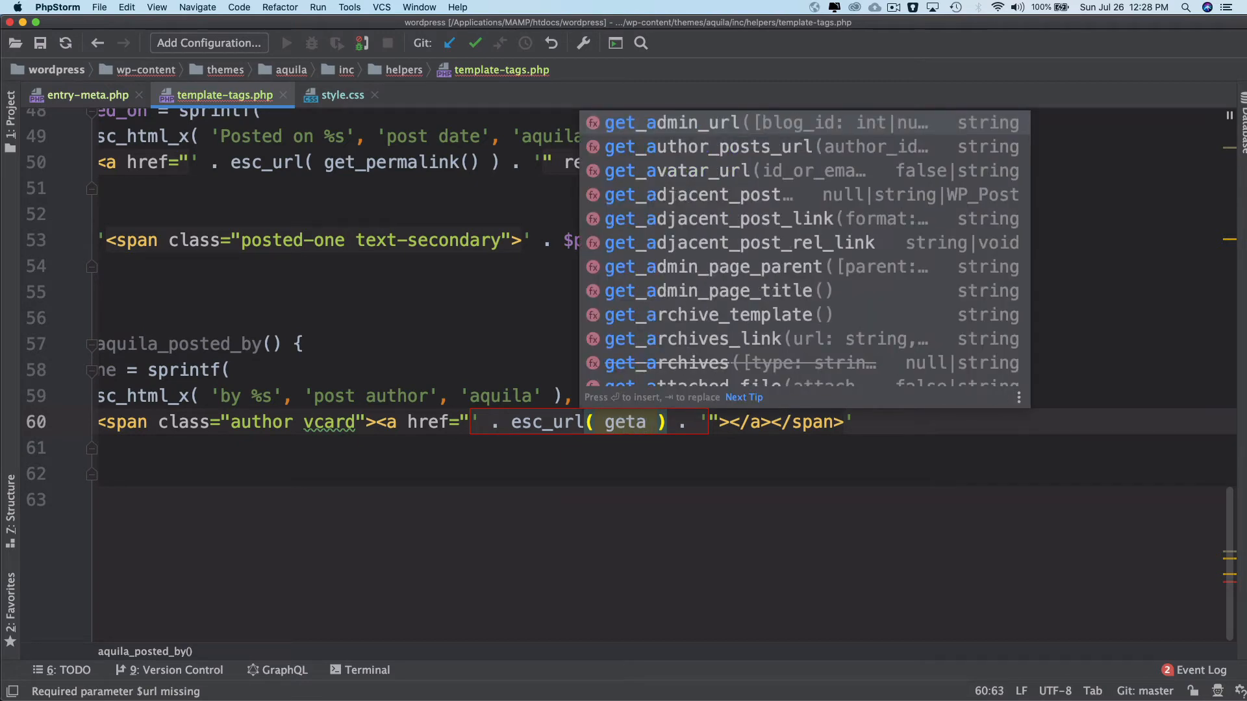
{"action": "type", "text": "uth"}
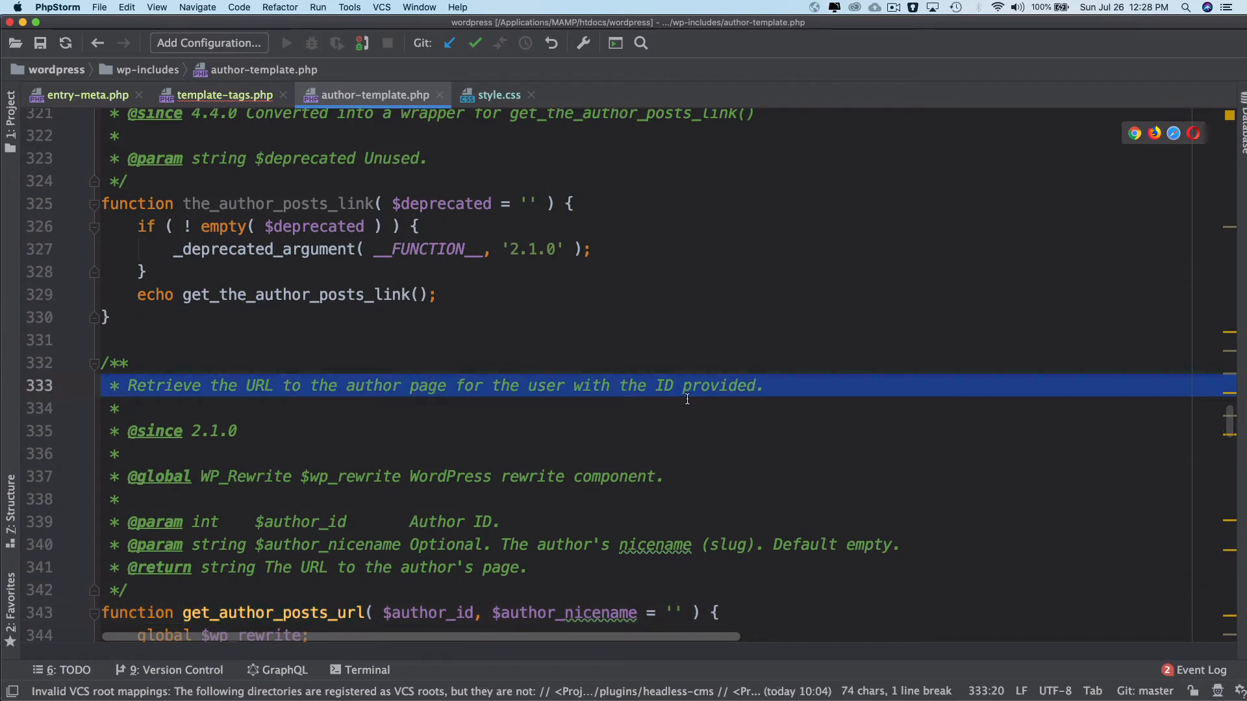
Check get_author_posts_url's $author_id parameter in author-template.php, then close that file.
{"action": "scroll", "scroll_direction": "down", "scroll_amount": 3}
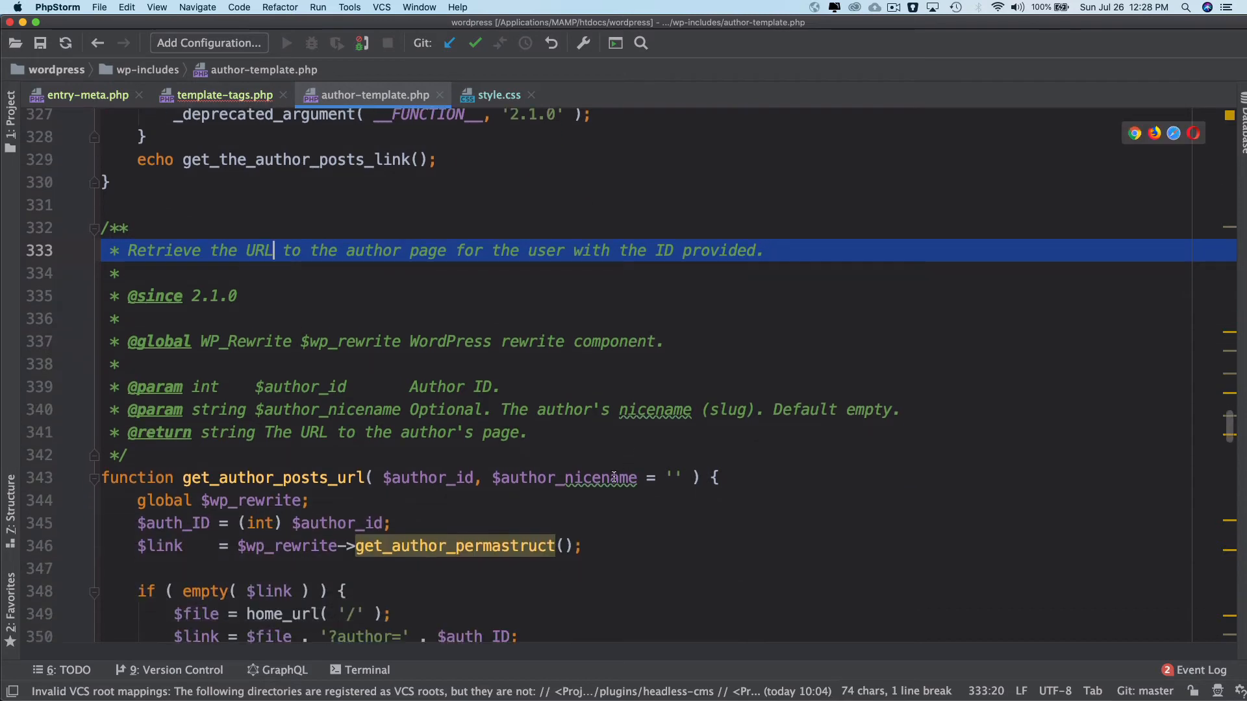
{"action": "double_click", "coordinate": [430, 478]}
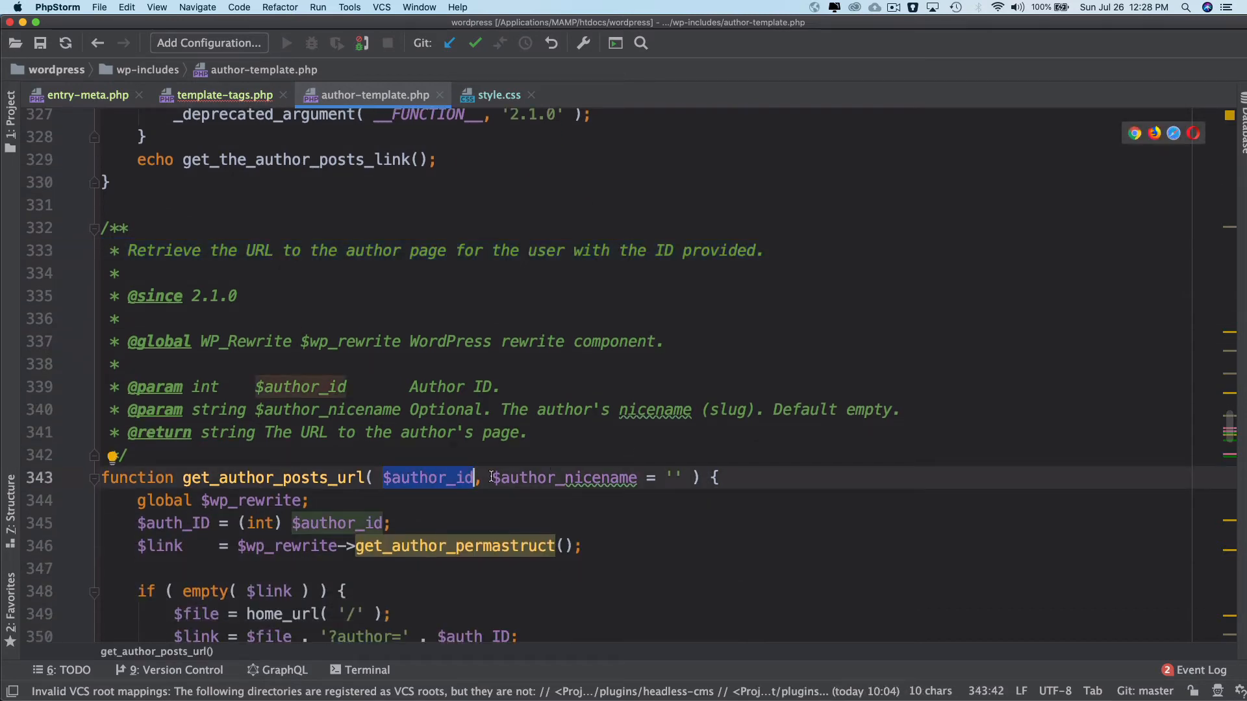
{"action": "left_click", "coordinate": [224, 95]}
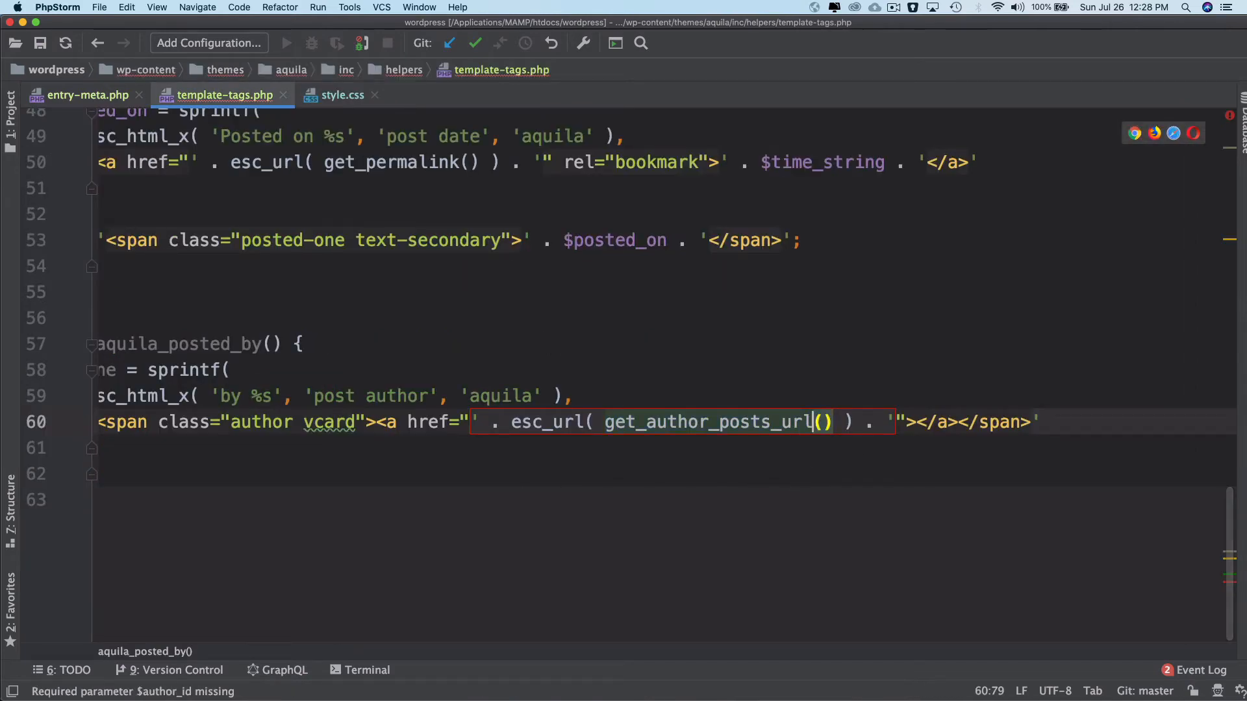
Pass get_the_author_meta( 'ID' ) to get_author_posts_url() and start a link-text concatenation slot.
{"action": "type", "text": "\" \""}
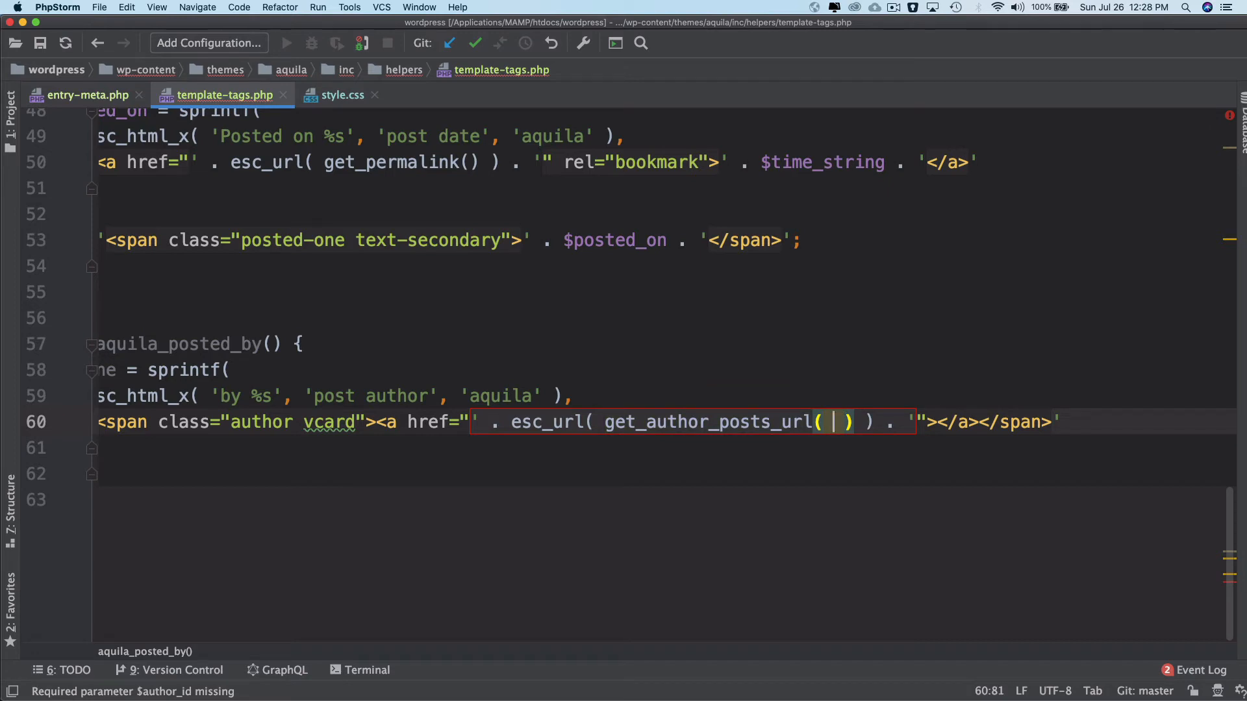
{"action": "type", "text": "get_"}
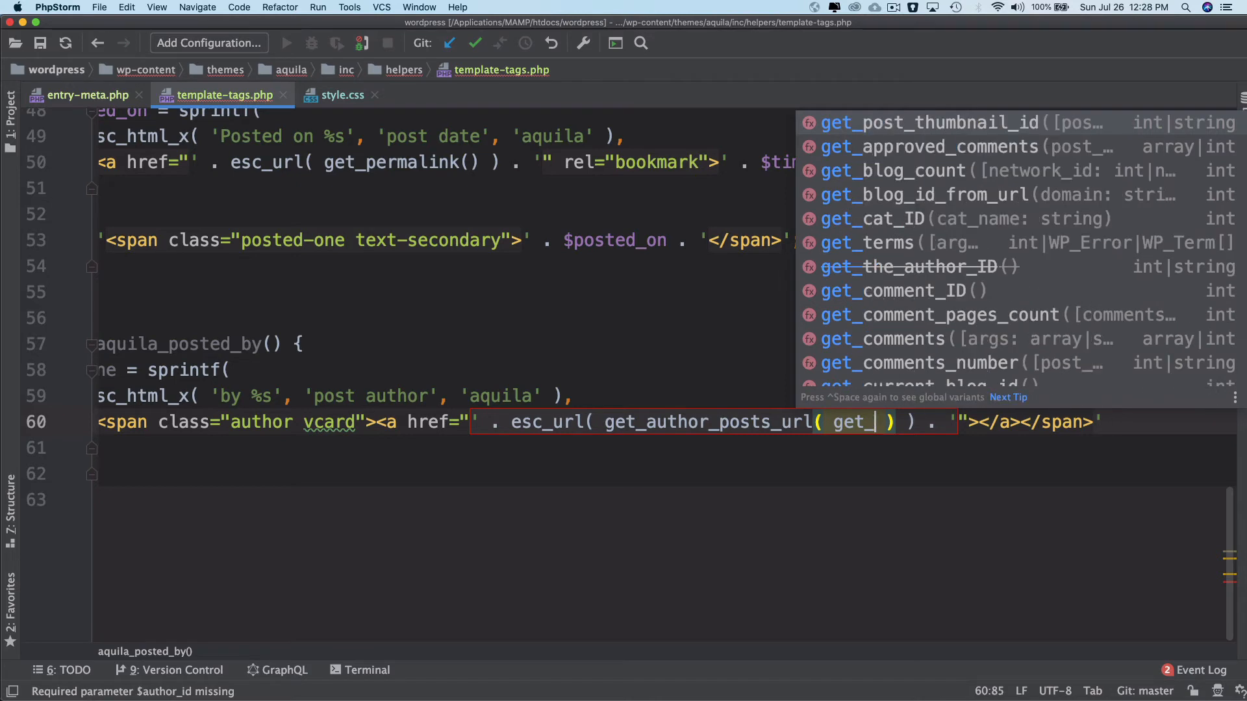
{"action": "type", "text": "the_author_meta("}
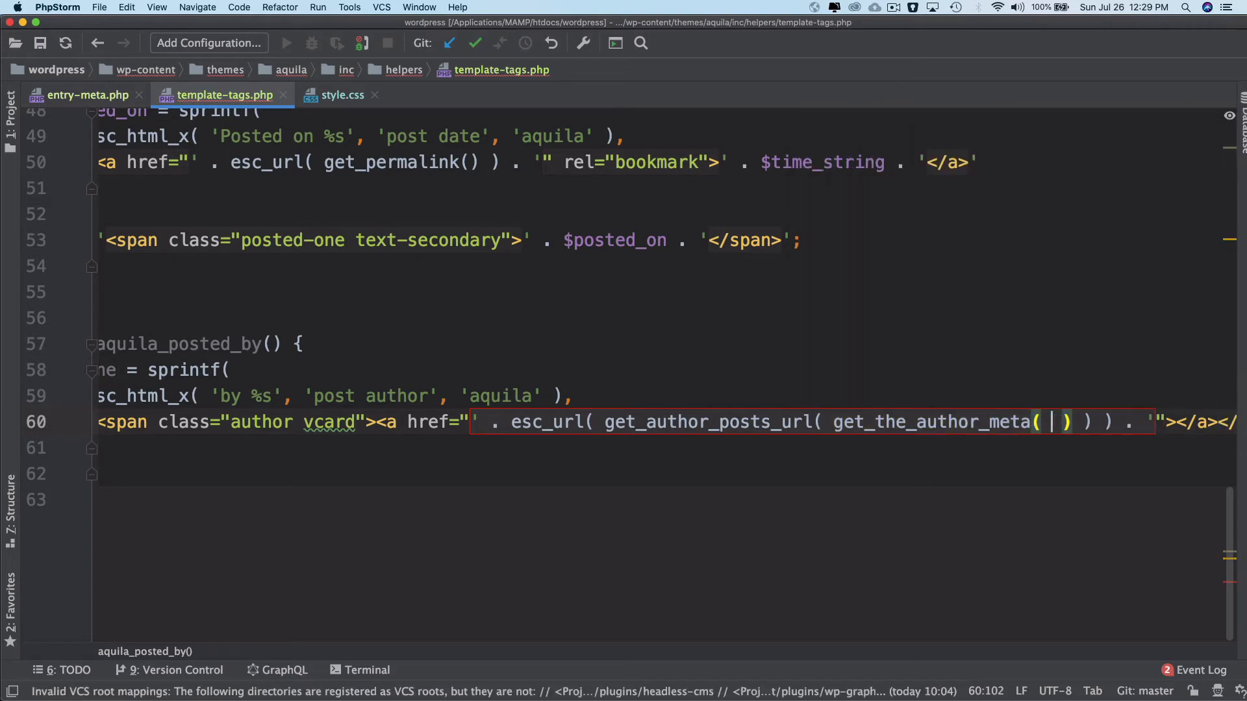
{"action": "type", "text": "I"}
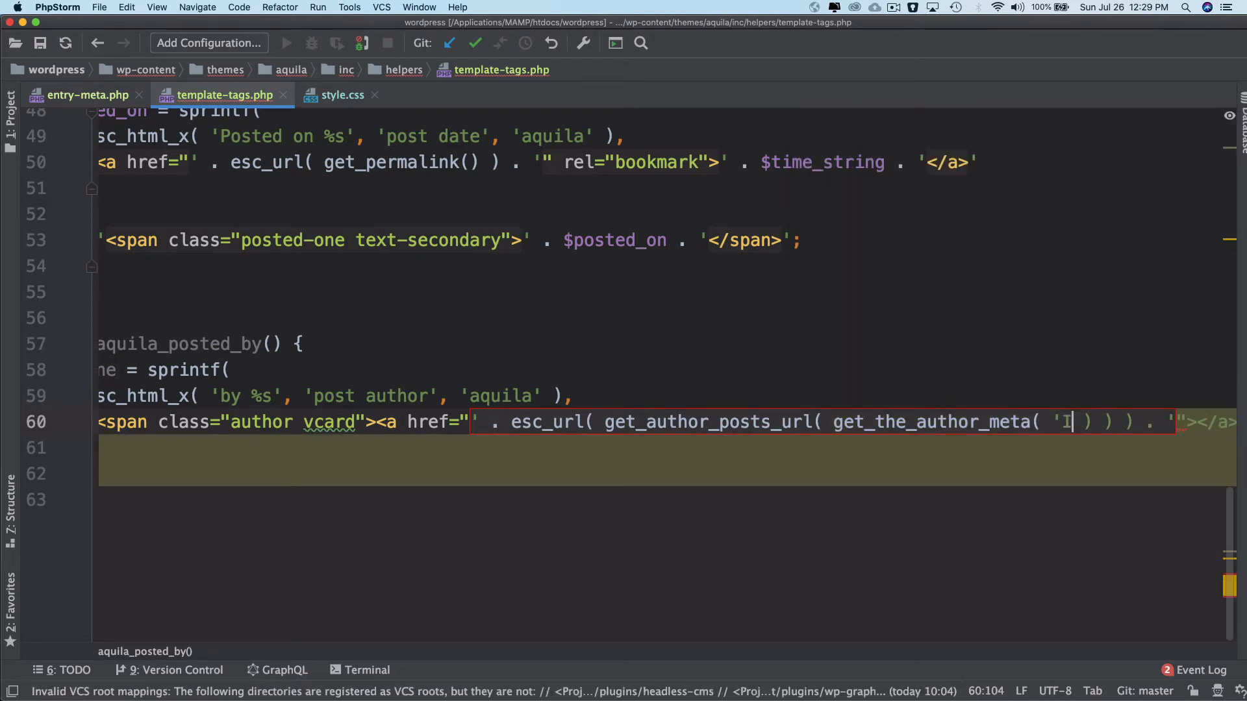
{"action": "type", "text": "D'"}
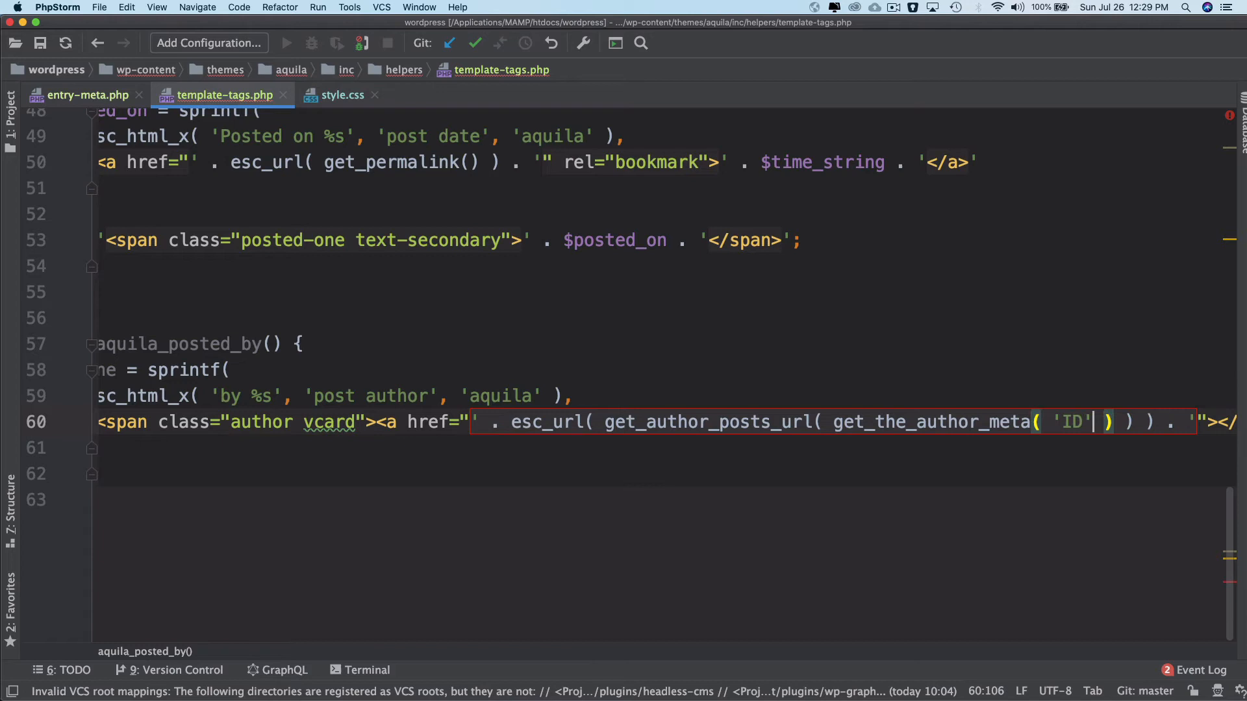
{"action": "double_click", "coordinate": [930, 420]}
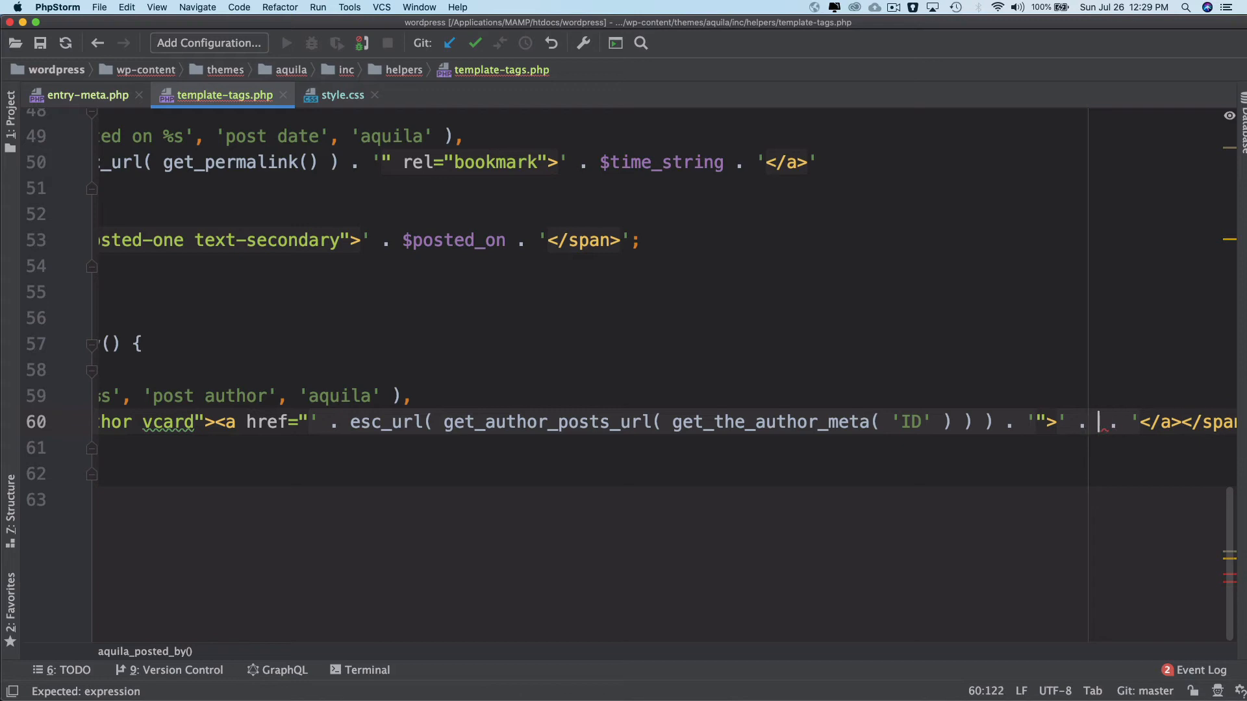
Fill the link text slot with esc_html( get_the_author() ) via autocomplete.
{"action": "type", "text": "esc_html("}
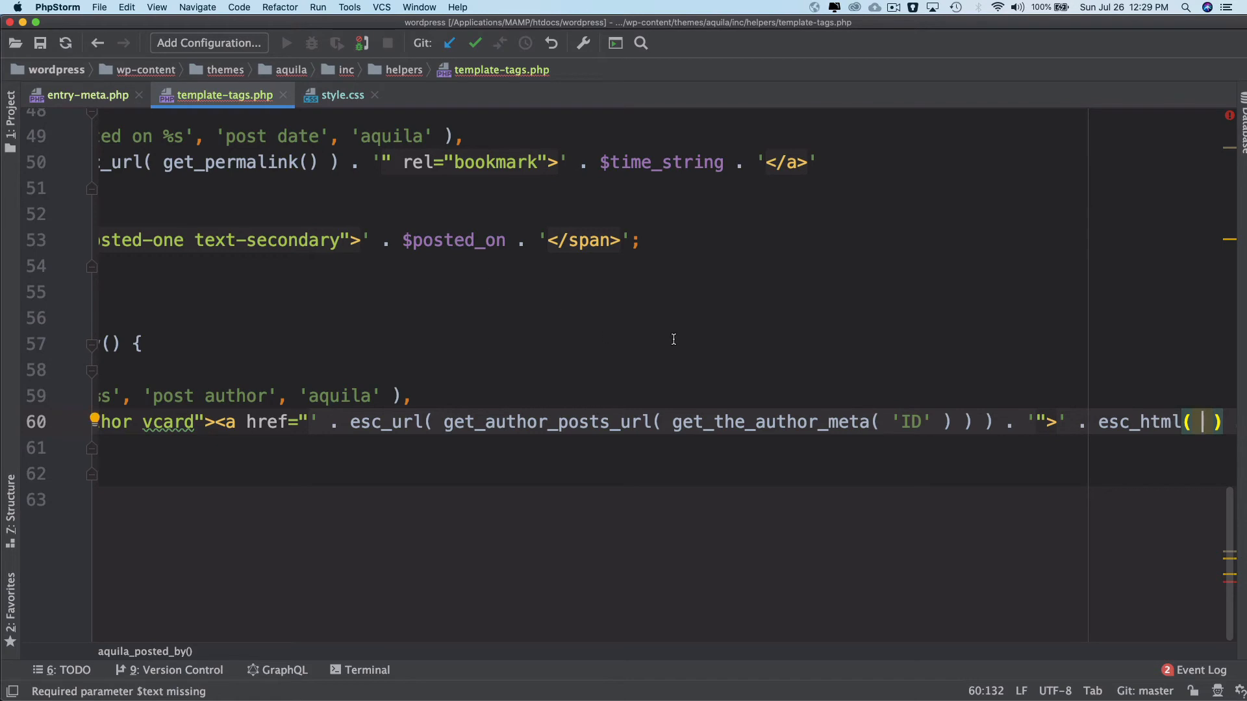
{"action": "type", "text": "g"}
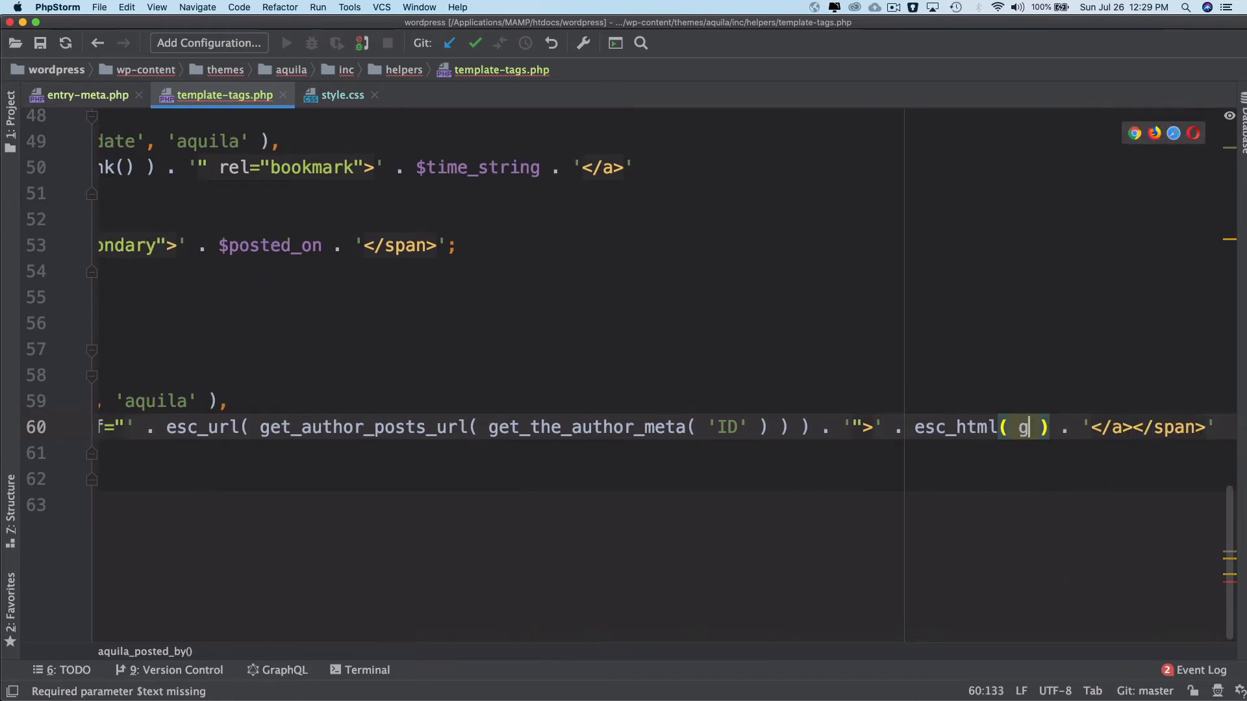
{"action": "type", "text": "et_the_"}
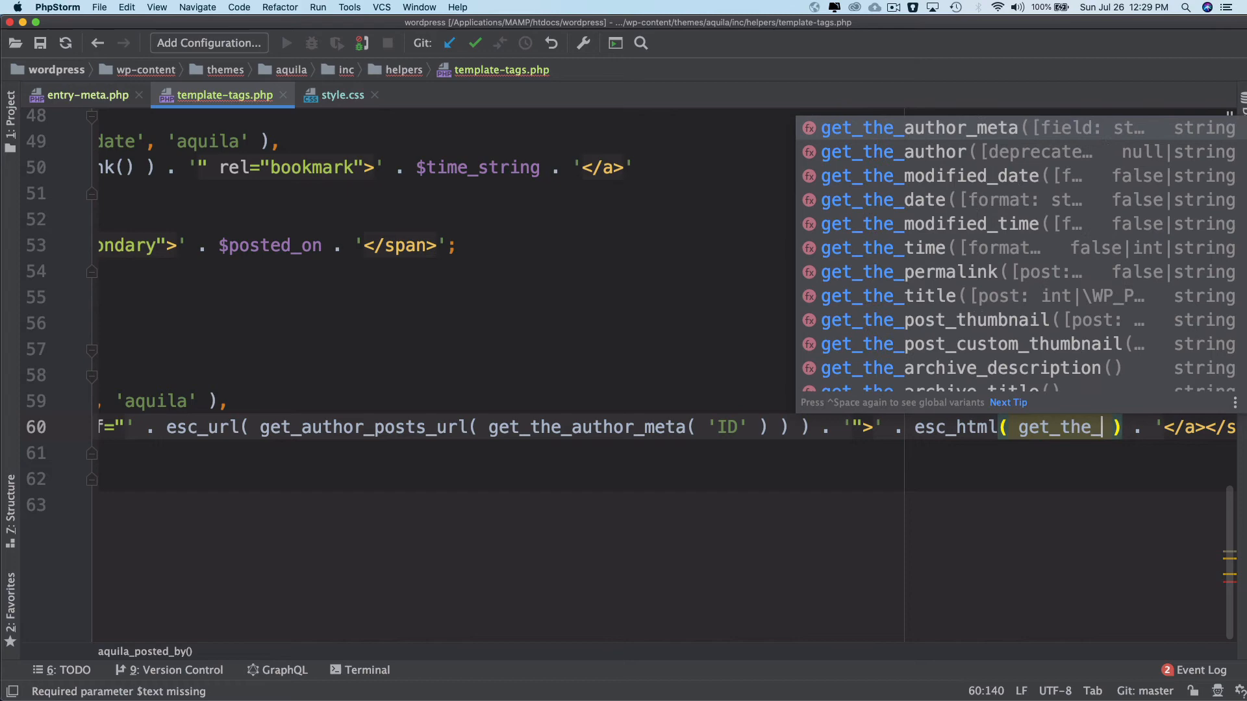
{"action": "type", "text": "au"}
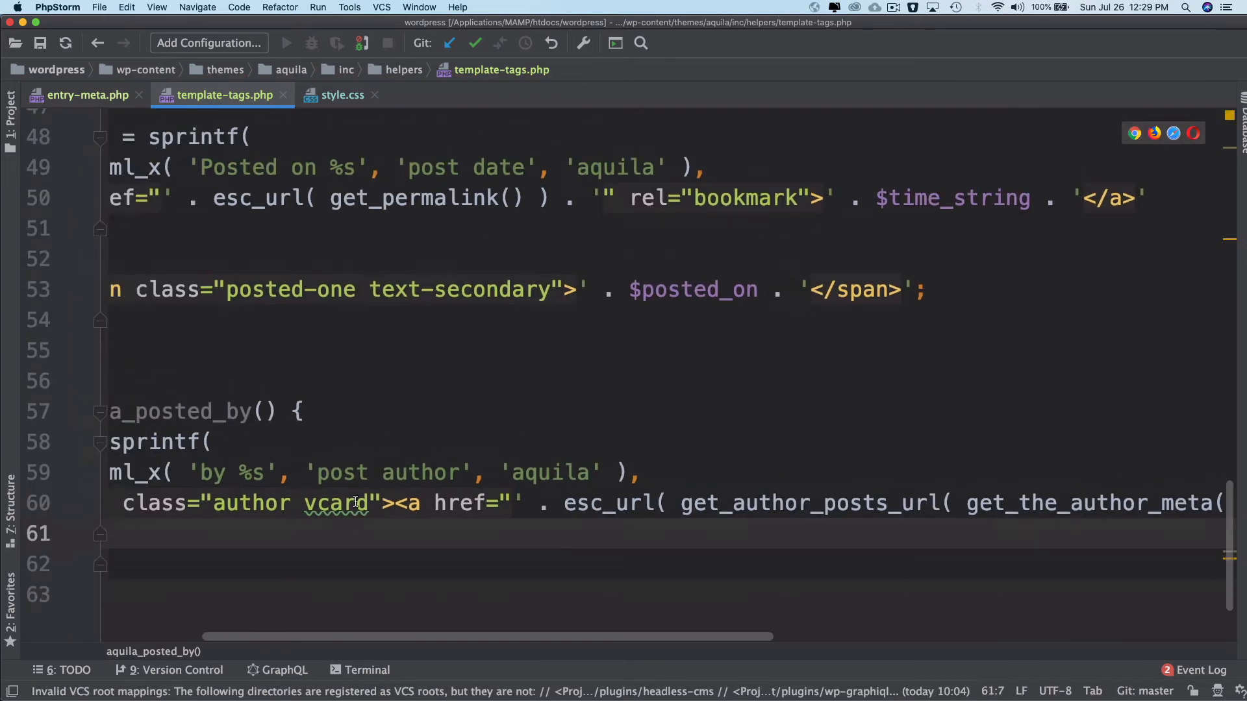
Echo $byline wrapped in a span with classes 'byline text-secondary' inside aquila_posted_by.
{"action": "type", "text": "echo"}
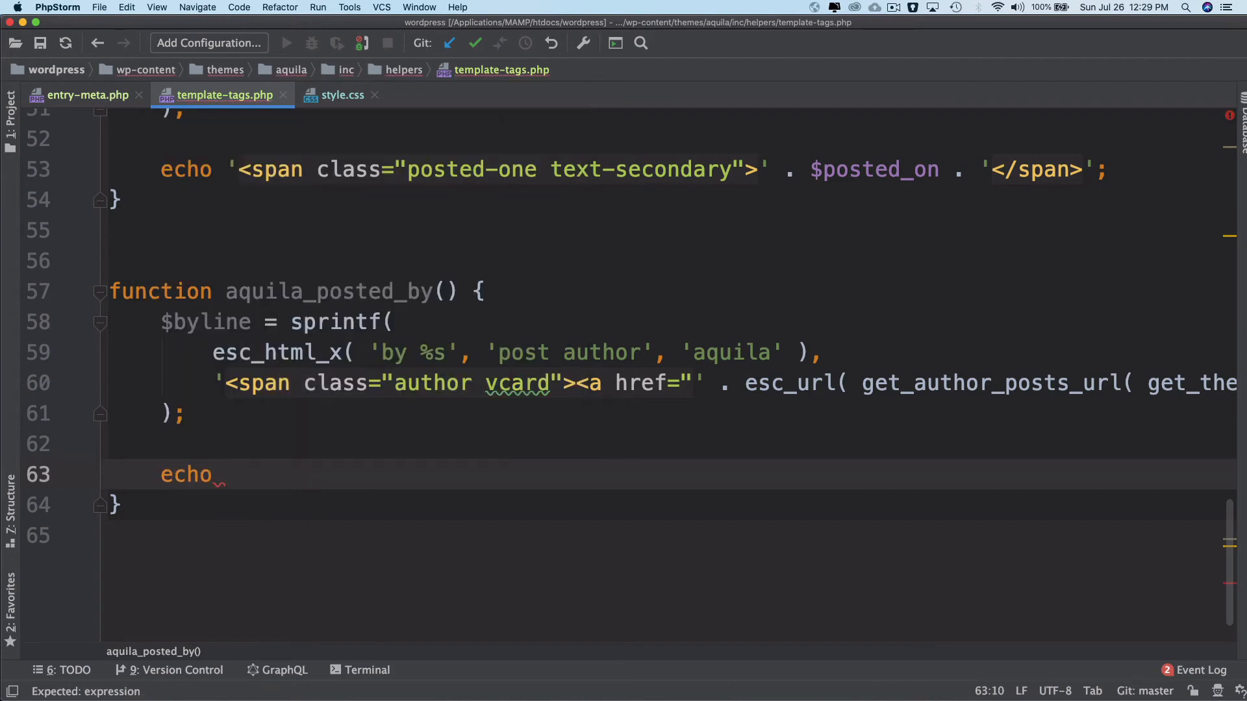
{"action": "type", "text": "'"}
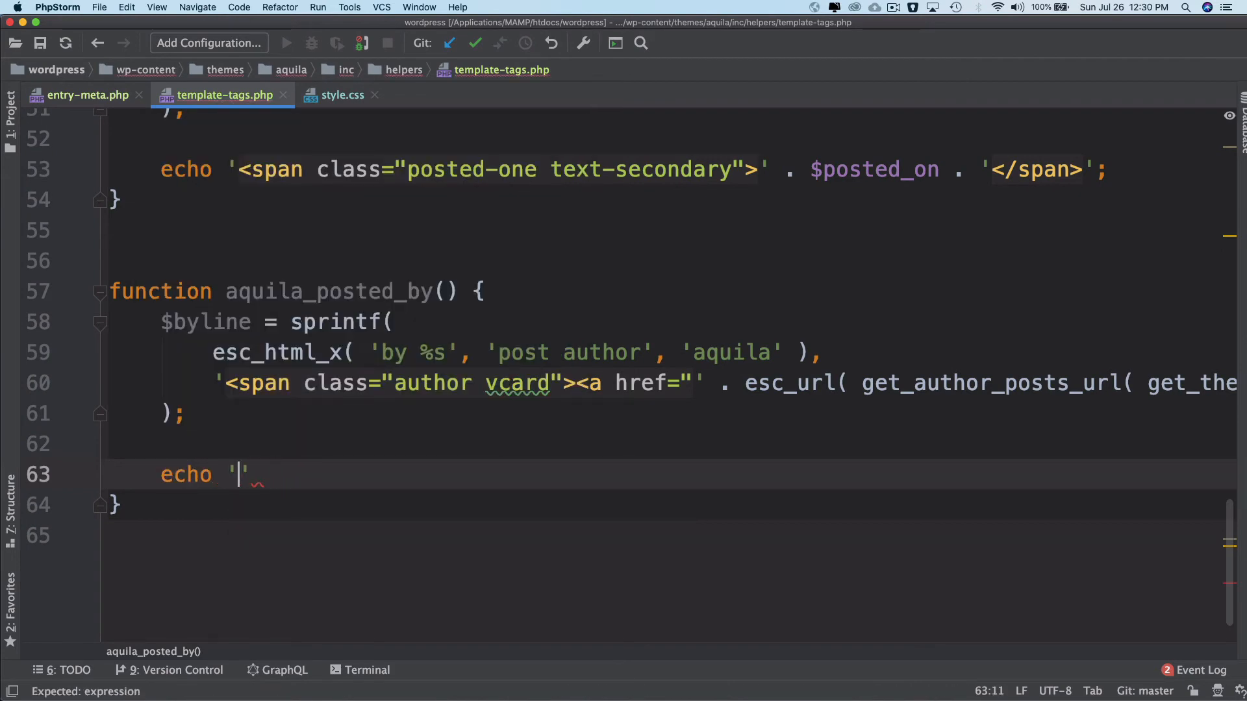
{"action": "type", "text": "<span></span>"}
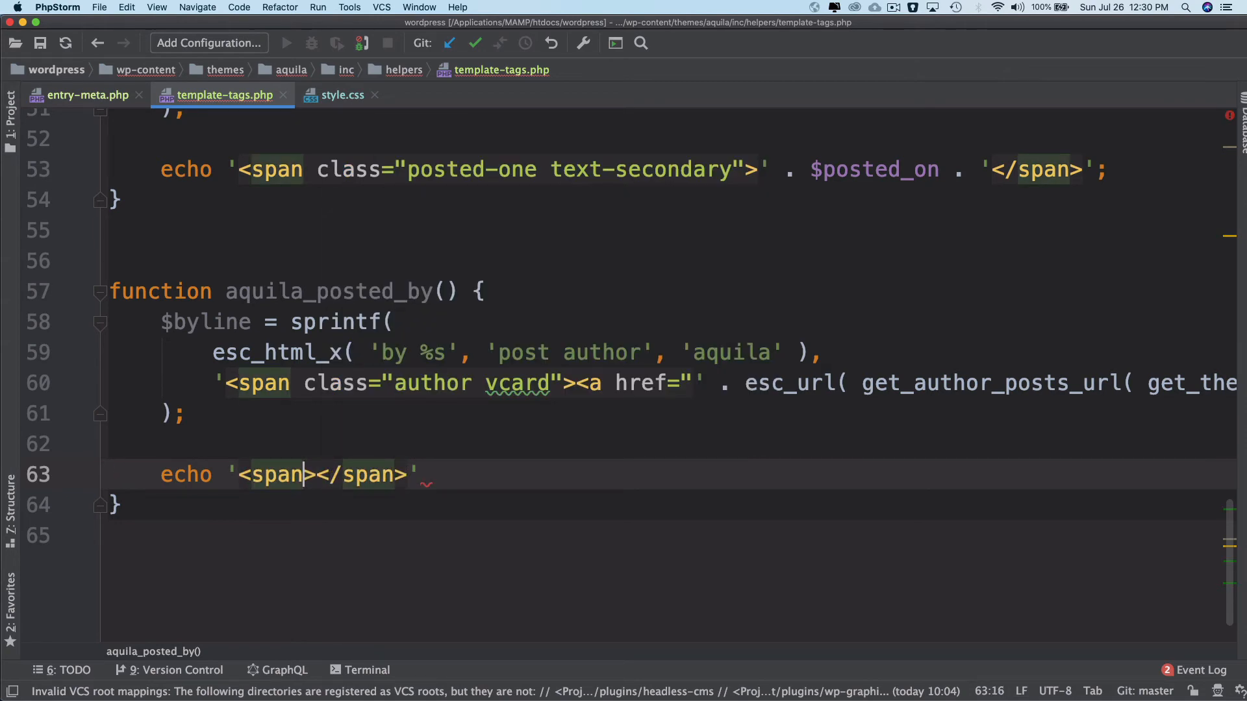
{"action": "type", "text": "class=\""}
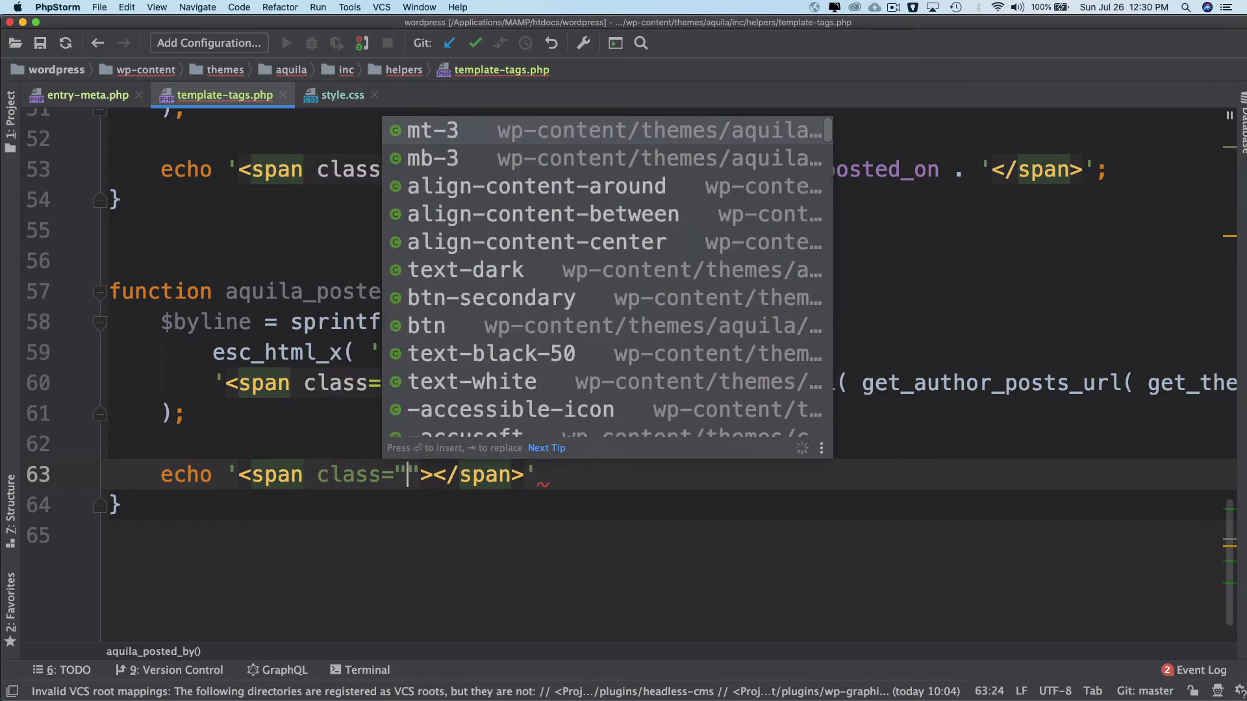
{"action": "type", "text": "byline t"}
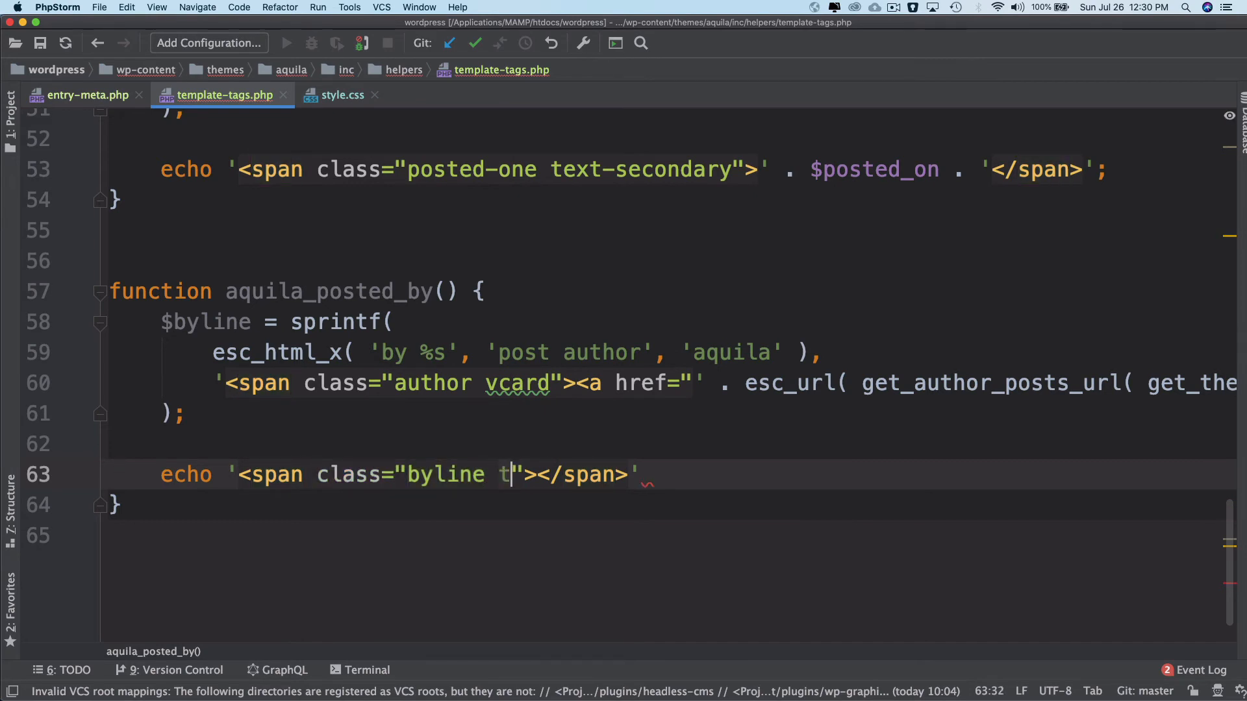
{"action": "type", "text": "ext-"}
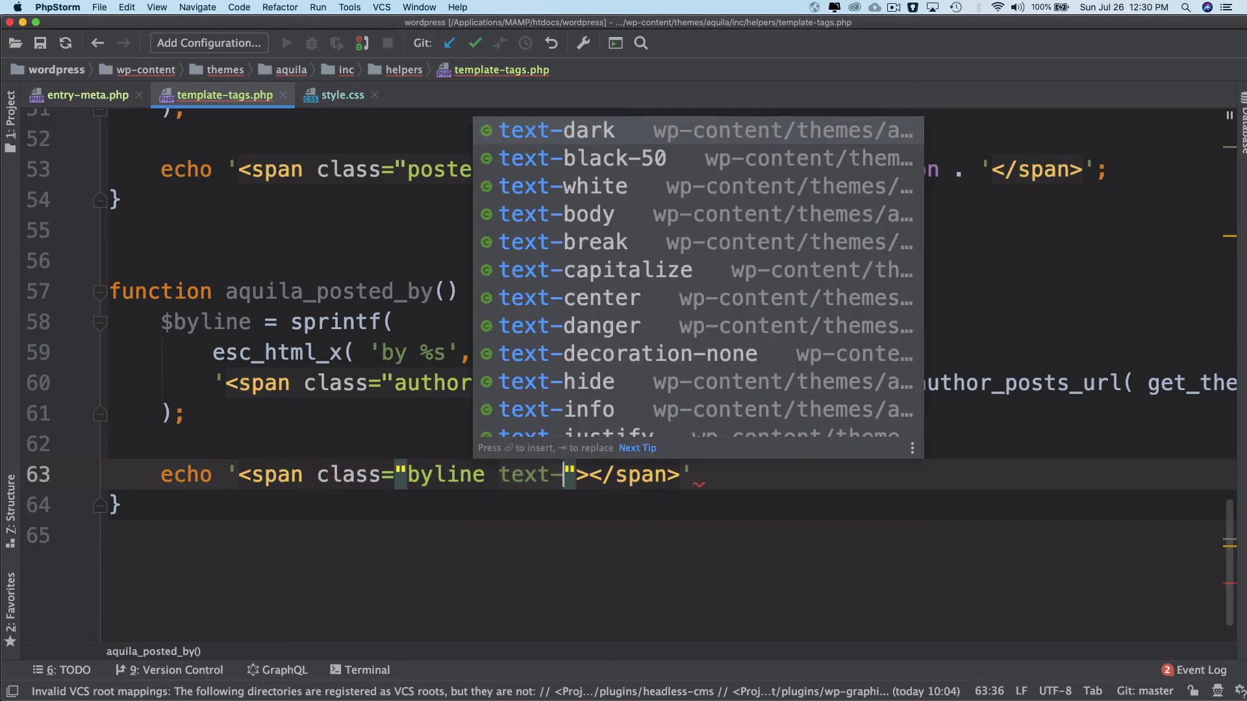
{"action": "type", "text": "seco"}
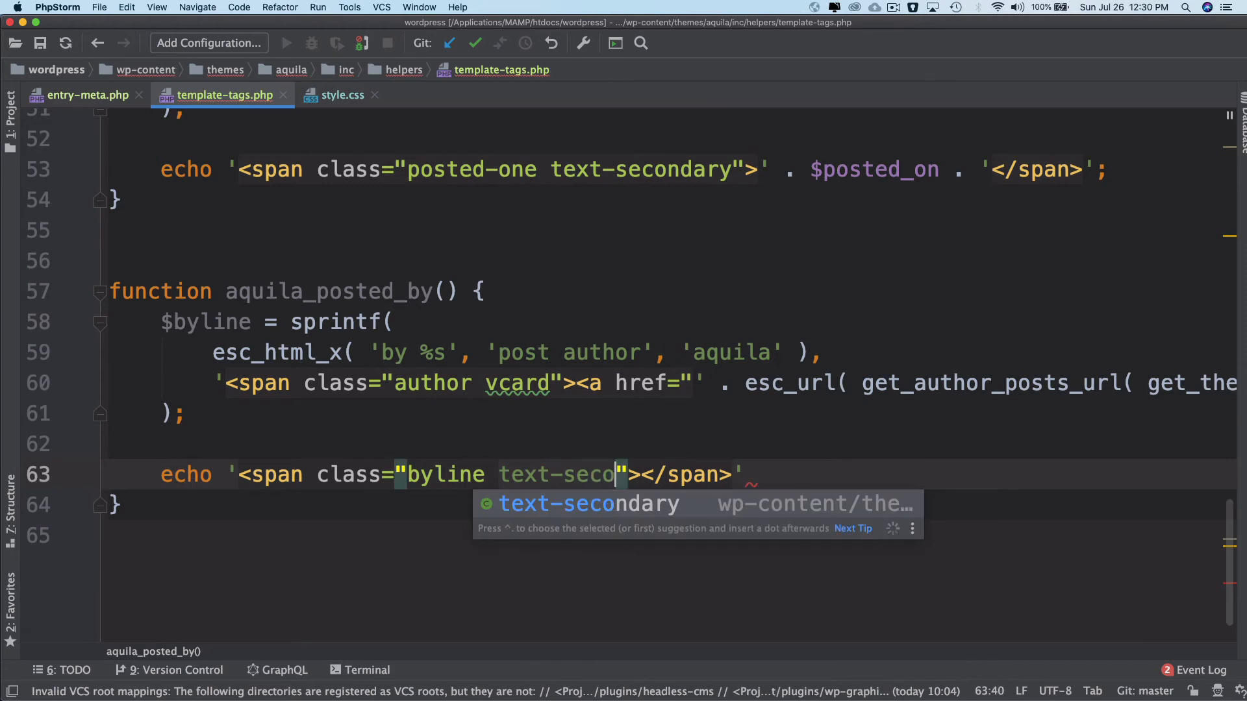
{"action": "key", "text": "Tab"}
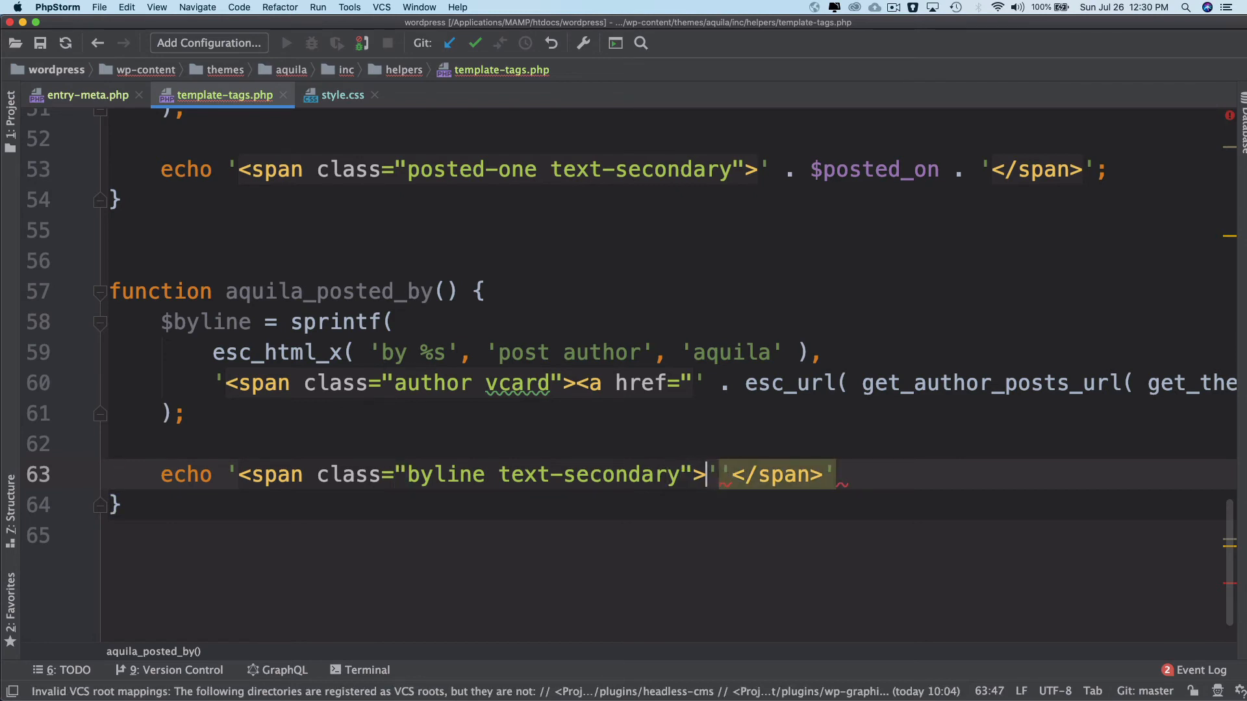
{"action": "type", "text": "'"}
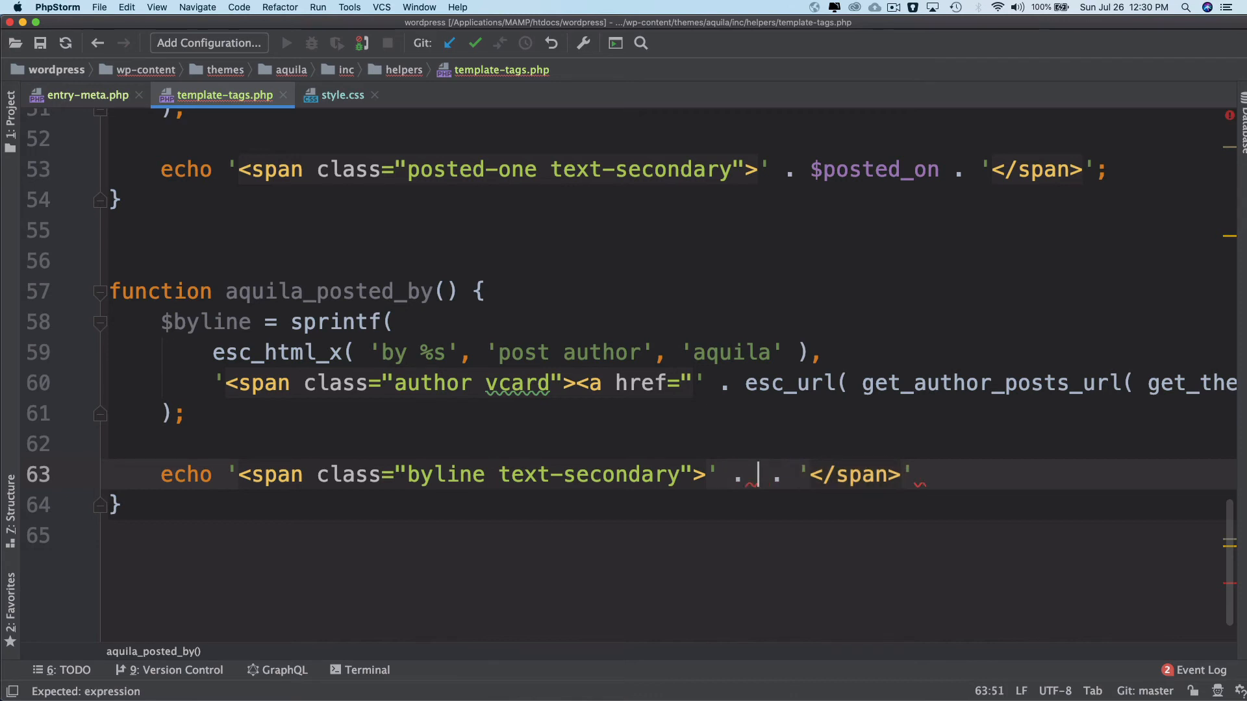
{"action": "type", "text": "$byline"}
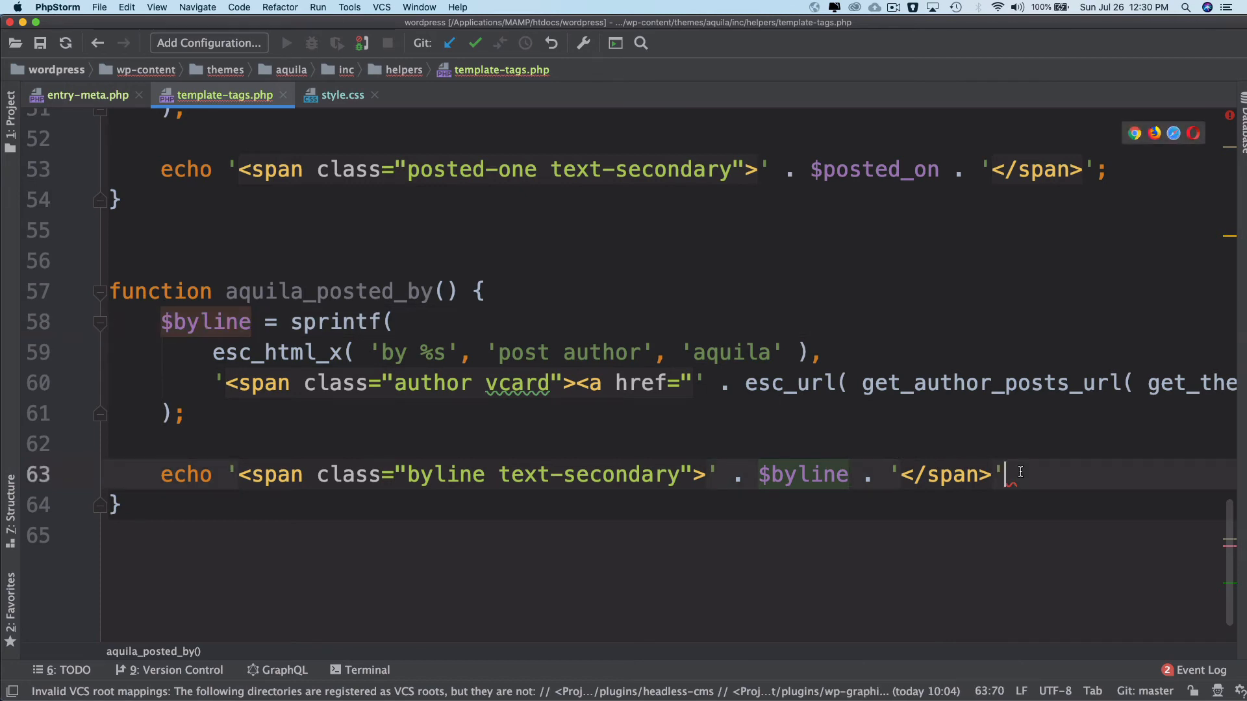
{"action": "type", "text": ";"}
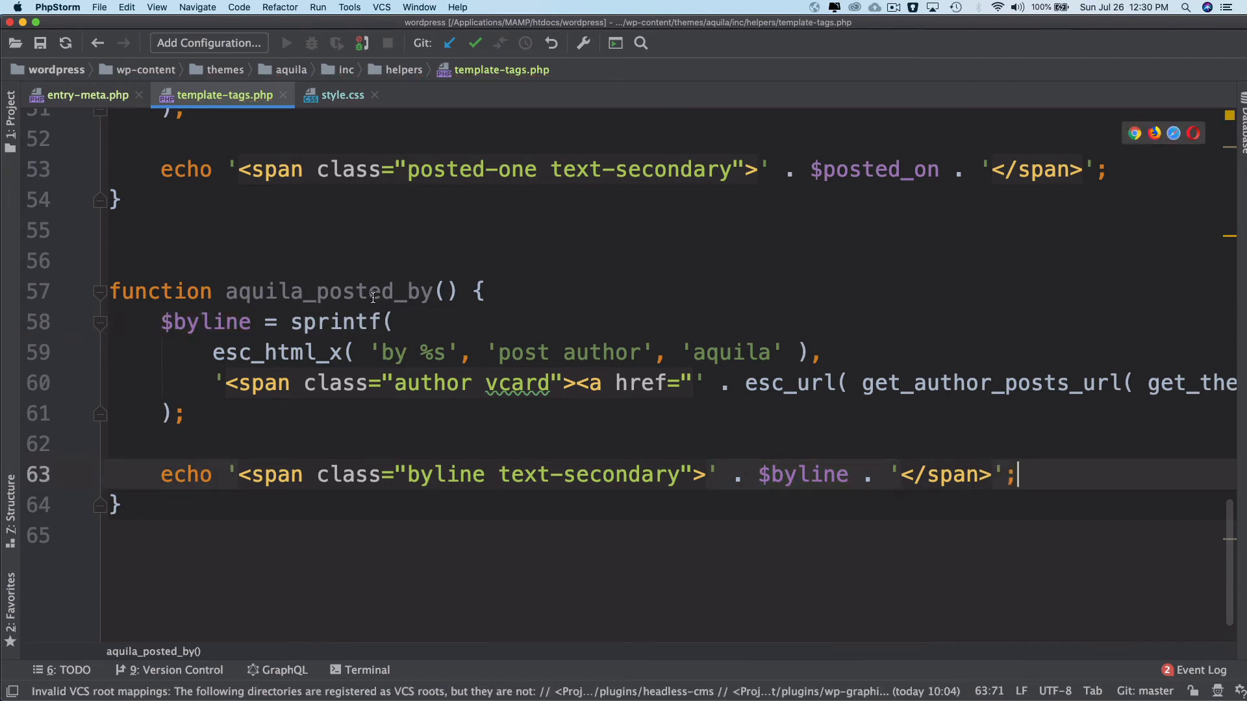
Copy the aquila_posted_by function name and return to entry-meta.php.
{"action": "double_click", "coordinate": [329, 291]}
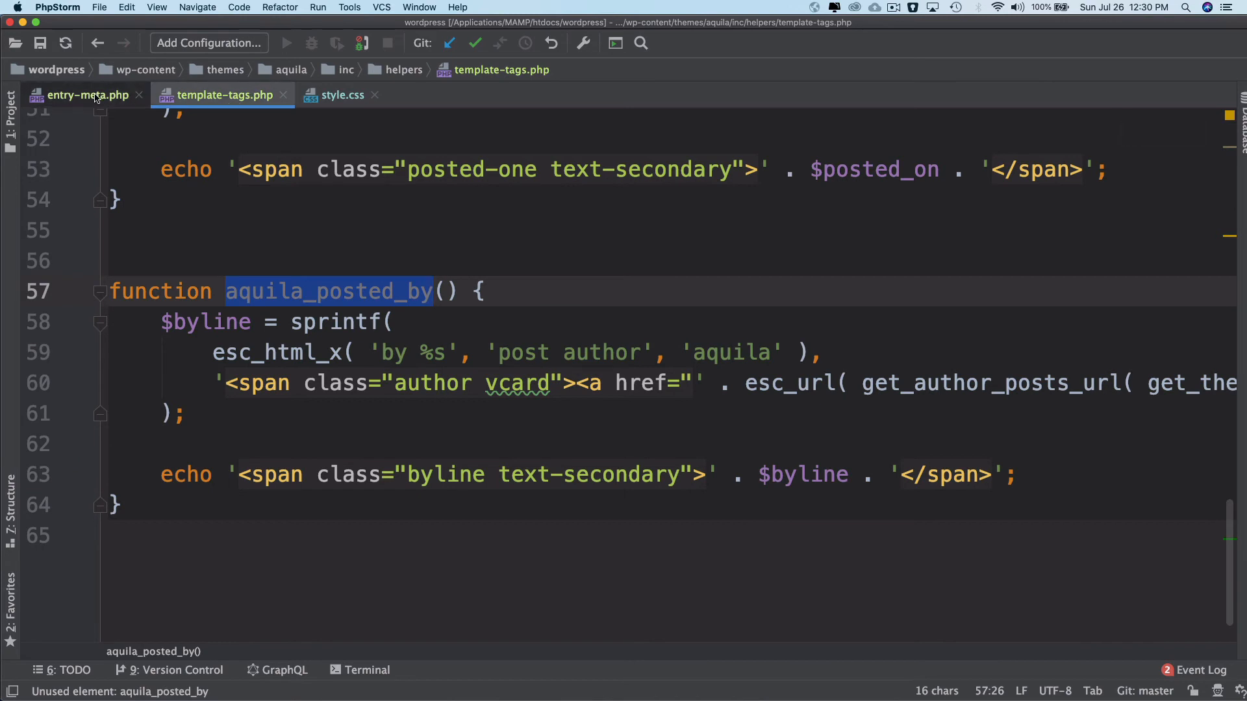
{"action": "left_click", "coordinate": [83, 95]}
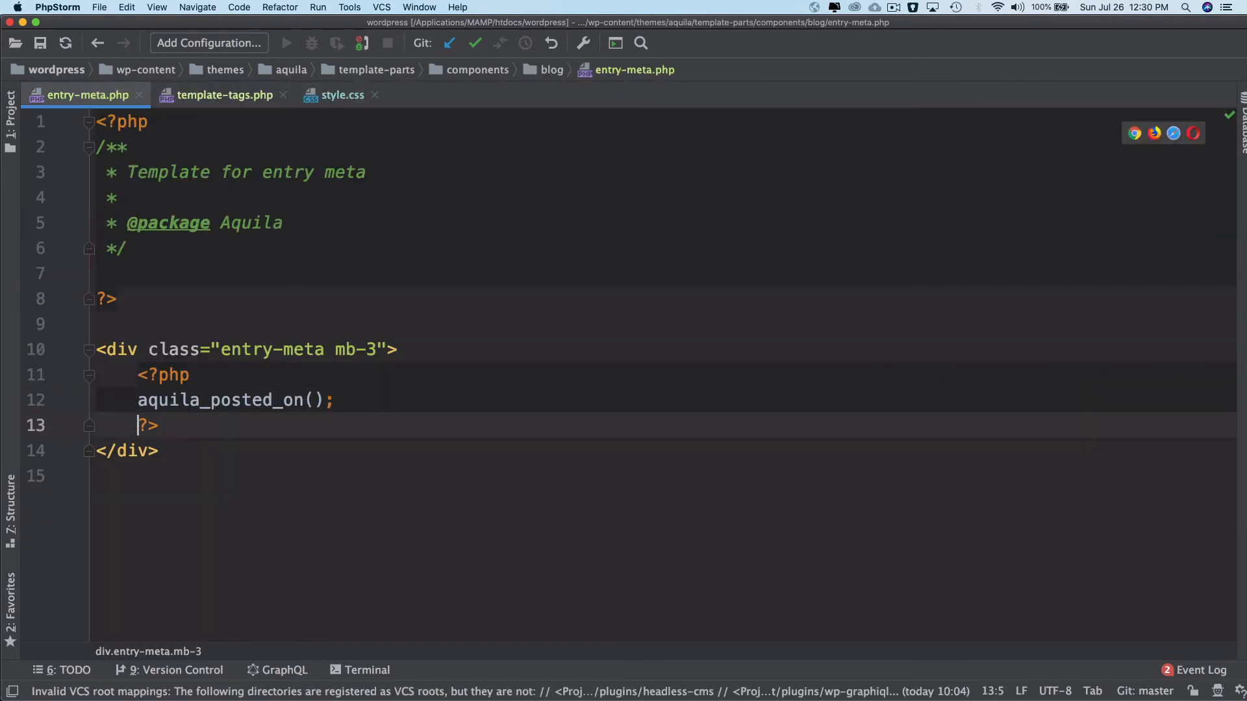
Call aquila_posted_by(); on the line after aquila_posted_on() in entry-meta.php.
{"action": "type", "text": "aquila_posted_by"}
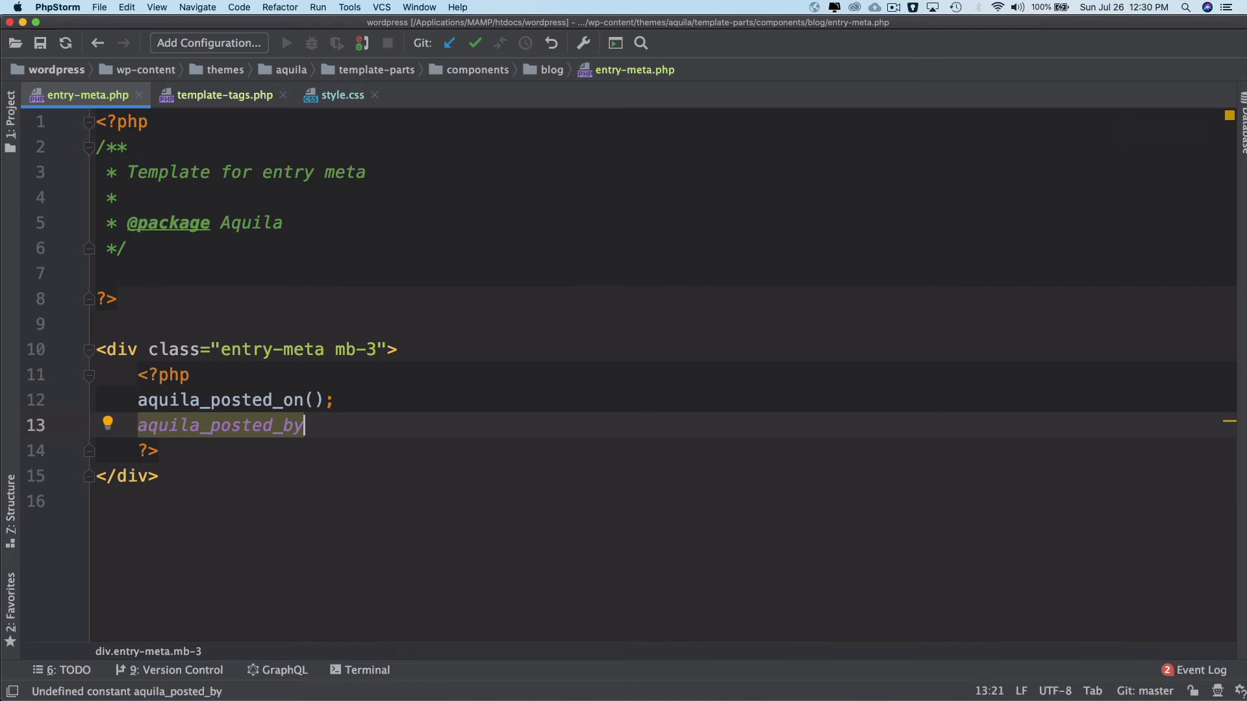
{"action": "type", "text": "();"}
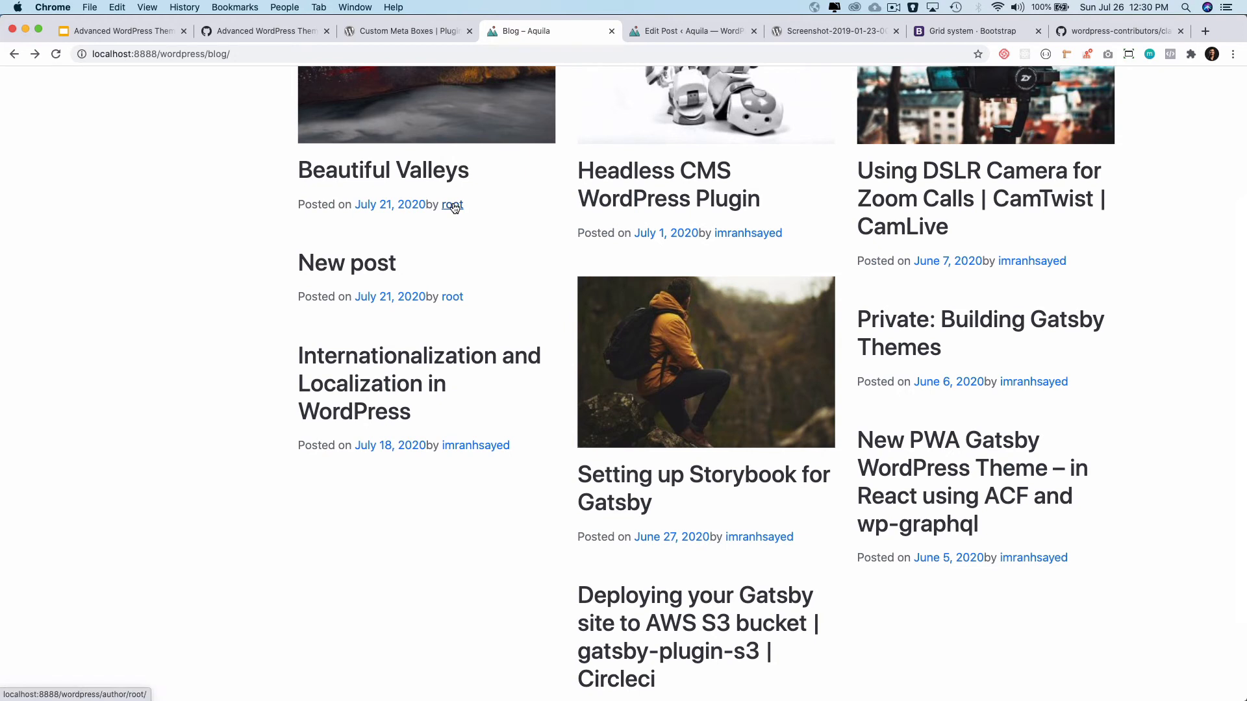
{"action": "mouse_move", "coordinate": [688, 274]}
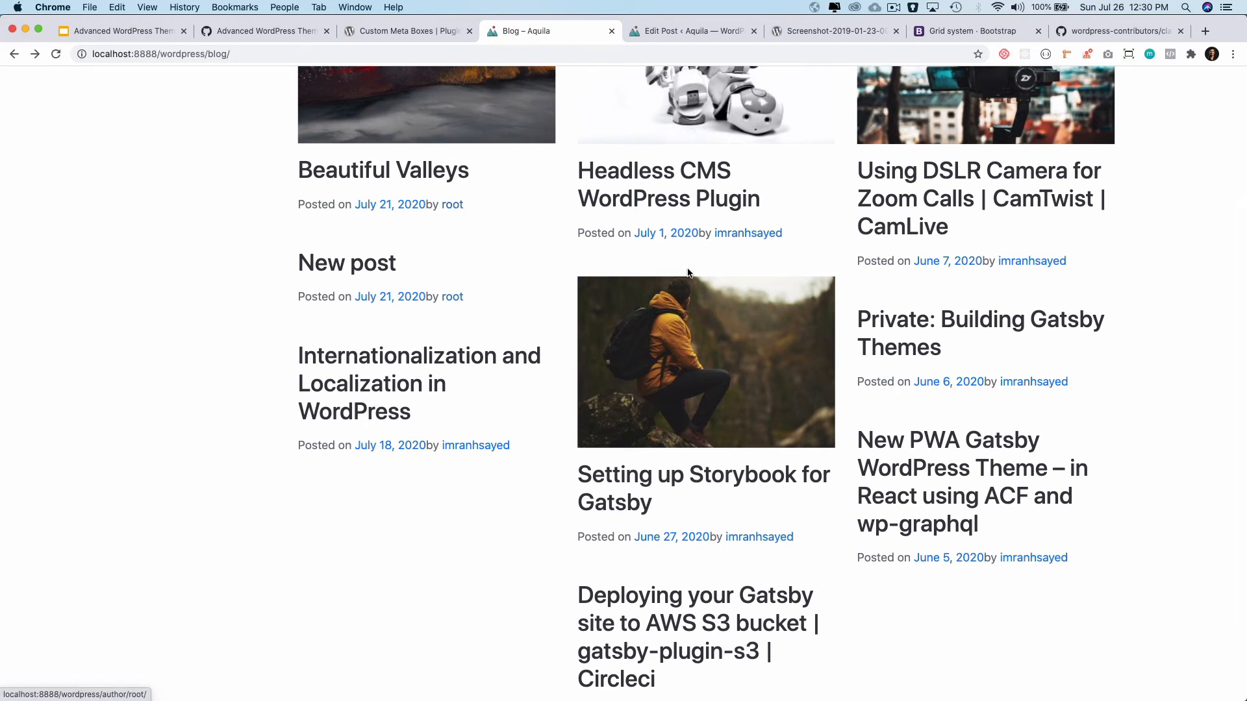
{"action": "mouse_move", "coordinate": [991, 261]}
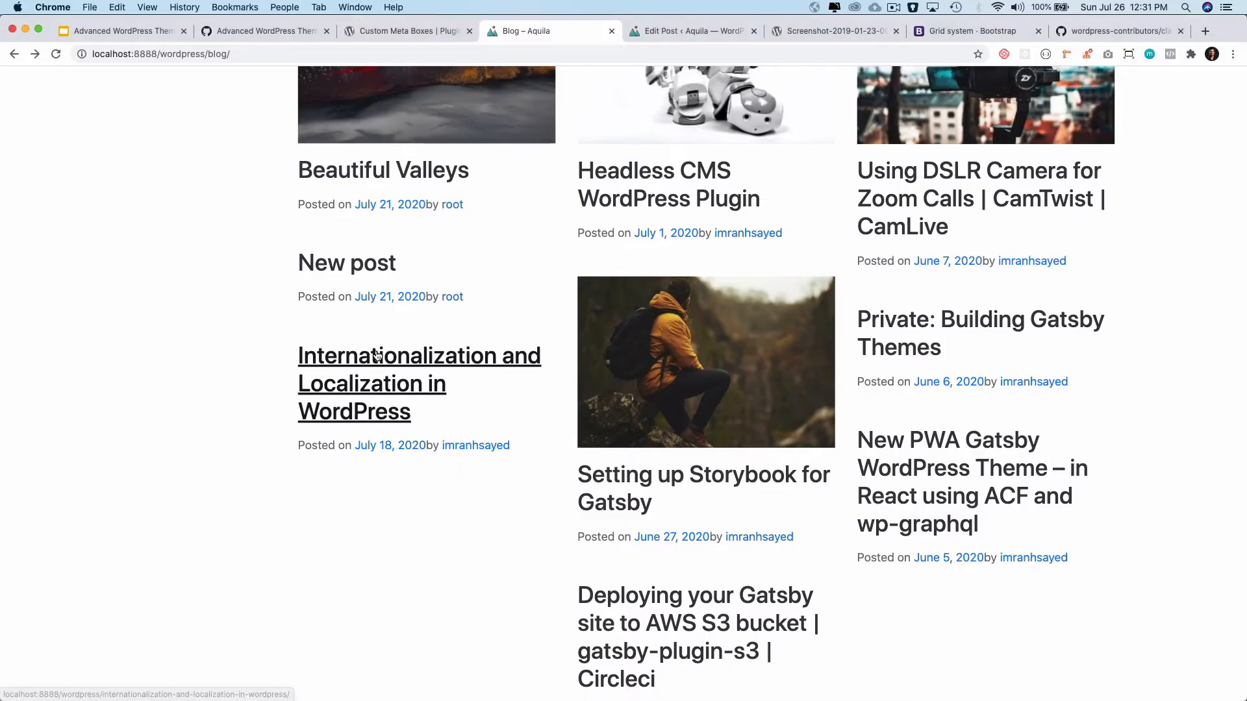
Reload the Aquila blog and scroll the post grid to check the 'by author' bylines.
{"action": "left_click", "coordinate": [418, 356]}
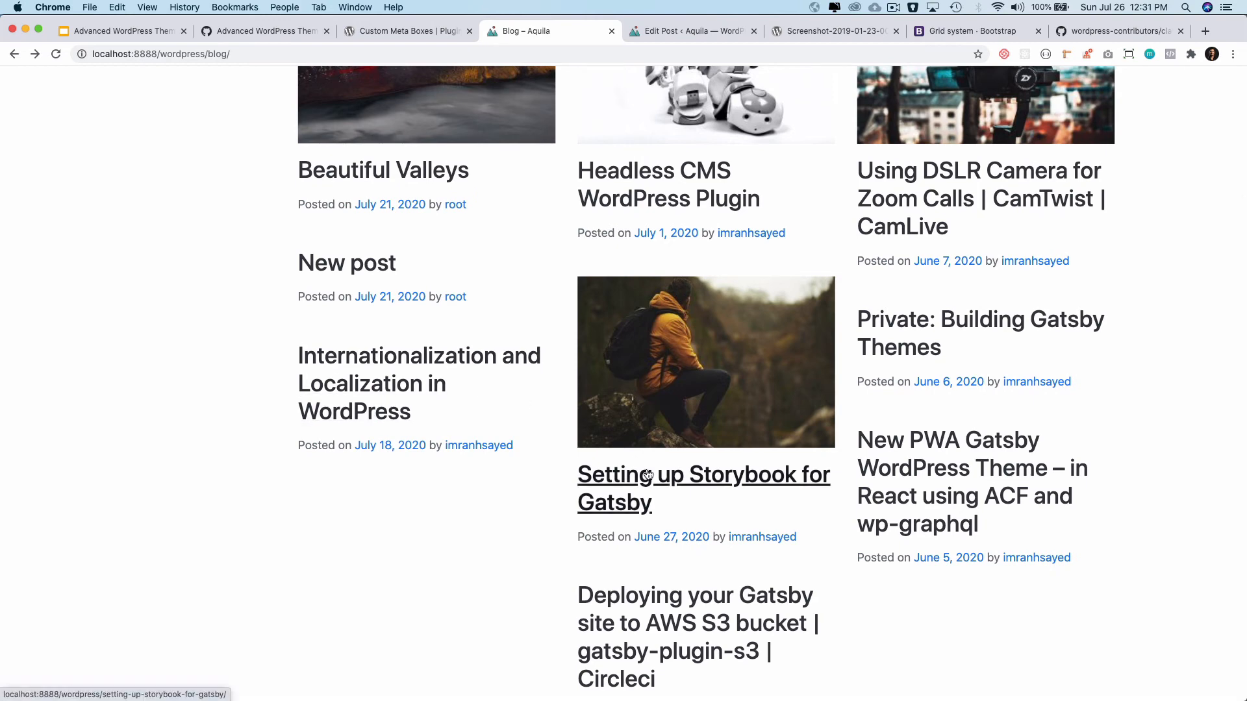
{"action": "mouse_move", "coordinate": [667, 256]}
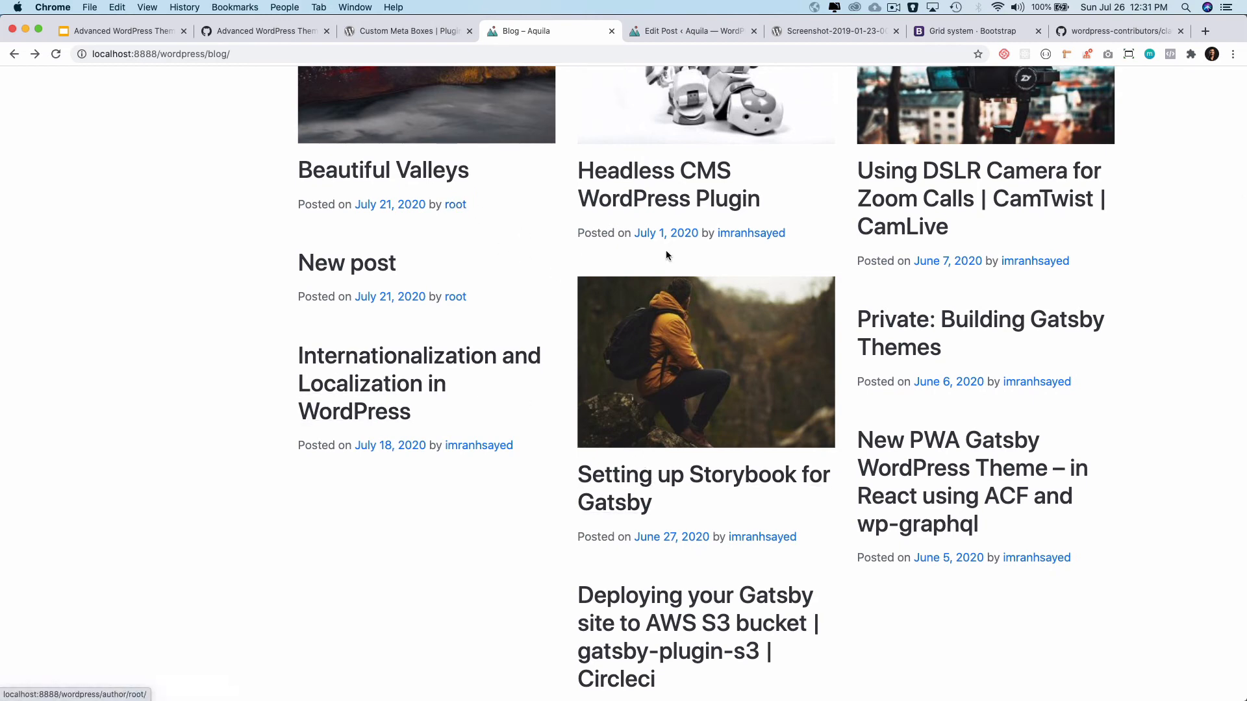
{"action": "scroll", "scroll_direction": "down", "scroll_amount": 3}
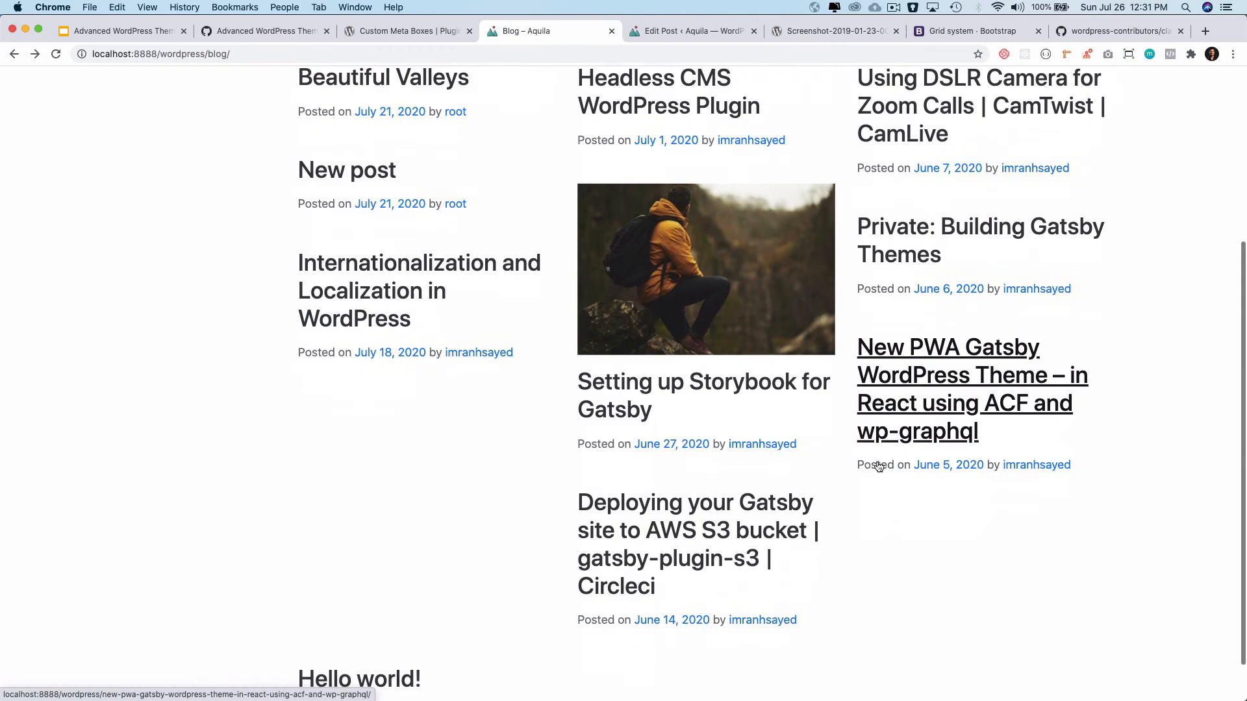
{"action": "scroll", "scroll_direction": "down", "scroll_amount": 3}
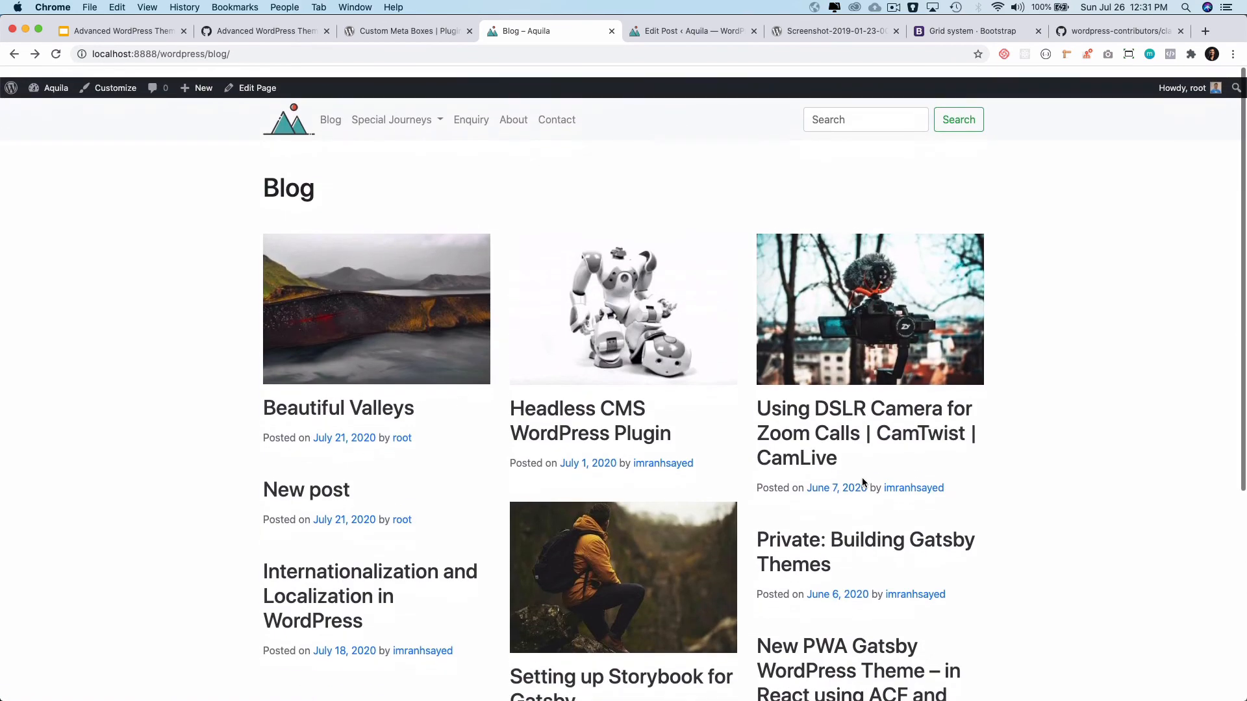
{"action": "scroll", "scroll_direction": "down", "scroll_amount": 3}
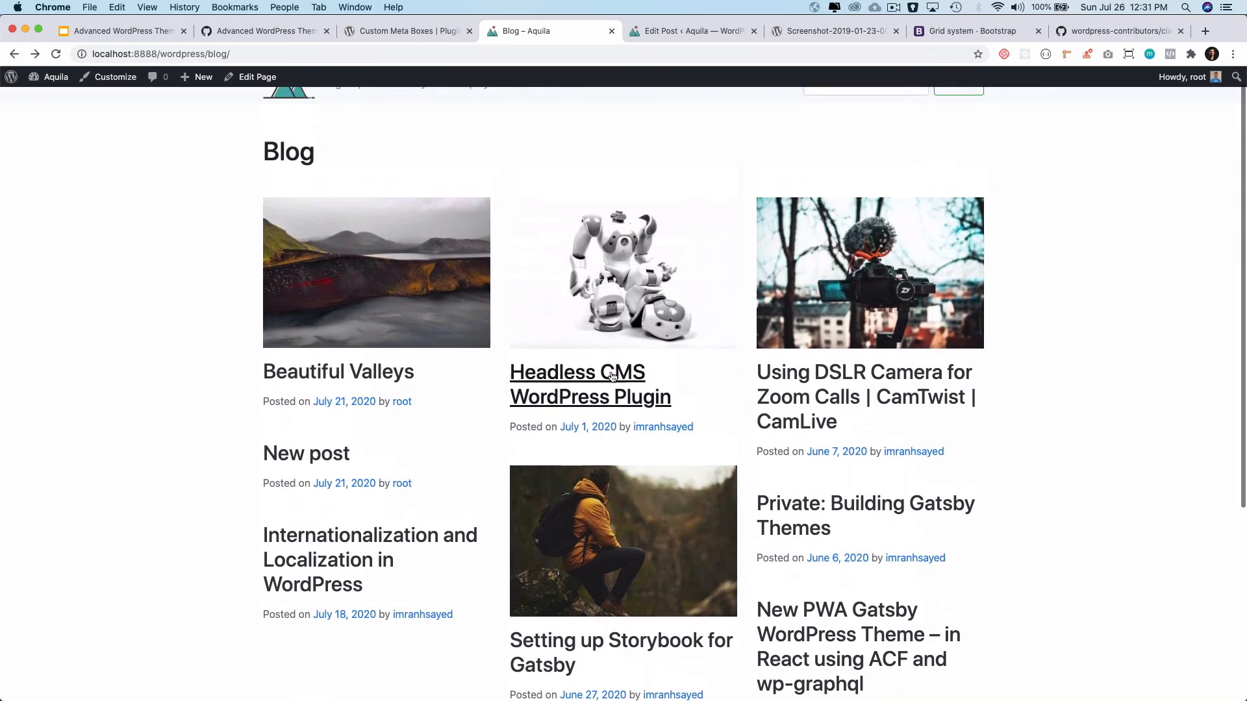
{"action": "scroll", "scroll_direction": "down", "scroll_amount": 3}
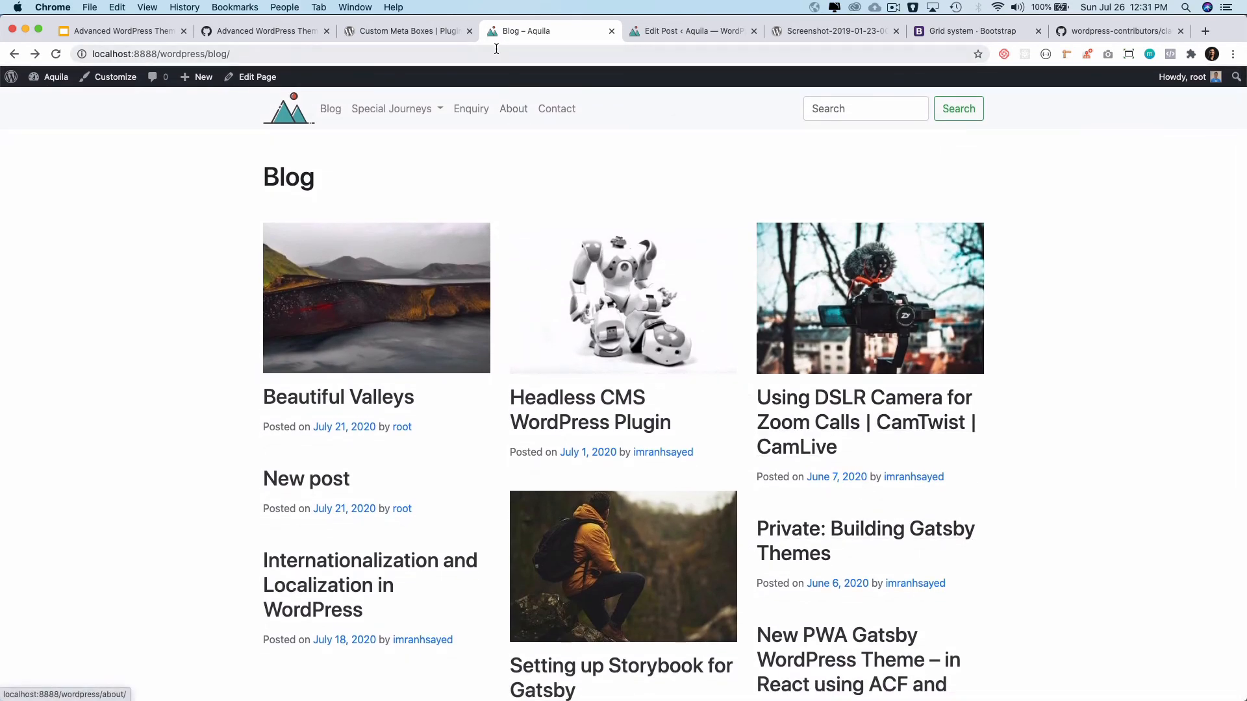
In Reading Settings, change 'Blog pages show at most' from 10 to 5 and save.
{"action": "left_click", "coordinate": [690, 29]}
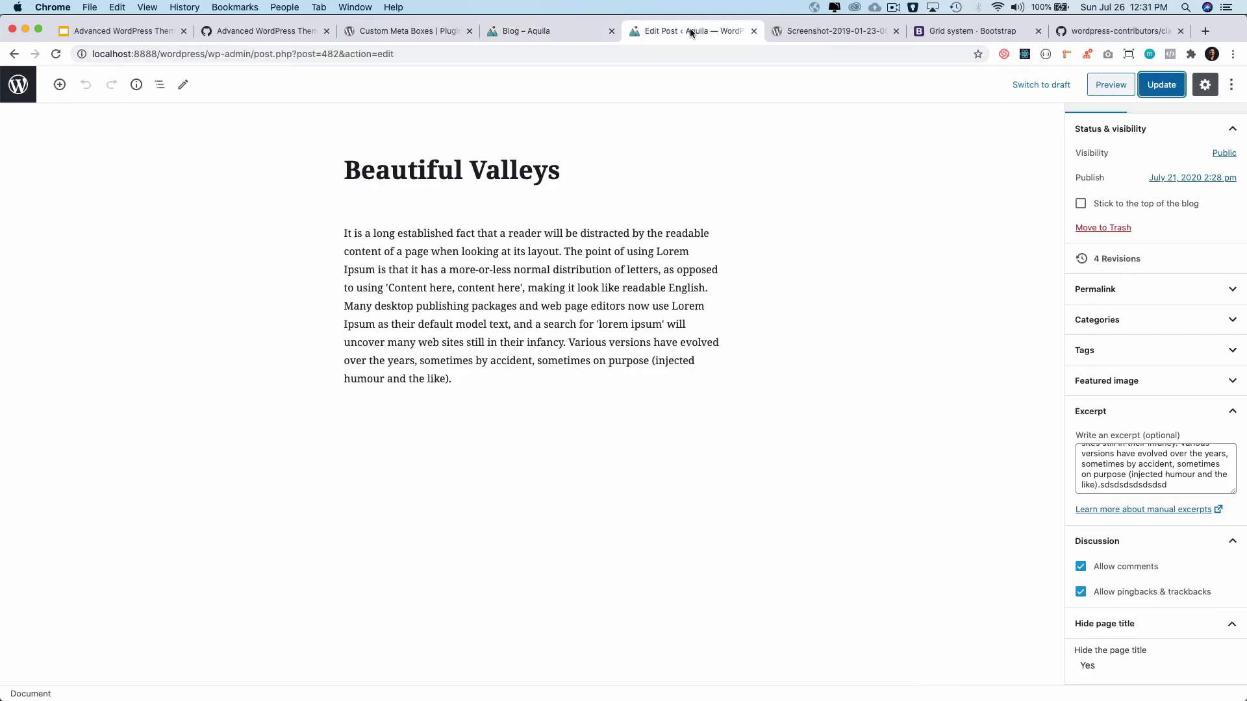
{"action": "left_click", "coordinate": [1159, 84]}
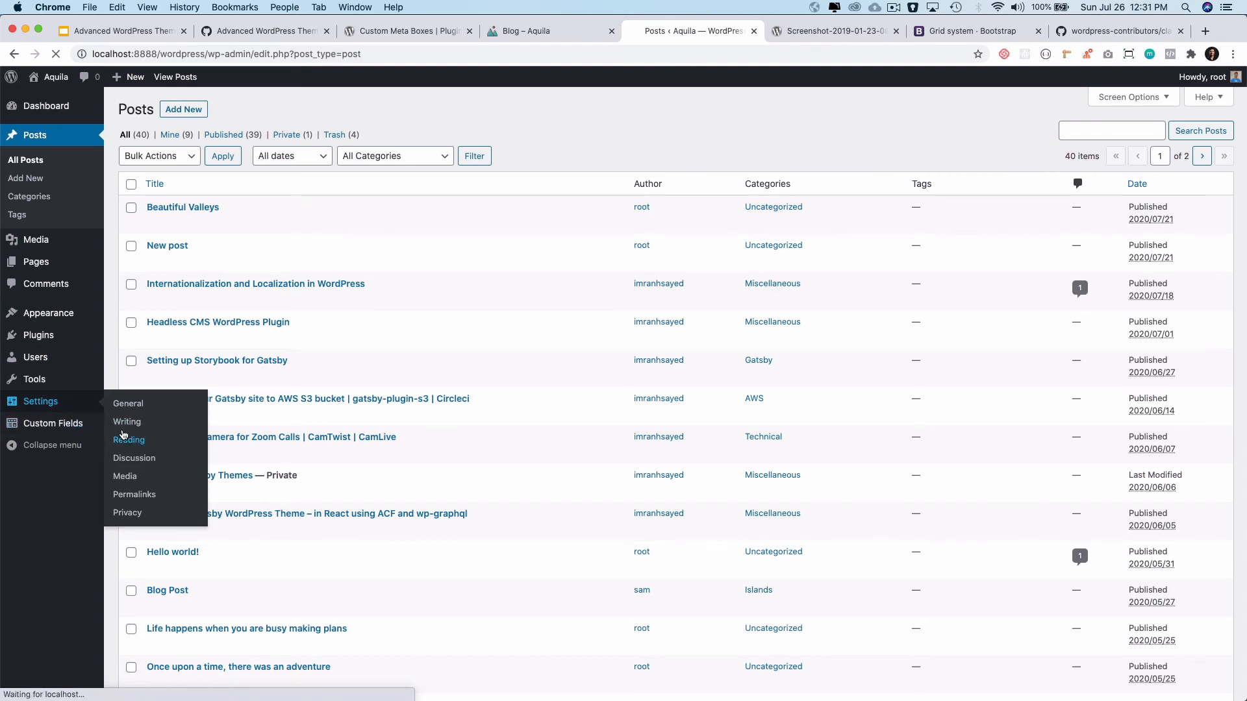
{"action": "left_click", "coordinate": [129, 441]}
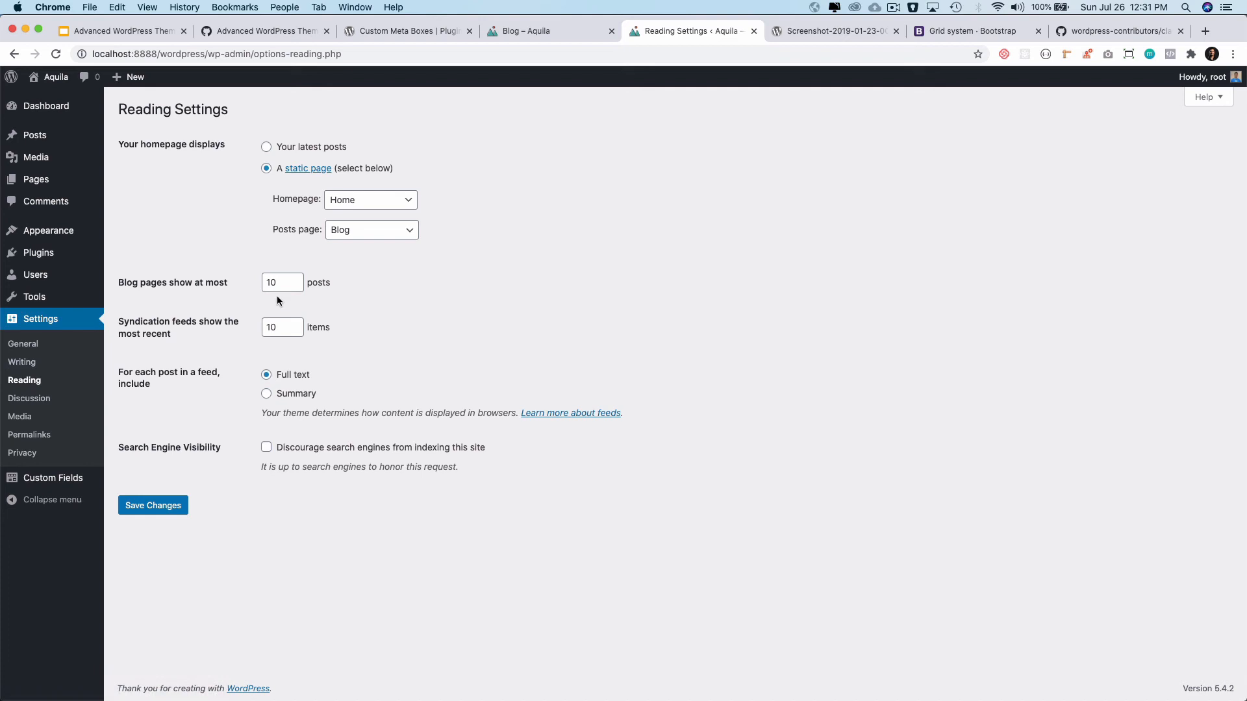
{"action": "left_click", "coordinate": [282, 282]}
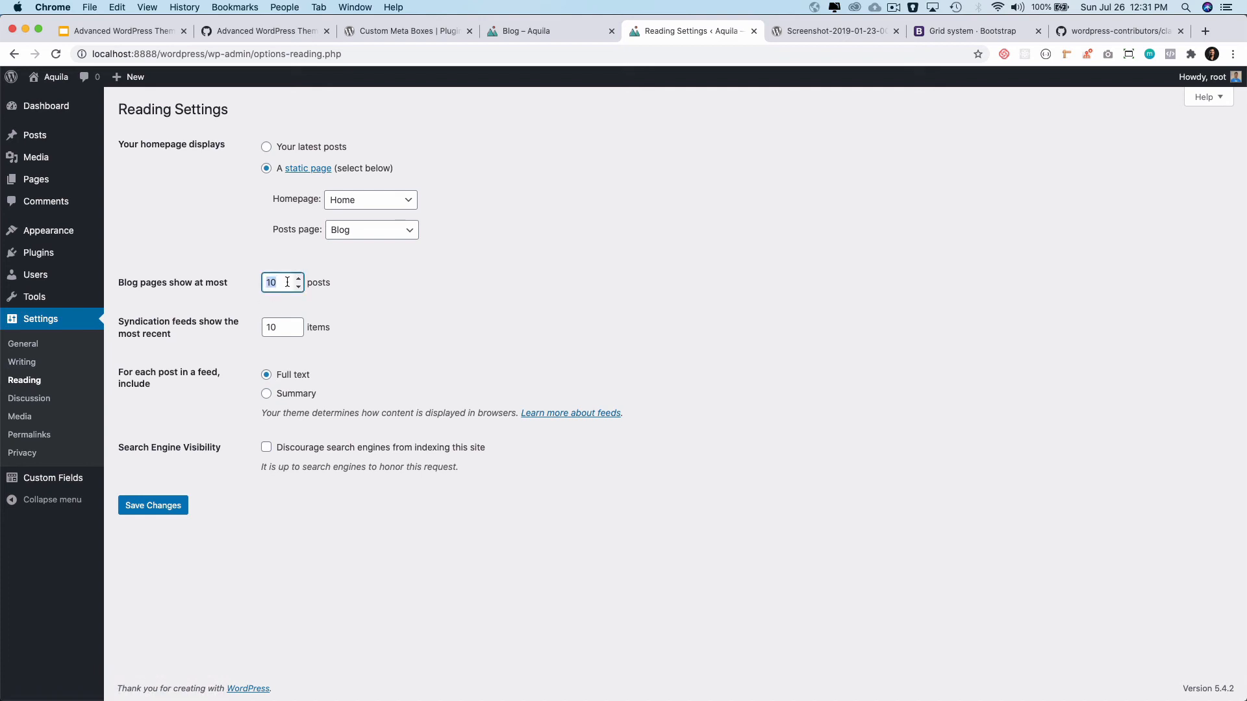
{"action": "type", "text": "5"}
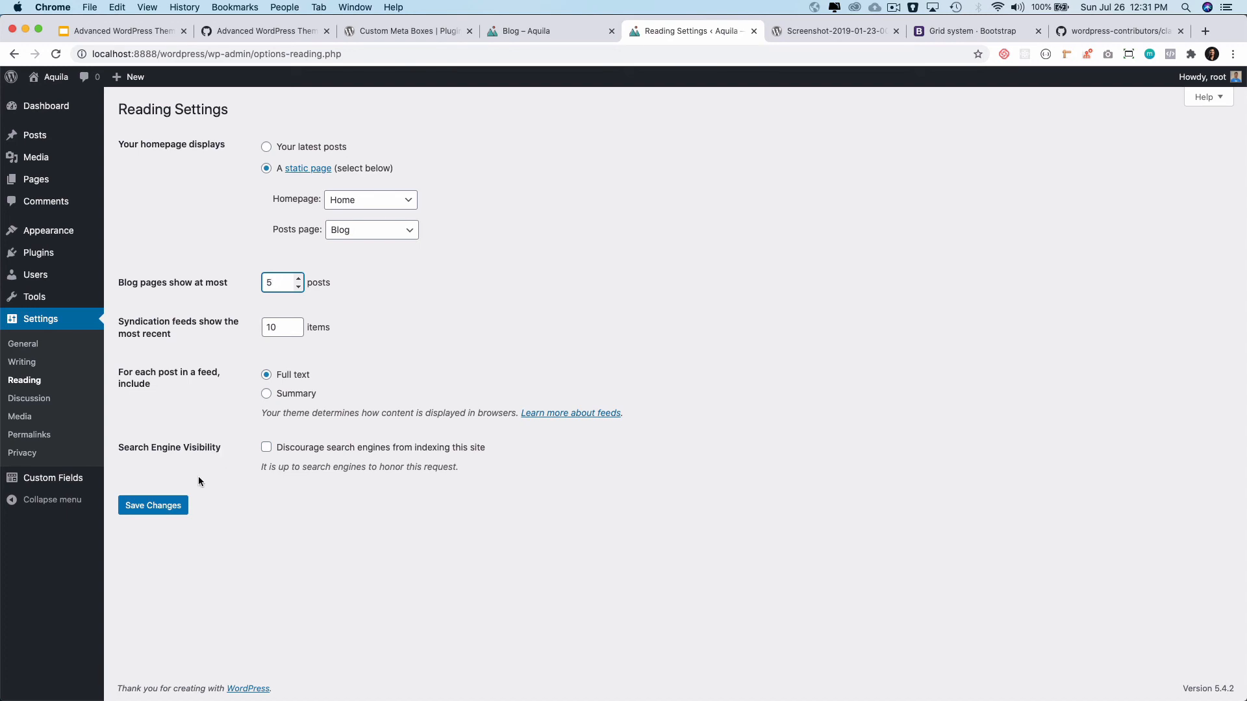
{"action": "left_click", "coordinate": [154, 505]}
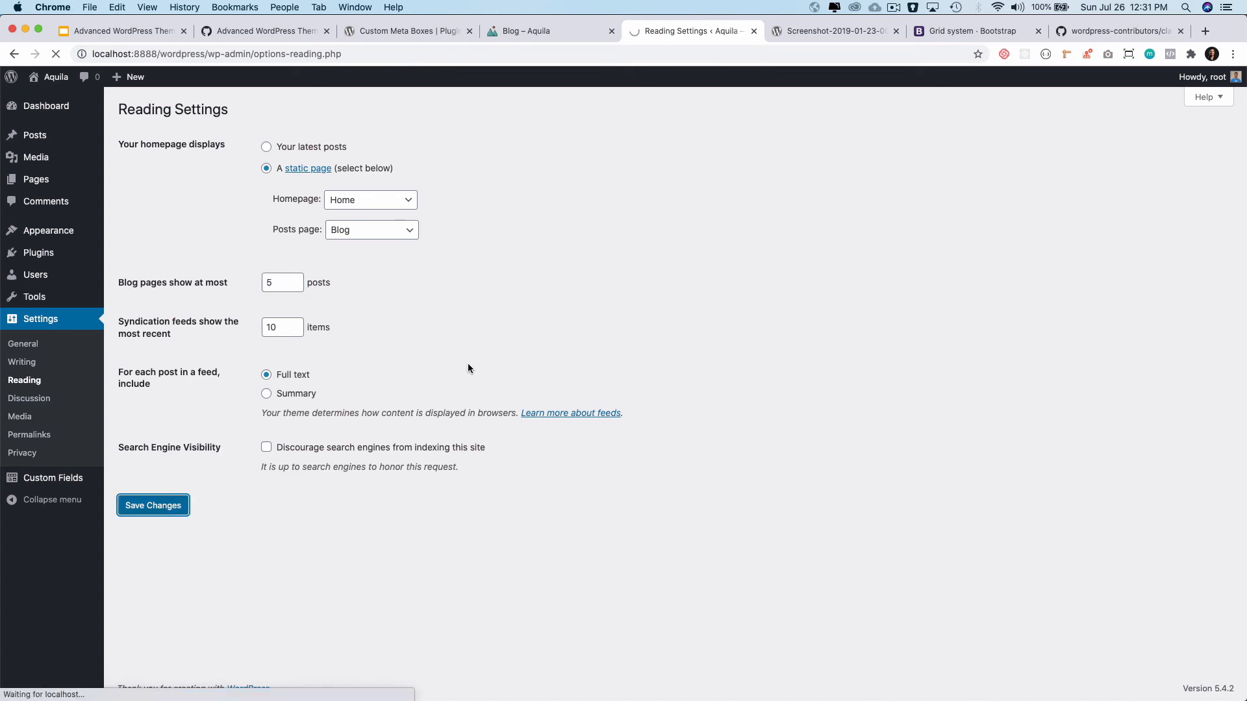
{"action": "left_click", "coordinate": [153, 505]}
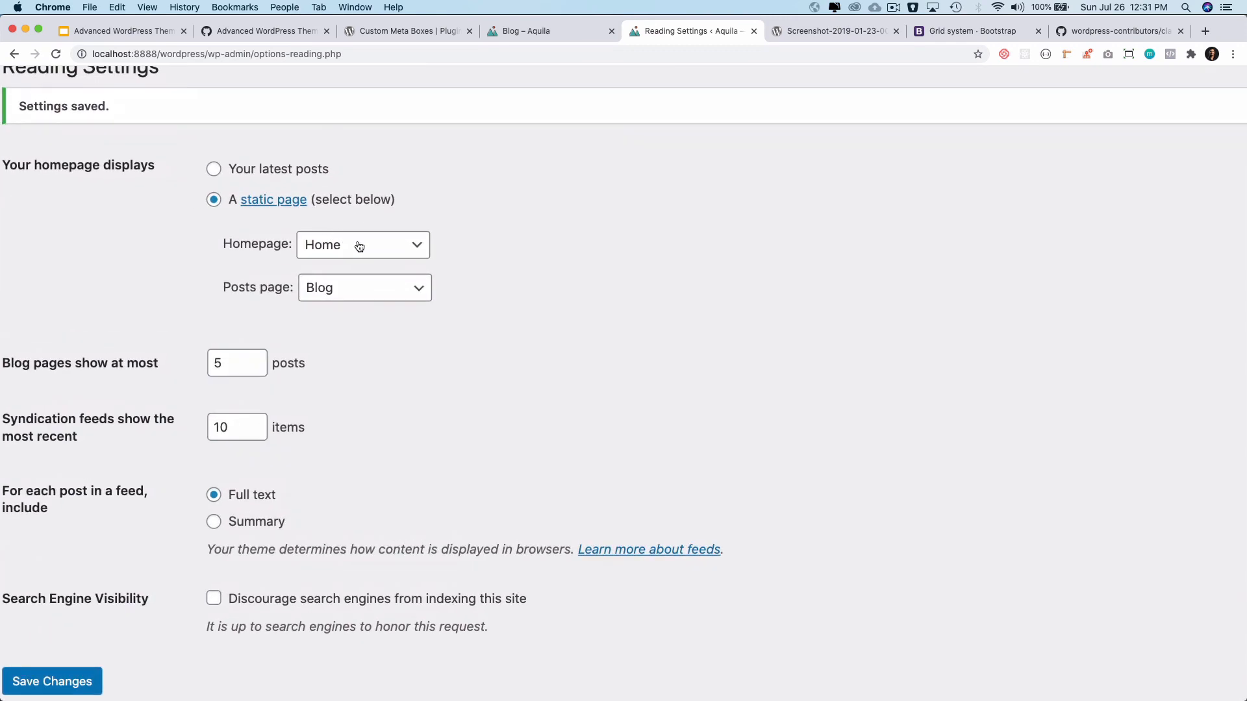
{"action": "left_click", "coordinate": [363, 244]}
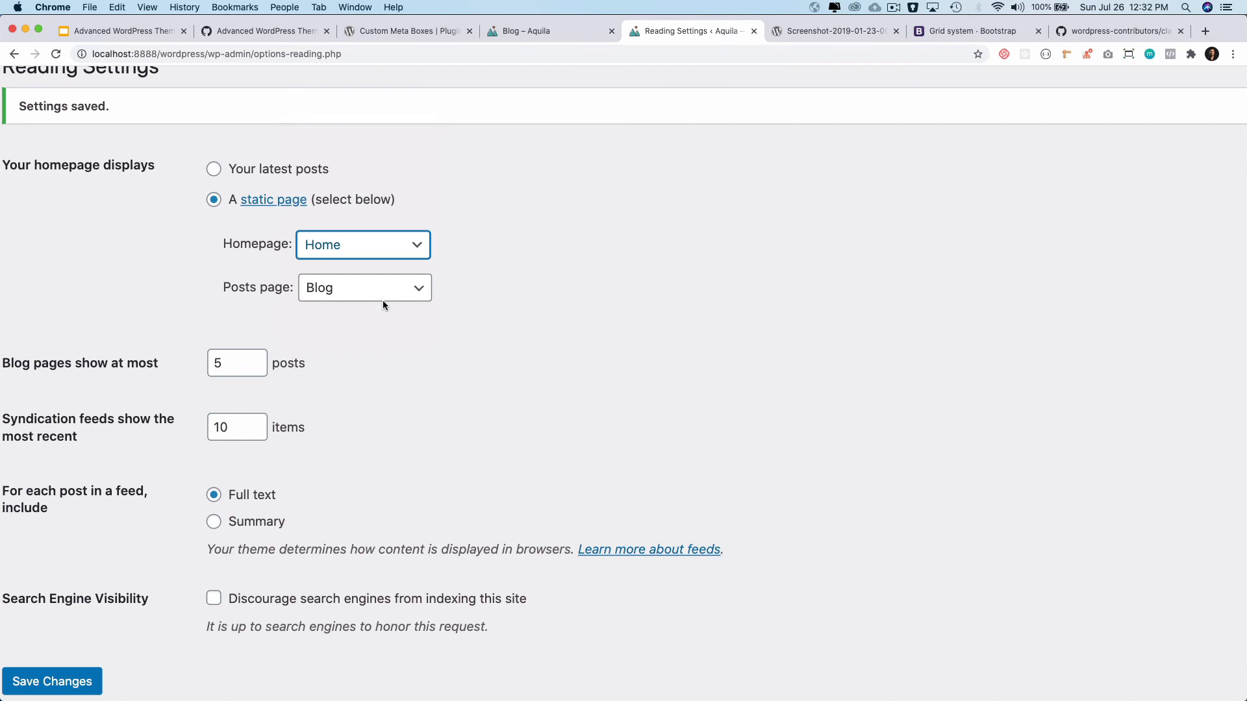
{"action": "left_click", "coordinate": [364, 287]}
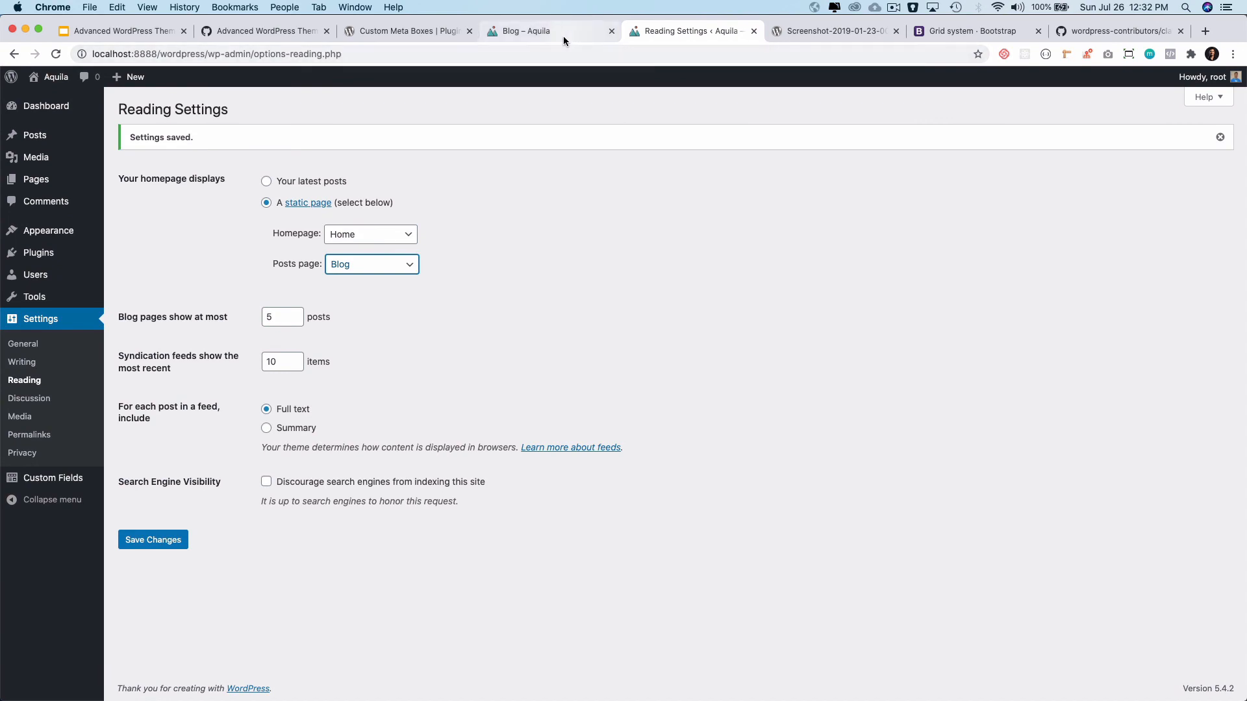
Return to the Aquila blog tab and scroll to confirm only five posts appear.
{"action": "left_click", "coordinate": [525, 31]}
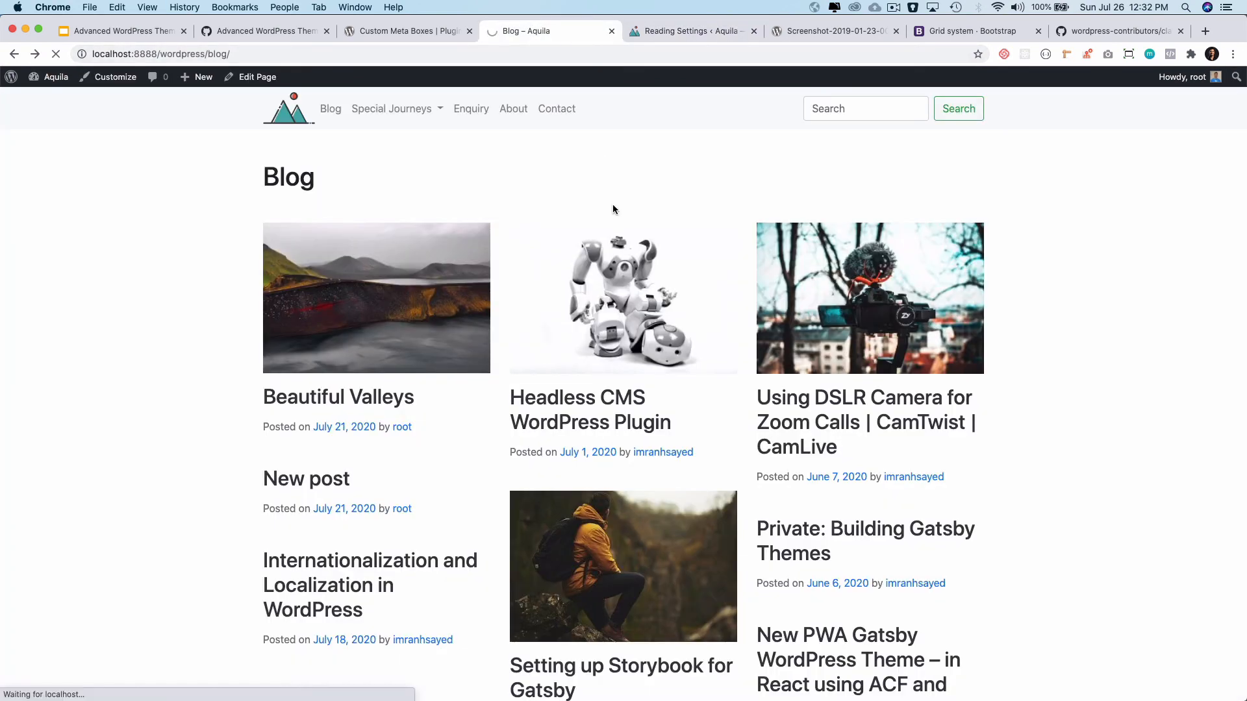
{"action": "scroll", "scroll_direction": "down", "scroll_amount": 3}
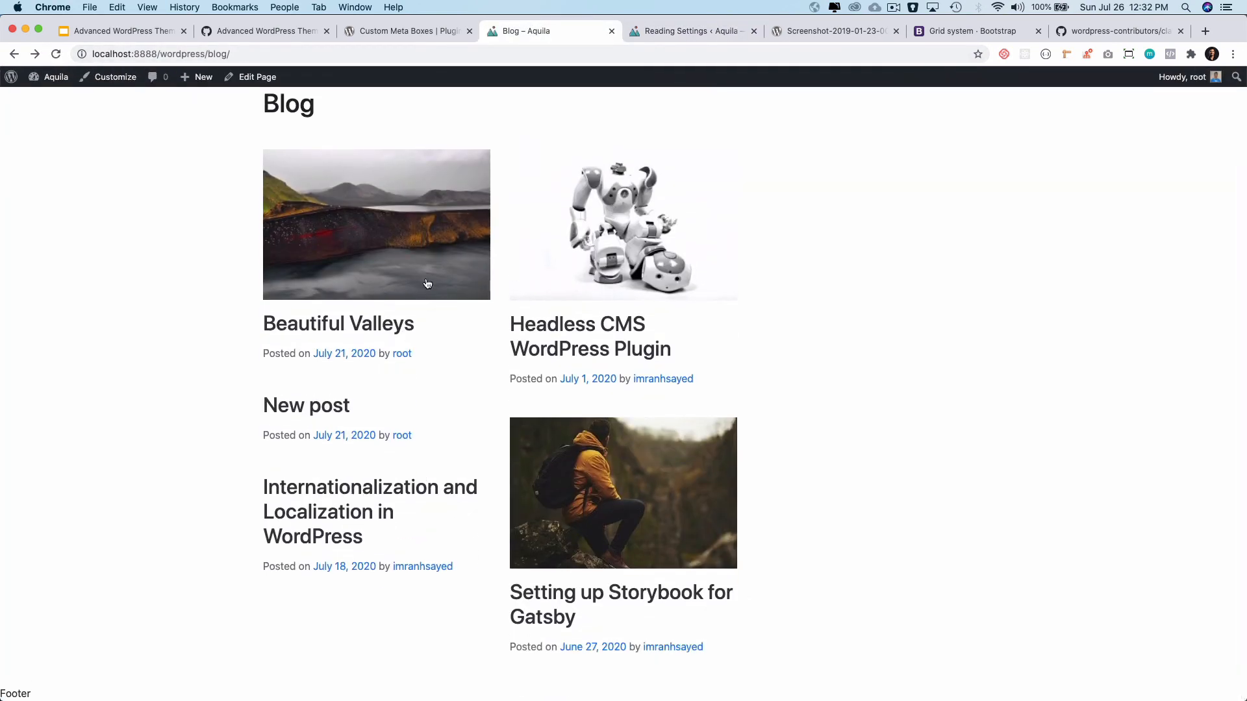
{"action": "mouse_move", "coordinate": [688, 129]}
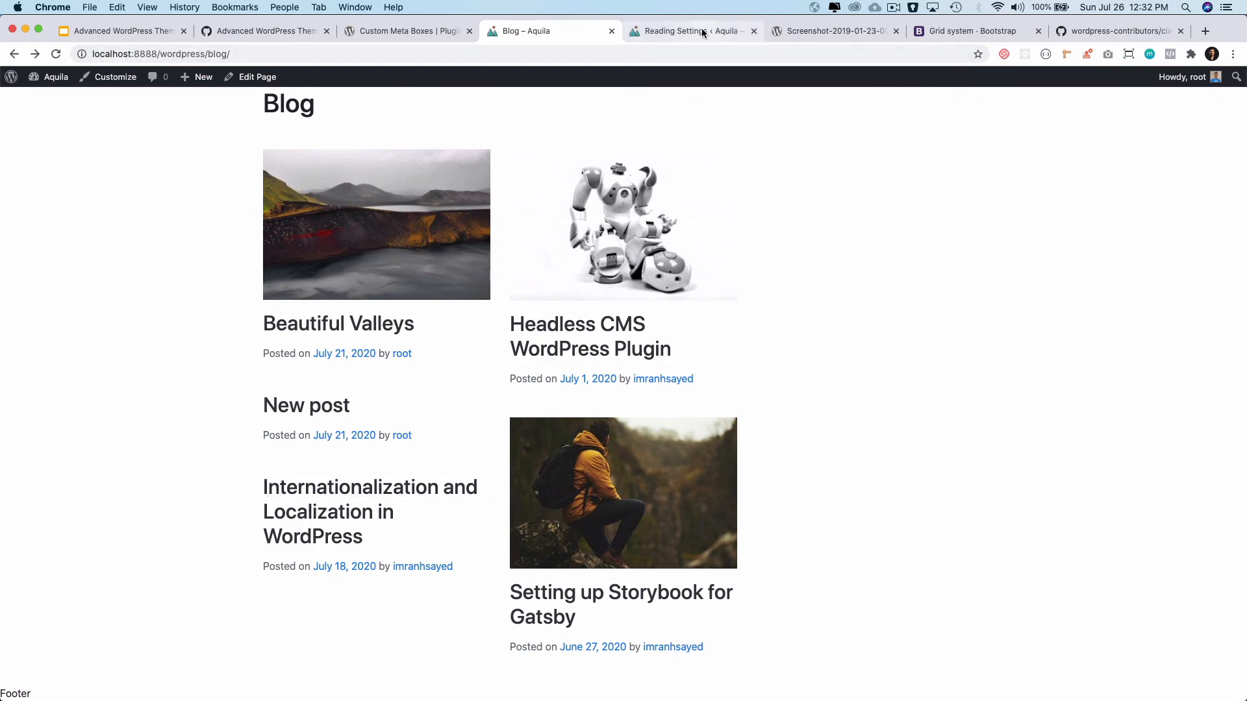
Set 'Blog pages show at most' back to 10, save, and return to the blog tab.
{"action": "left_click", "coordinate": [688, 30]}
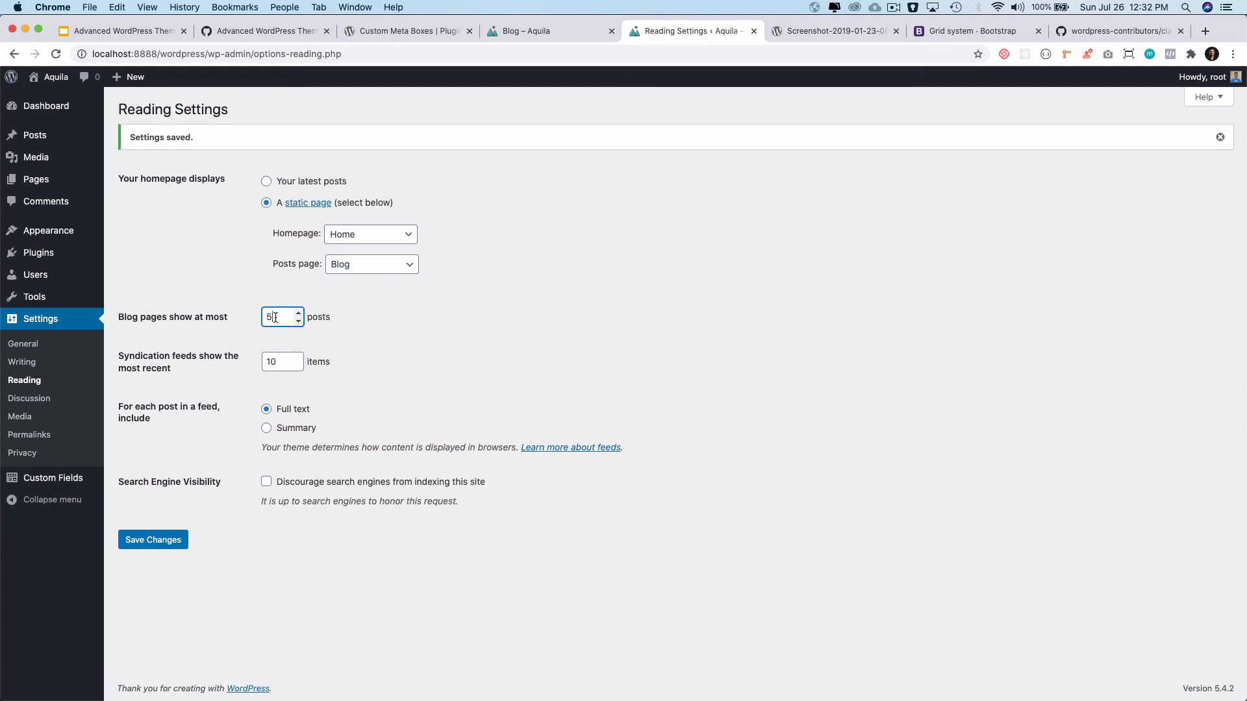
{"action": "type", "text": "10"}
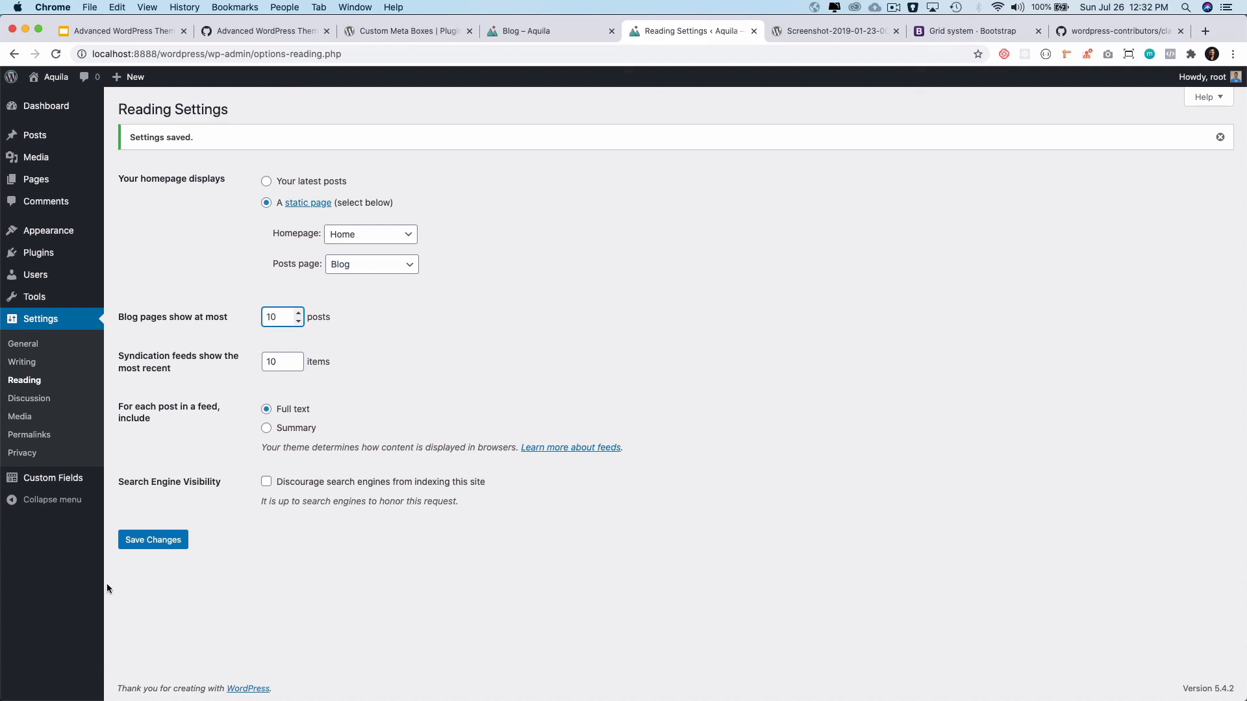
{"action": "left_click", "coordinate": [153, 539]}
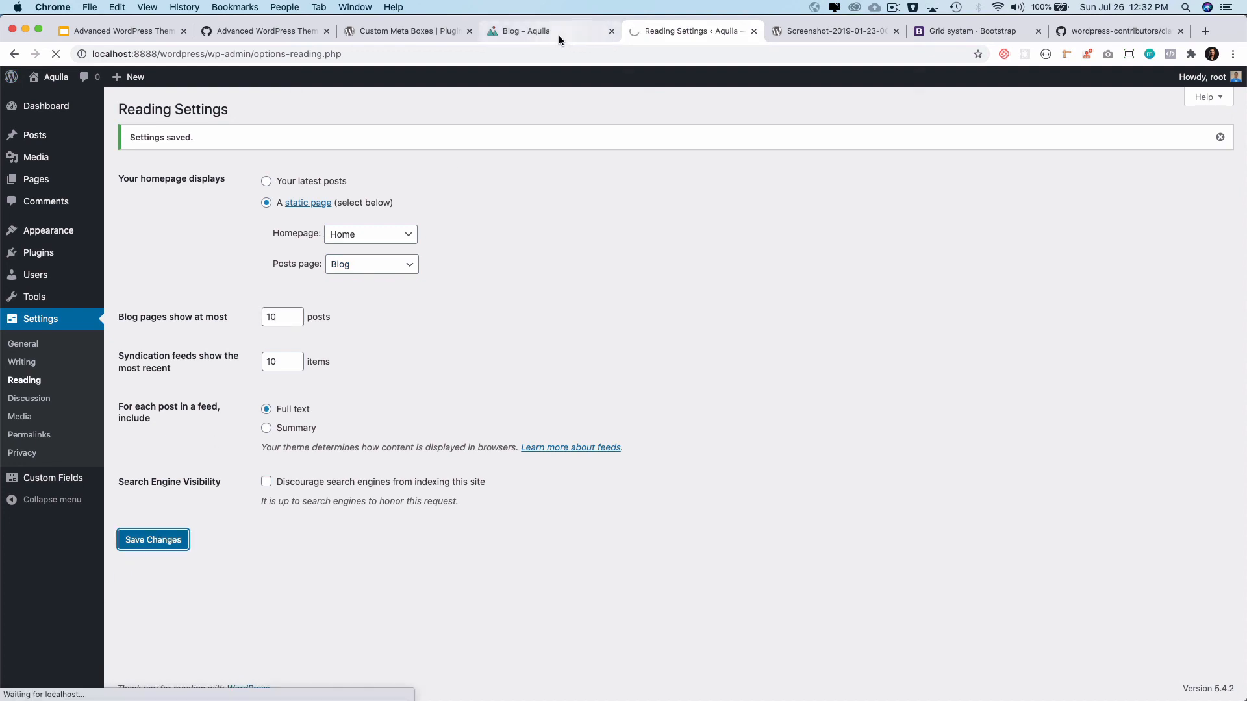
{"action": "left_click", "coordinate": [525, 31]}
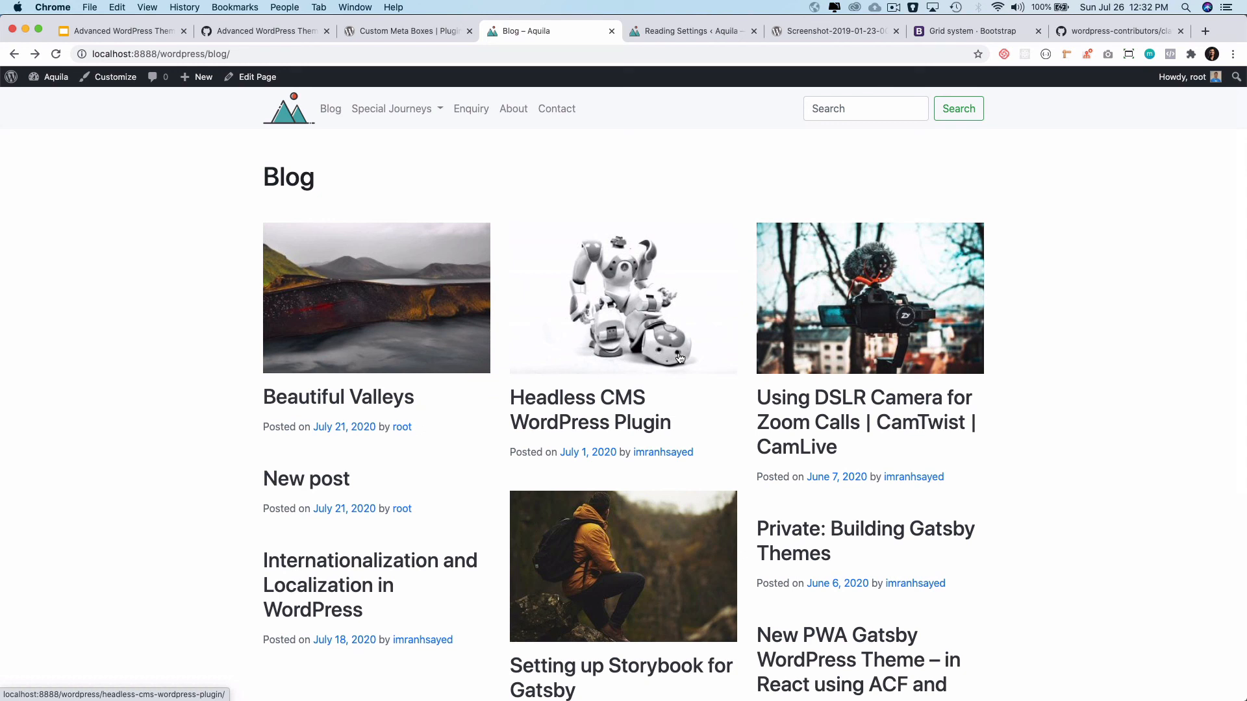
{"action": "mouse_move", "coordinate": [590, 409]}
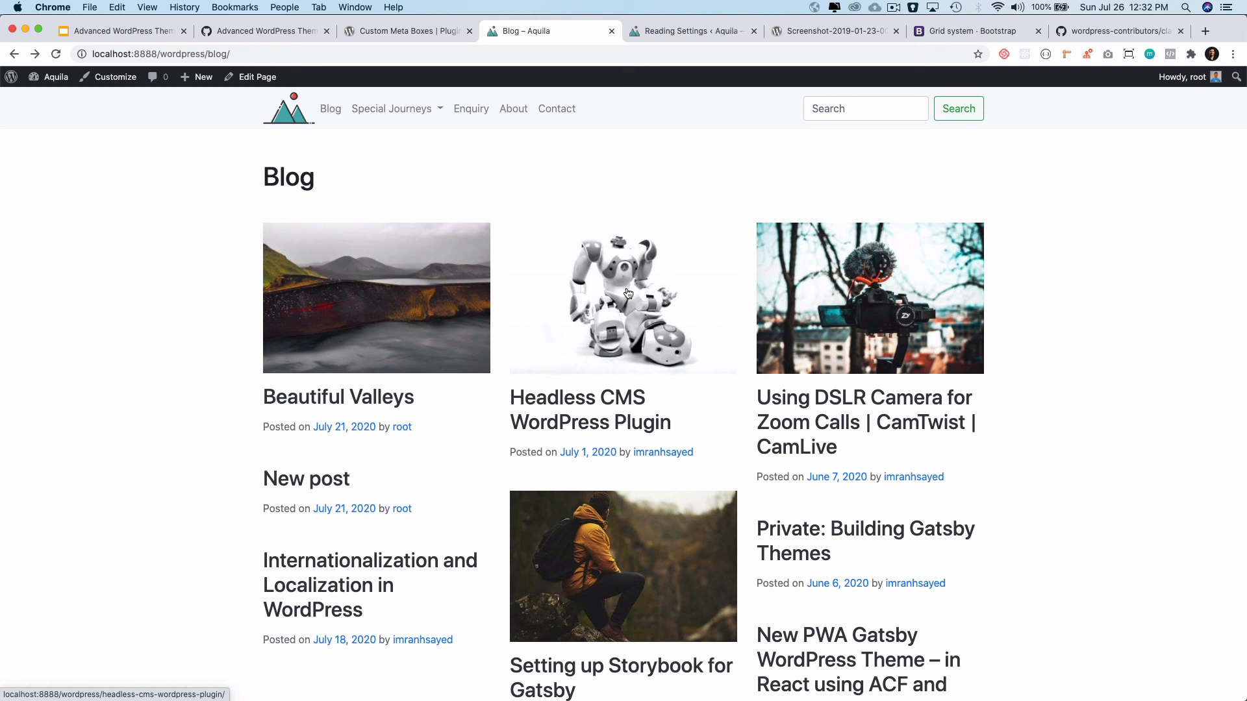
{"action": "mouse_move", "coordinate": [655, 267]}
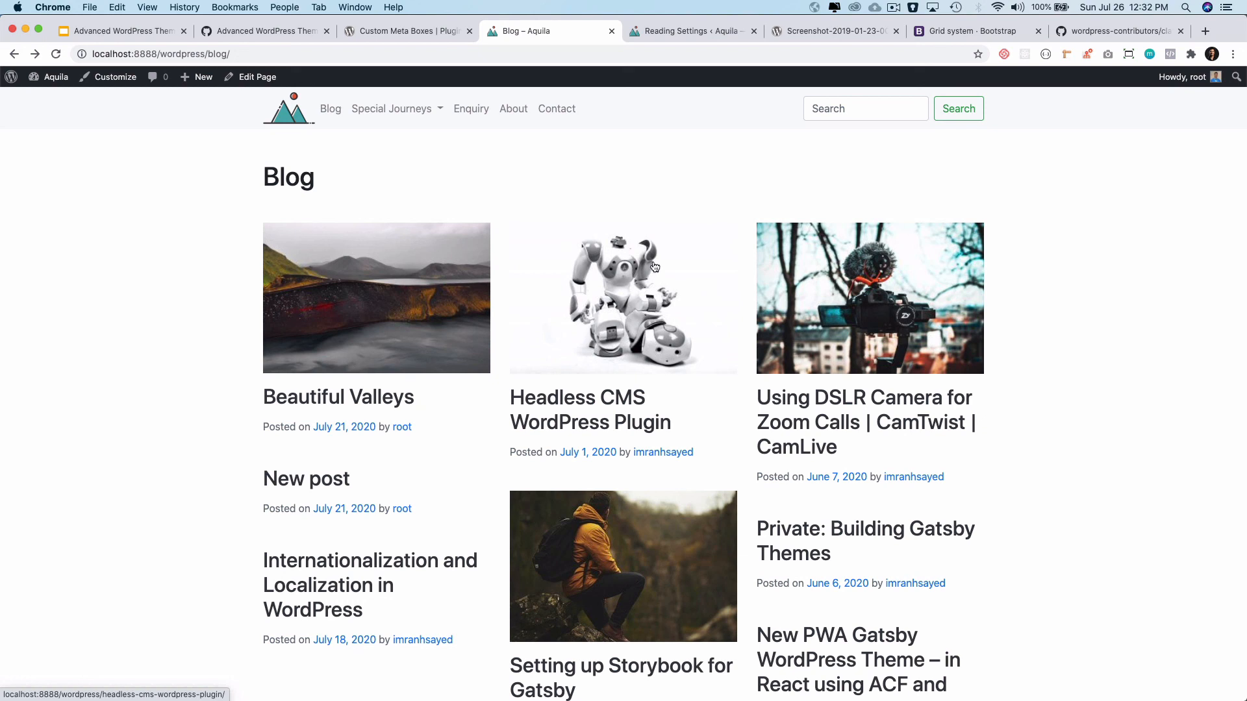